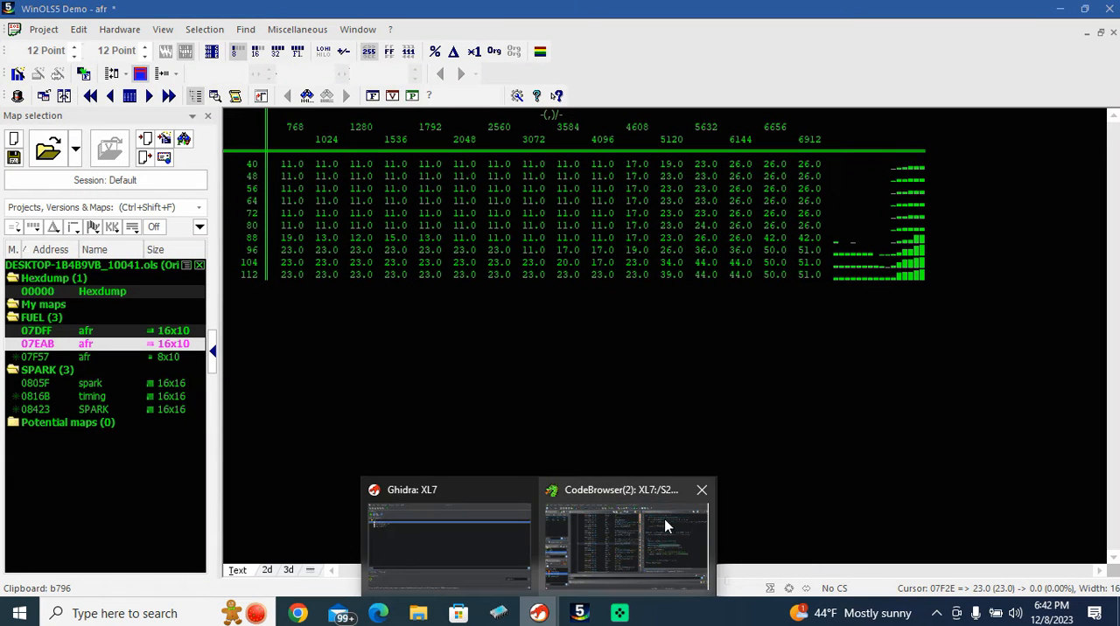
Glance at the Ghidra code browser, then show the afr map region in WinOLS's 2D hexdump view.
left_click(626, 533)
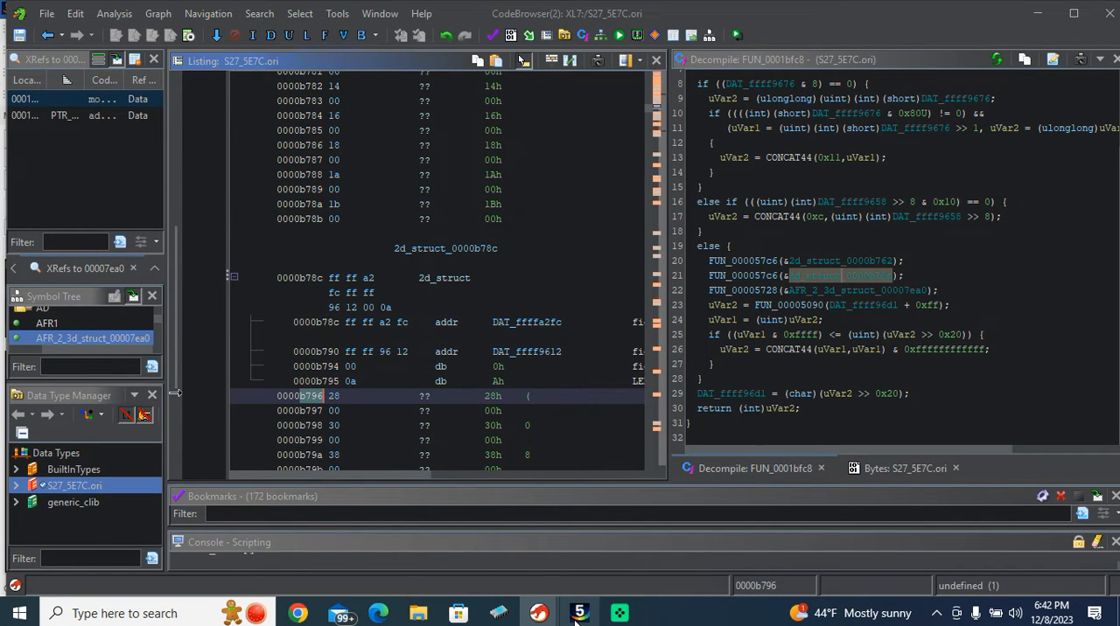
left_click(579, 612)
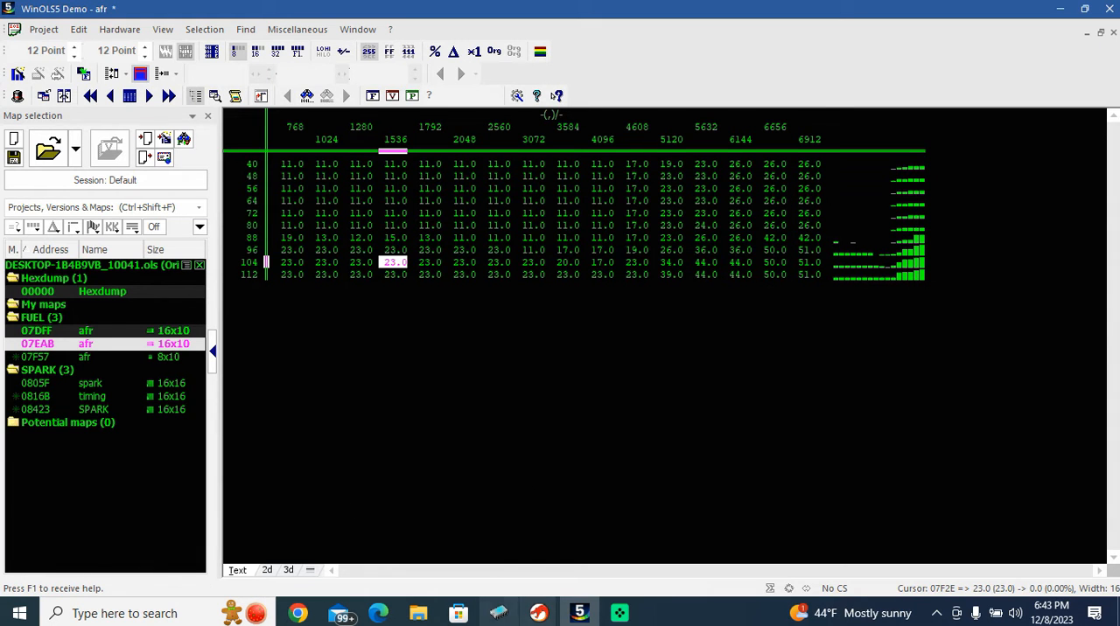
left_click(267, 570)
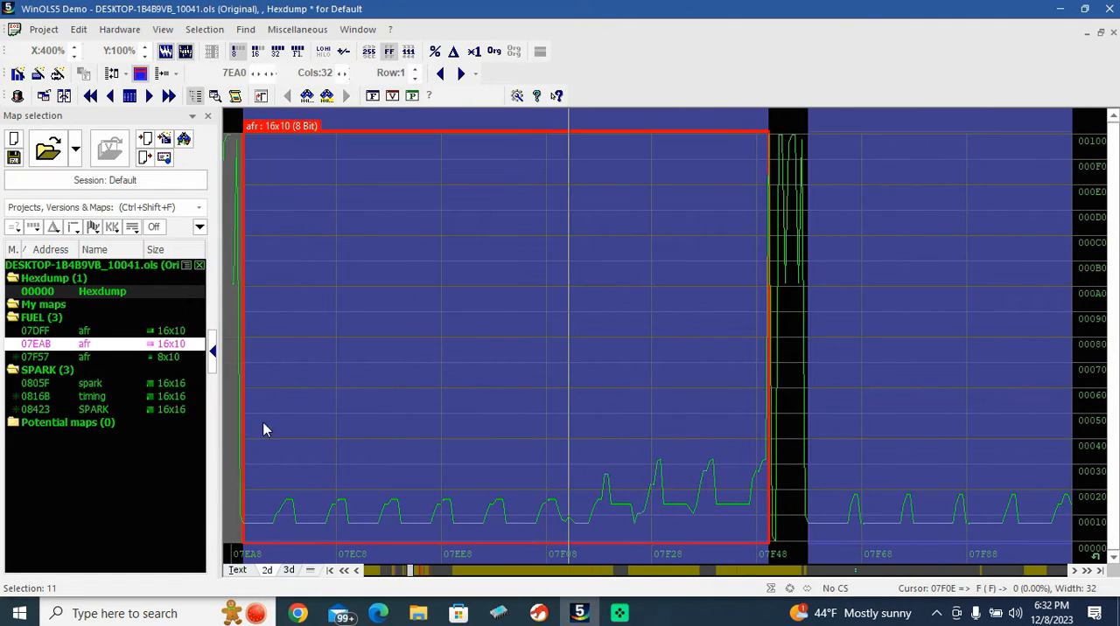
Copy the afr map's start address 7EAB from its Properties and return to the hexdump graph.
left_click(92, 396)
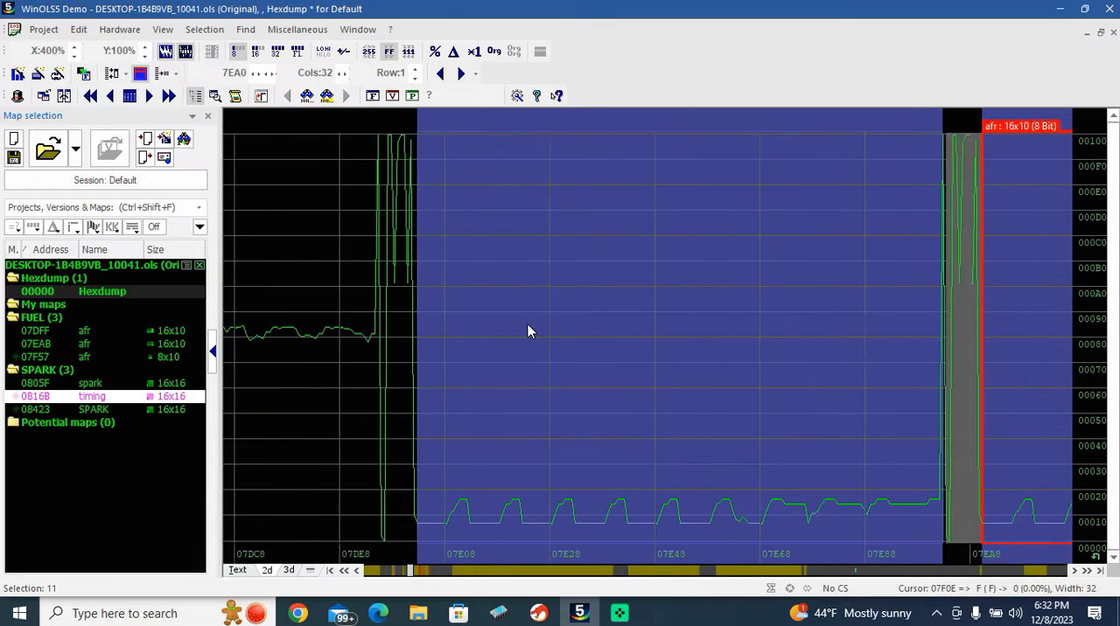
scroll("right", 3)
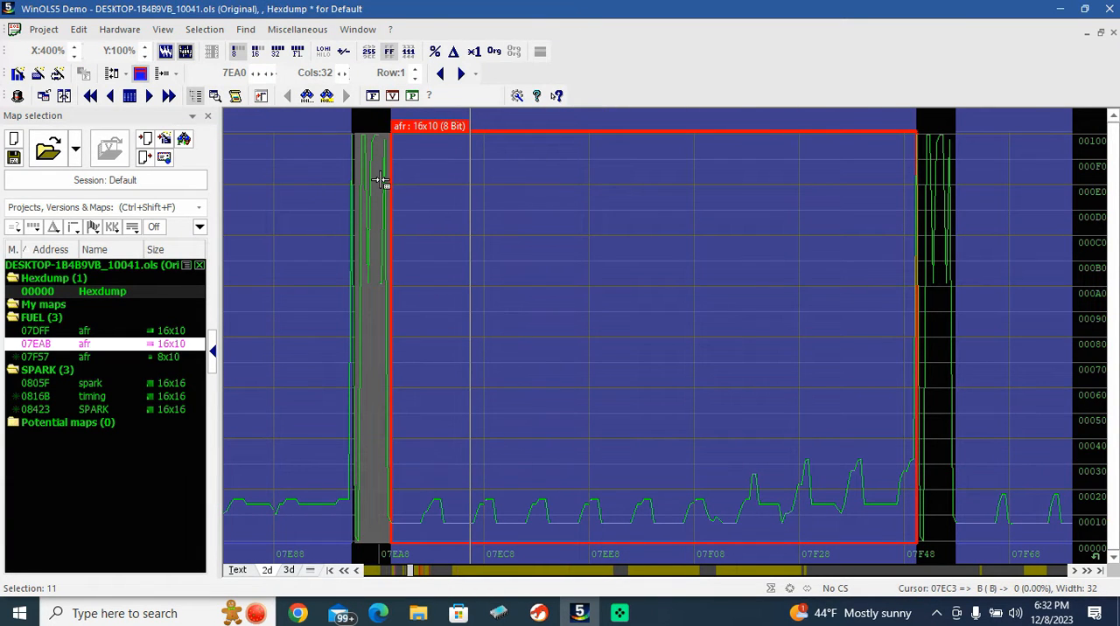
mouse_move(376, 151)
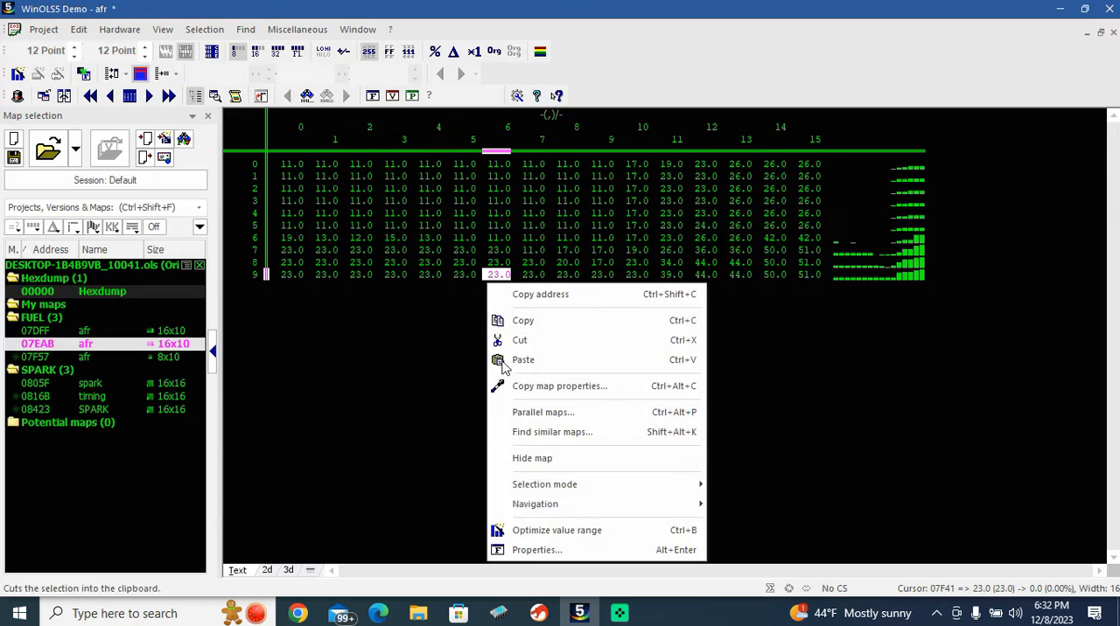
left_click(536, 550)
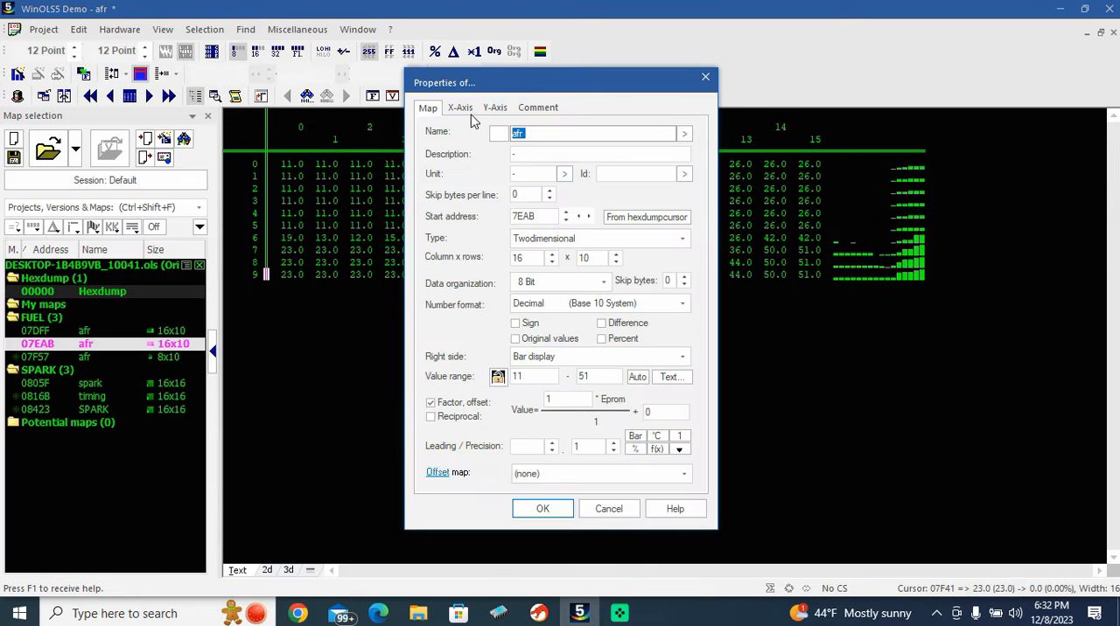
left_click(494, 106)
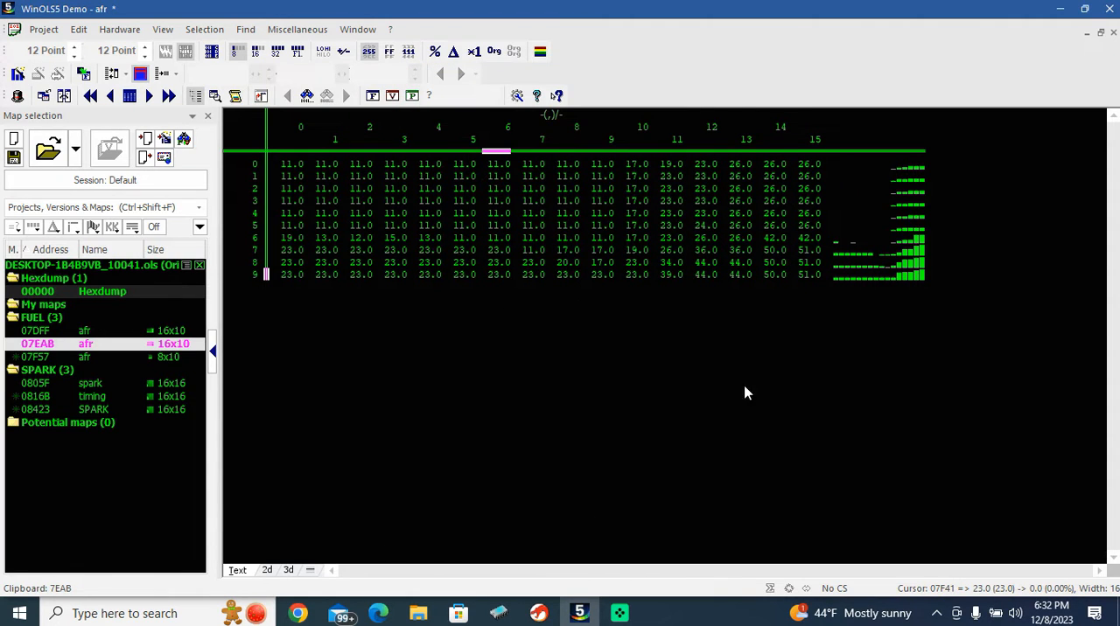
mouse_move(1115, 76)
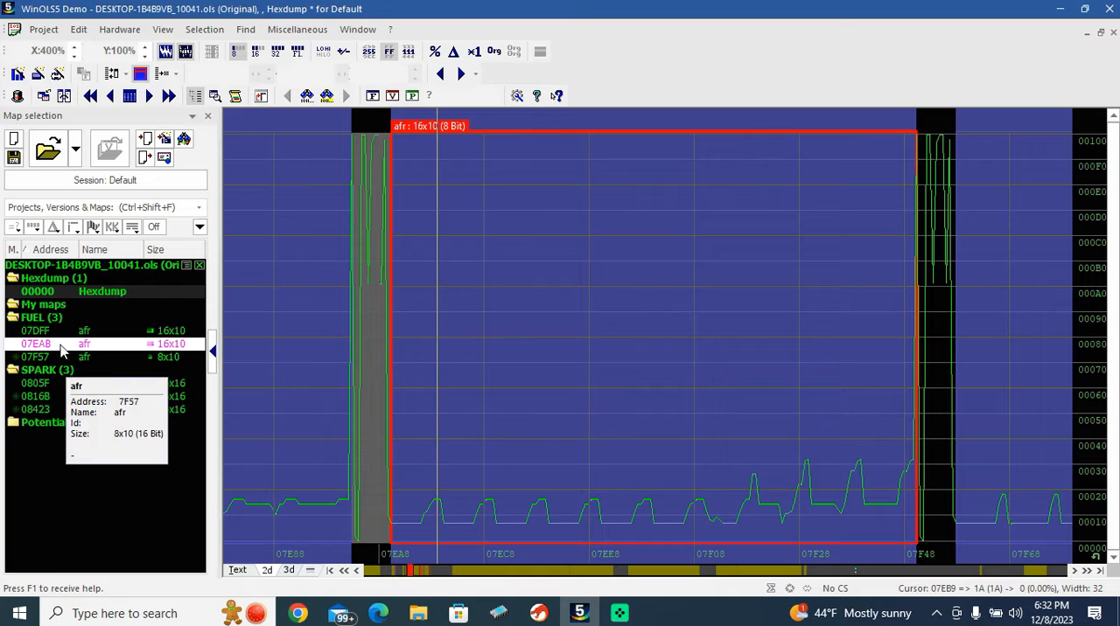
Copy map 07DFF's address from WinOLS and jump Ghidra's listing to 7DFF.
double_click(36, 330)
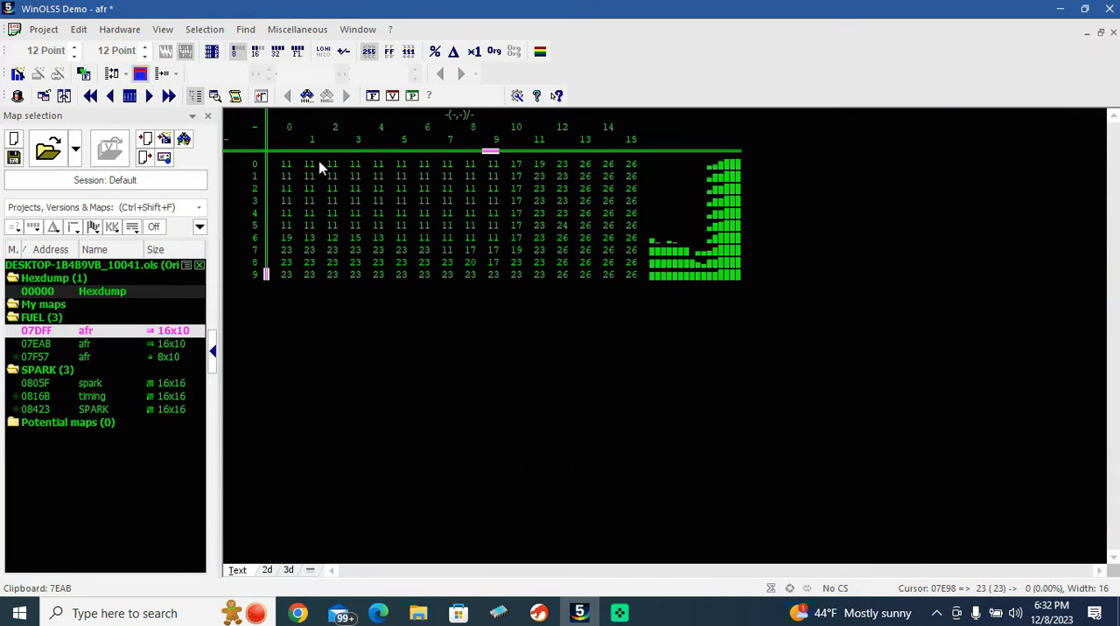
left_click(285, 163)
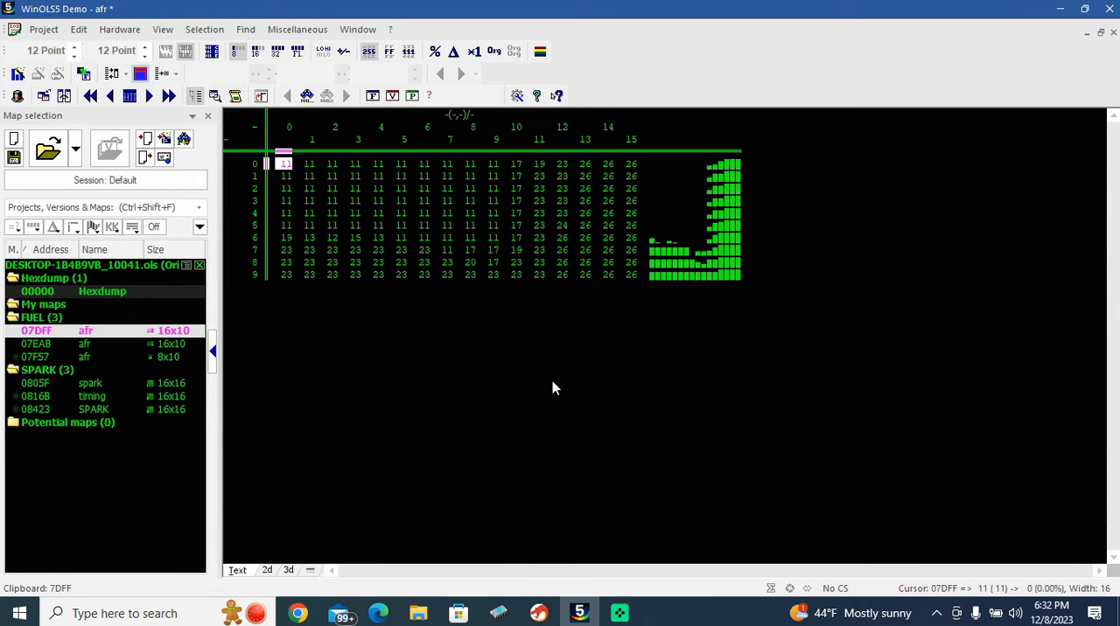
mouse_move(608, 602)
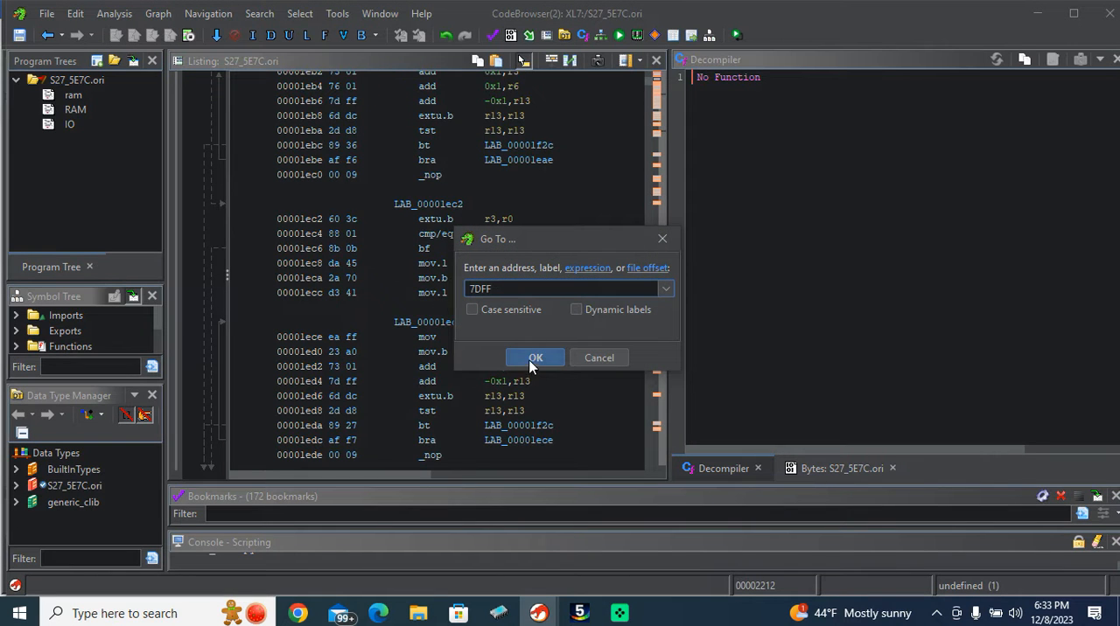
left_click(534, 356)
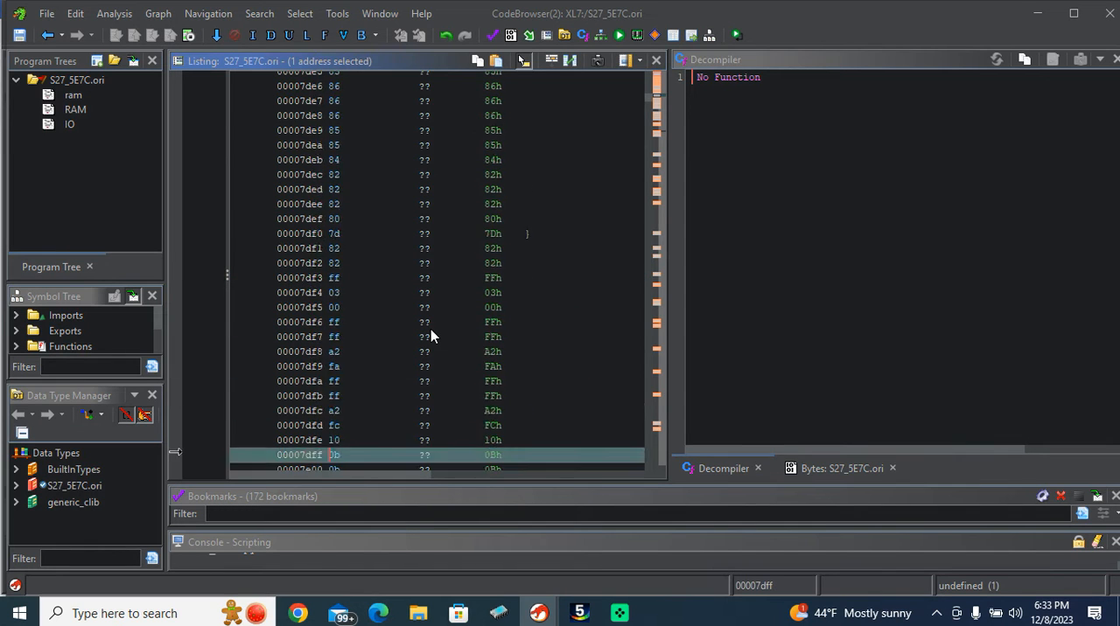
scroll("down", 3)
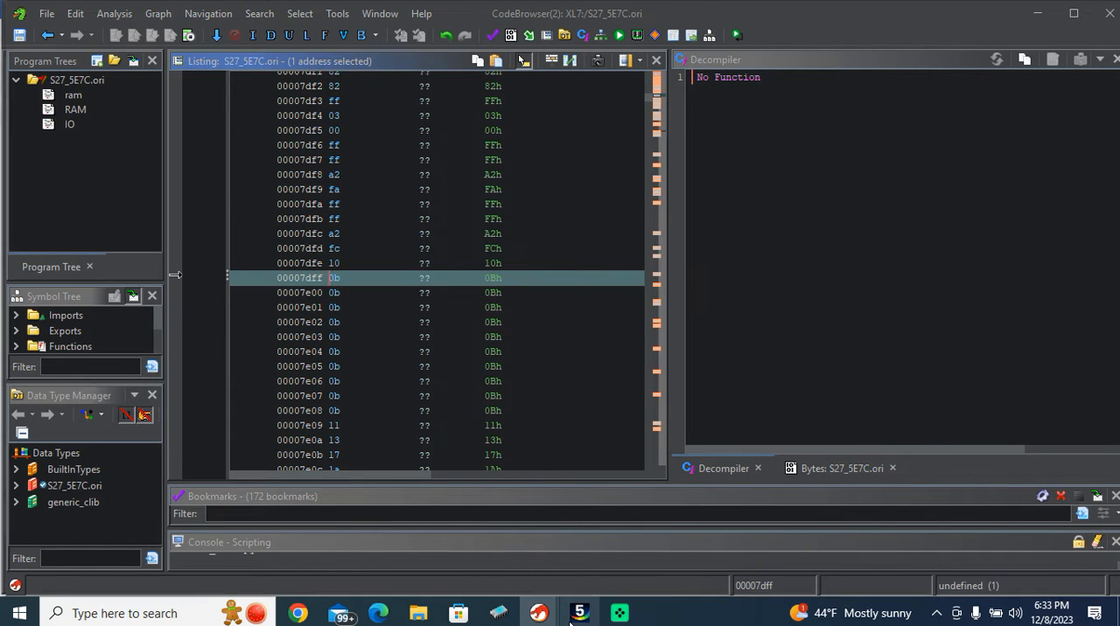
Note map 07EAB in WinOLS, then label address 00007dff as AFR1 in Ghidra.
left_click(579, 612)
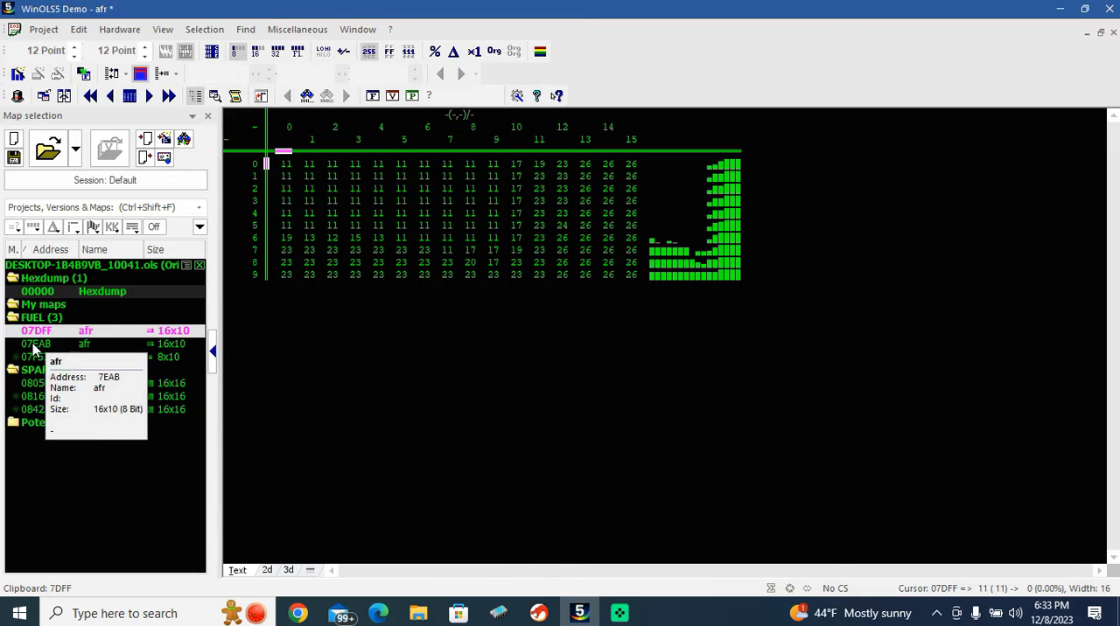
left_click(36, 342)
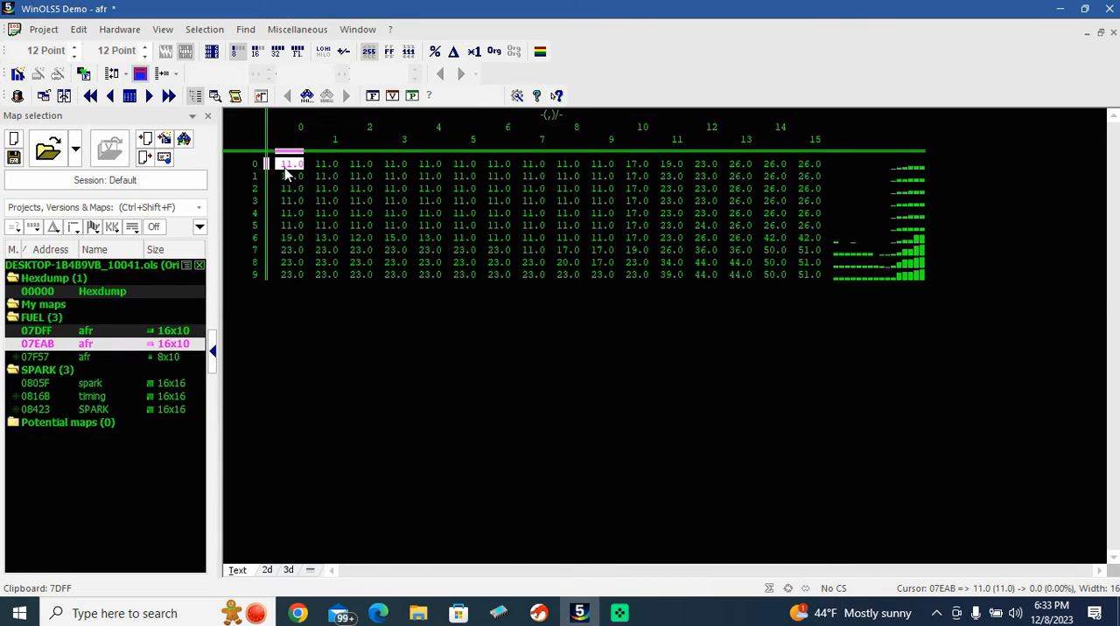
mouse_move(539, 613)
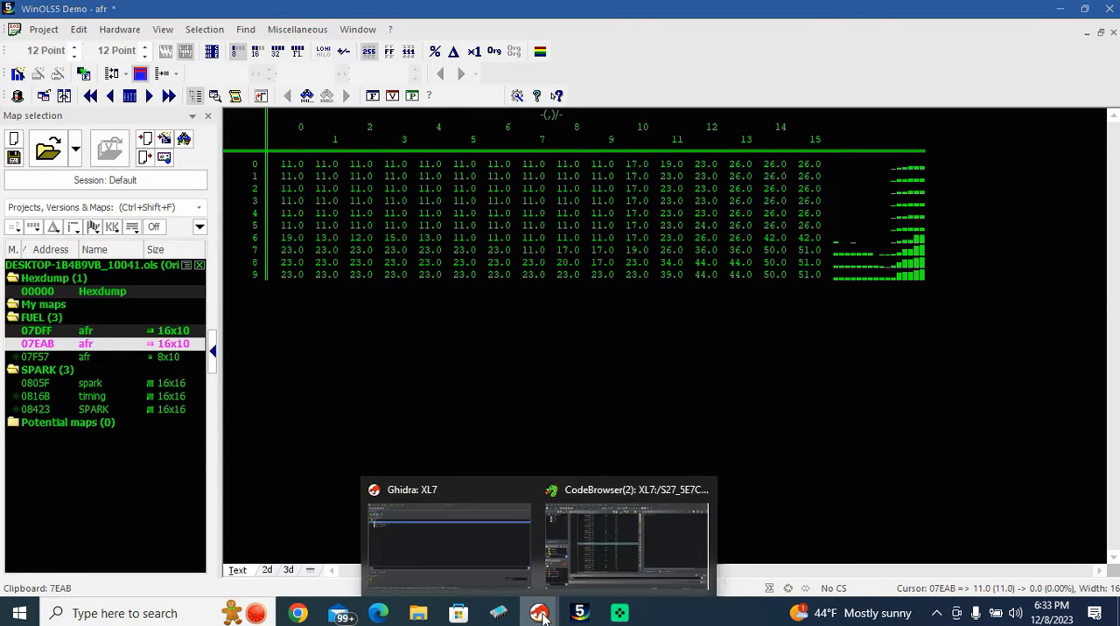
left_click(626, 542)
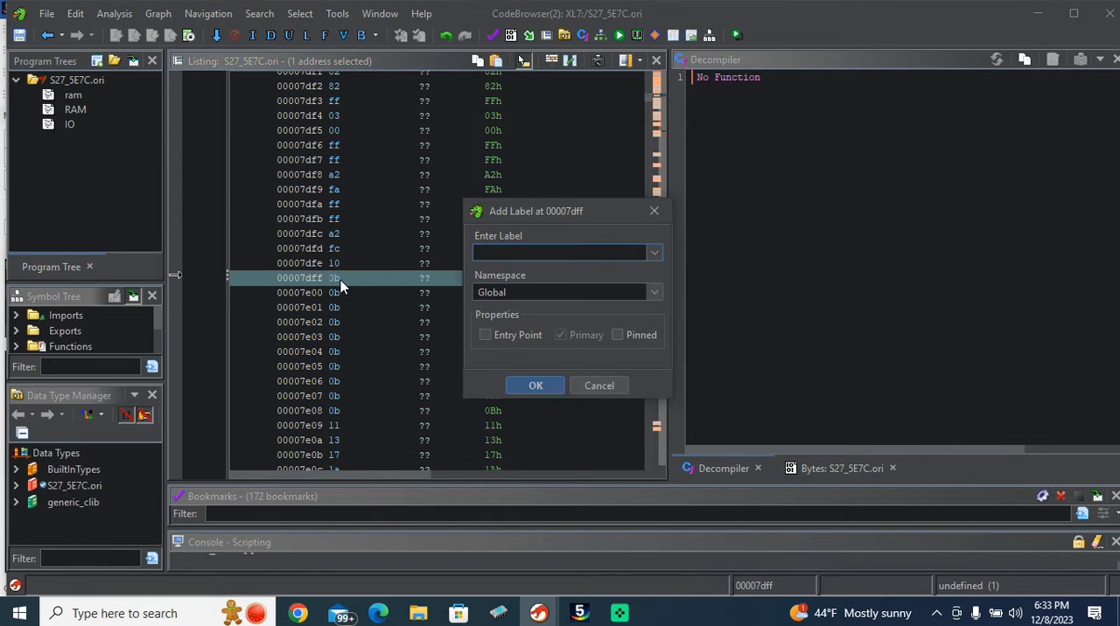
type("AFR")
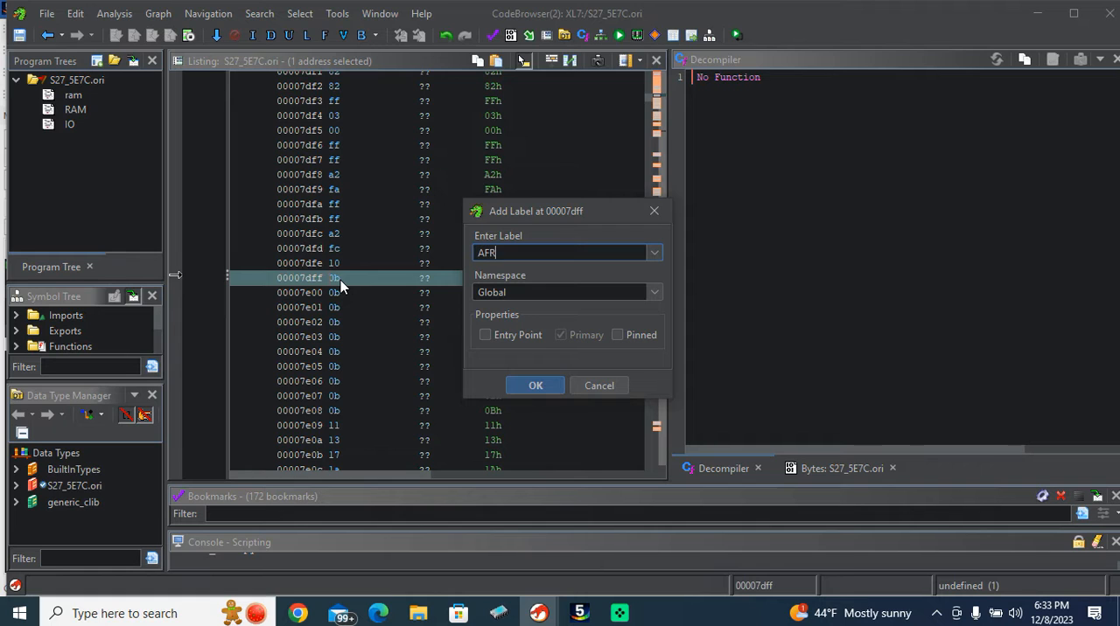
type("1")
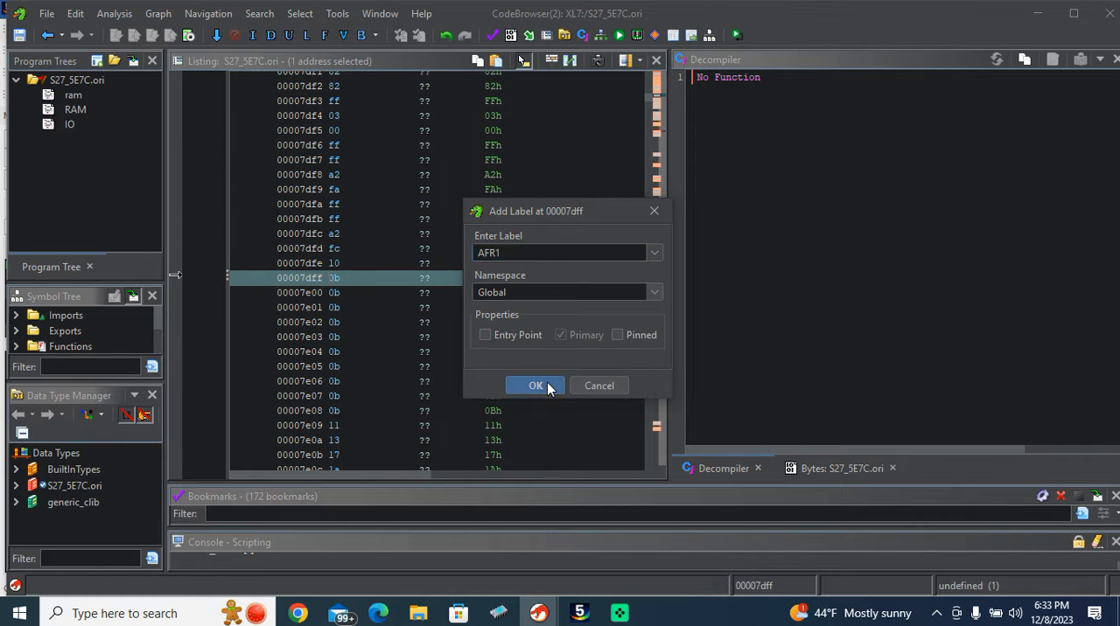
left_click(534, 386)
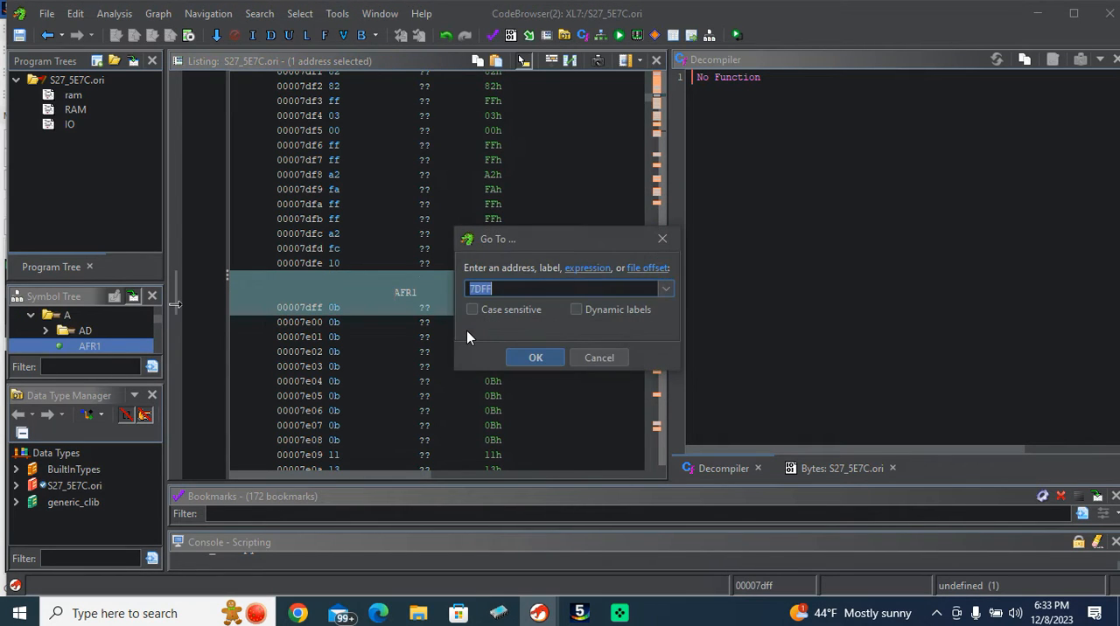
Jump to 7EAB and define the bytes at 7ea2 and 7ea6 as addr pointers DAT_ffffa2fa and DAT_ffffa2fc.
left_click(534, 357)
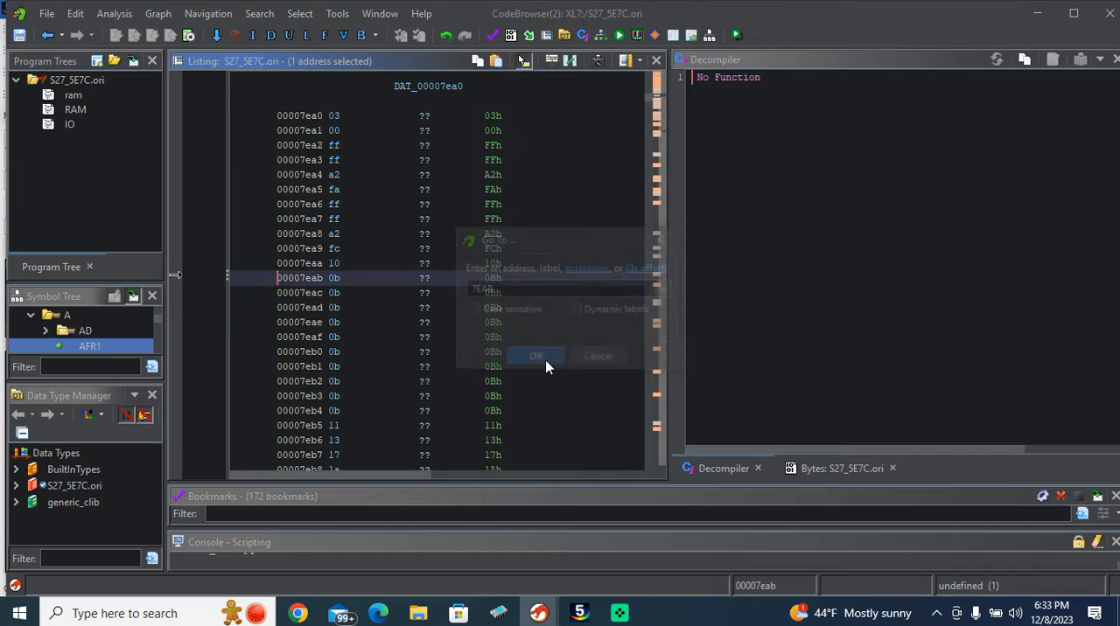
left_click(535, 356)
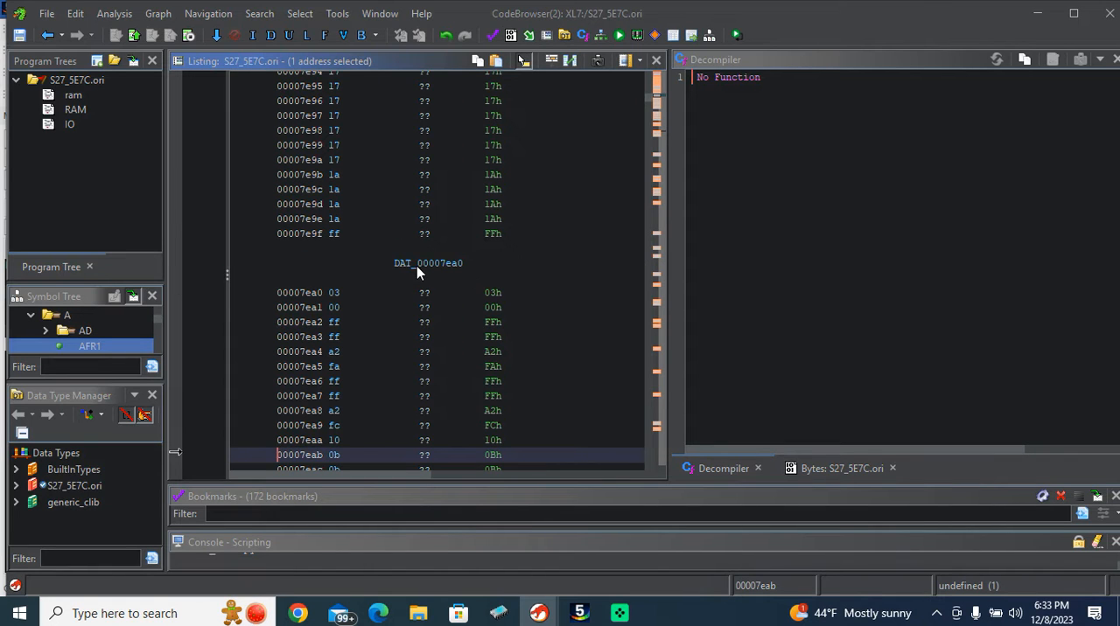
scroll("down", 3)
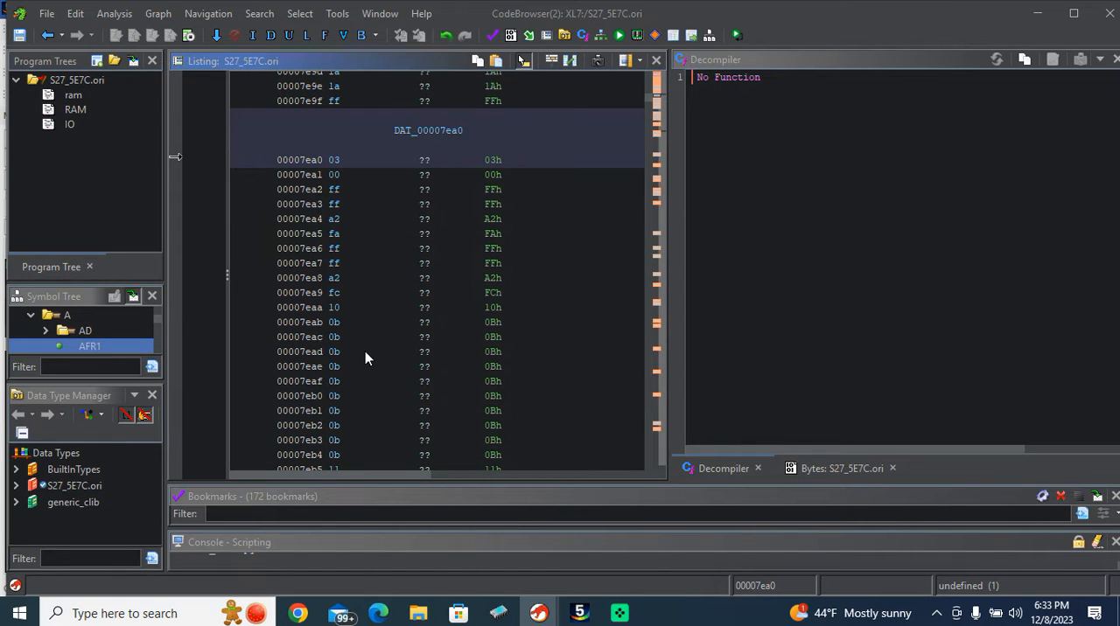
mouse_move(331, 190)
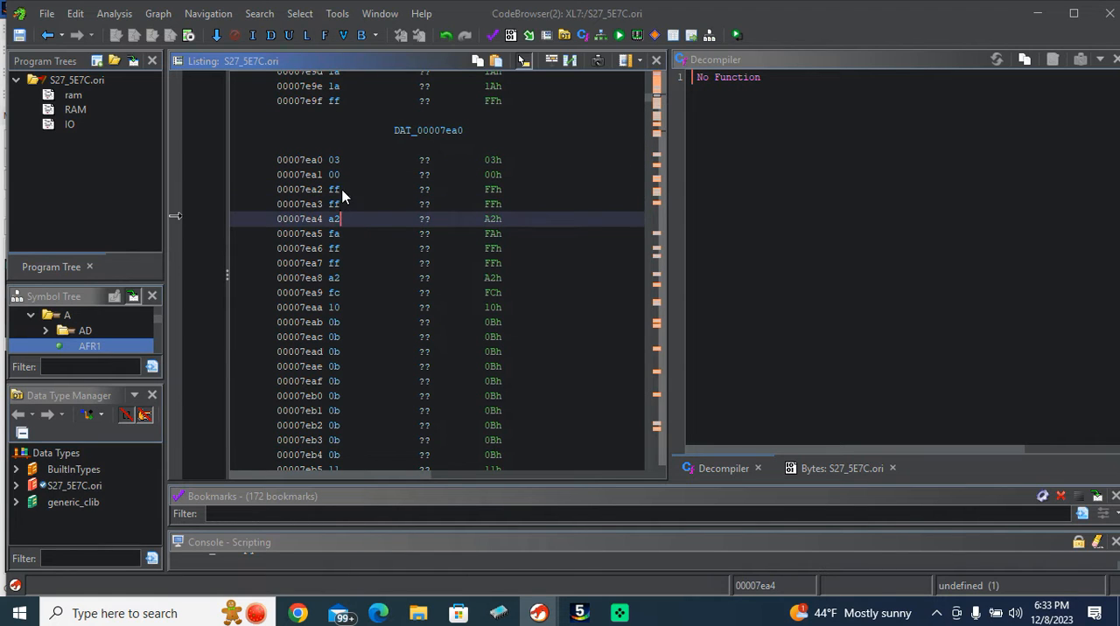
left_click(341, 189)
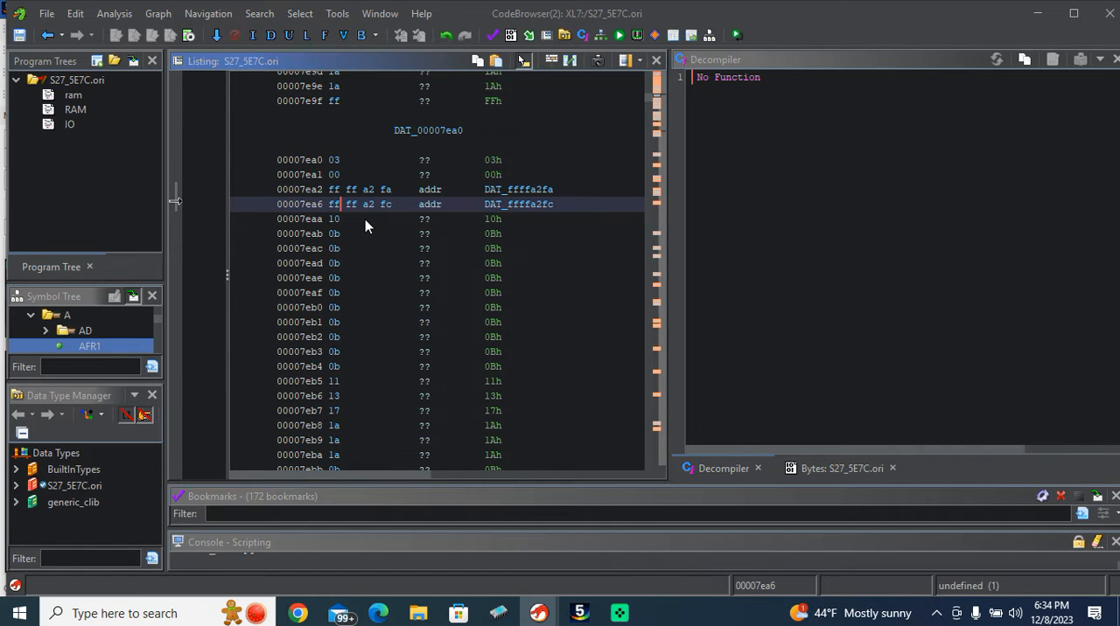
mouse_move(358, 204)
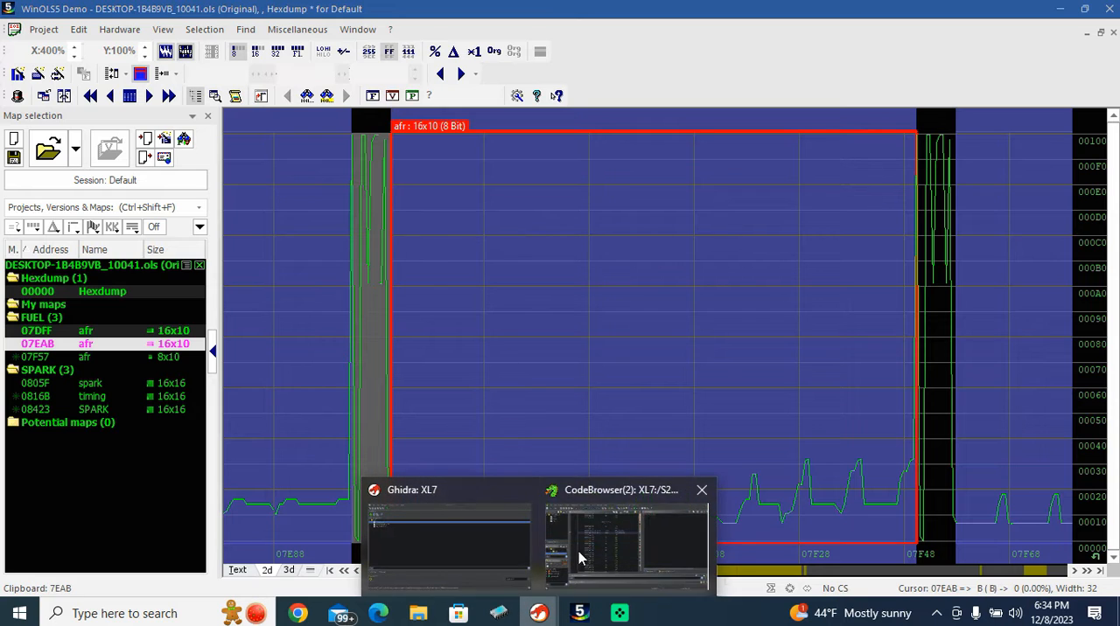
Note struct start 7ea0 in Ghidra, then show WinOLS's hexdump as 16-bit words and pick the 0003 header at 07EA0.
left_click(621, 538)
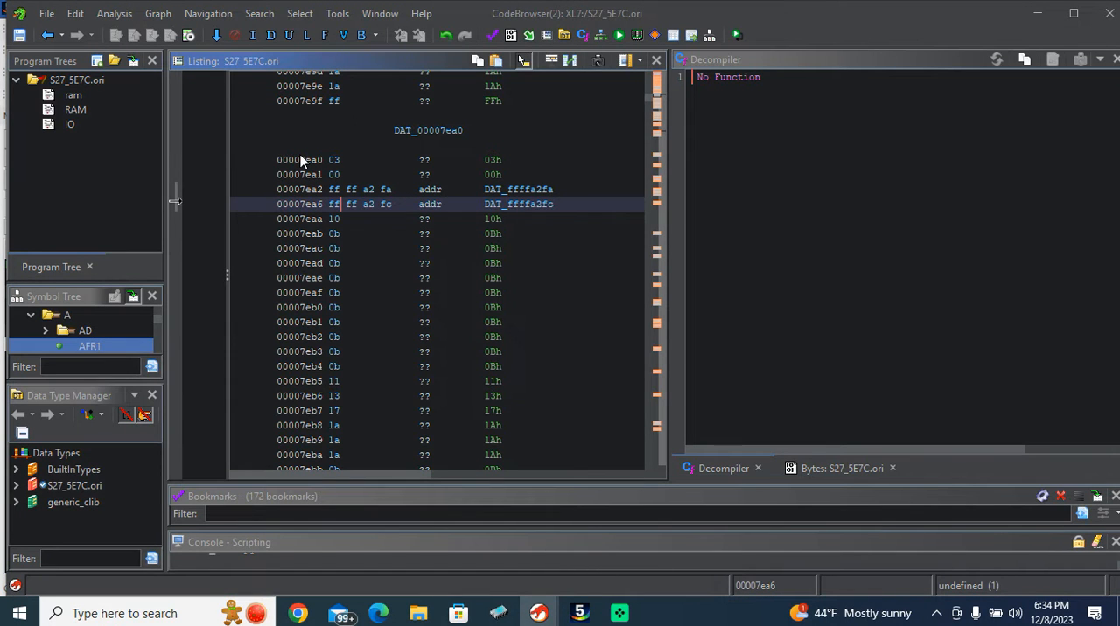
left_click(307, 159)
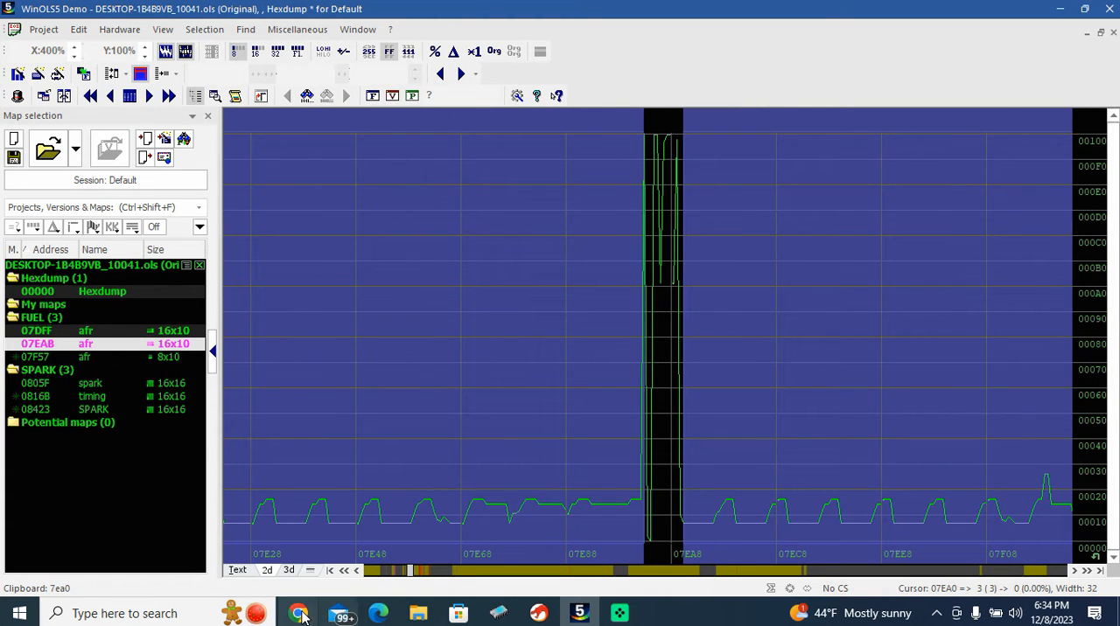
left_click(237, 569)
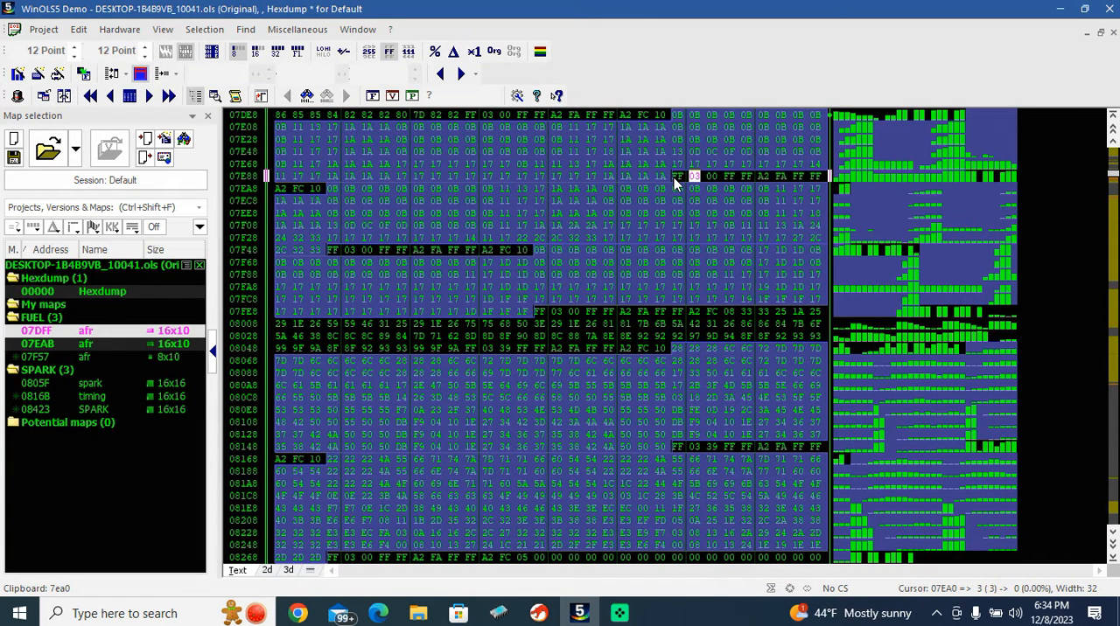
mouse_move(775, 188)
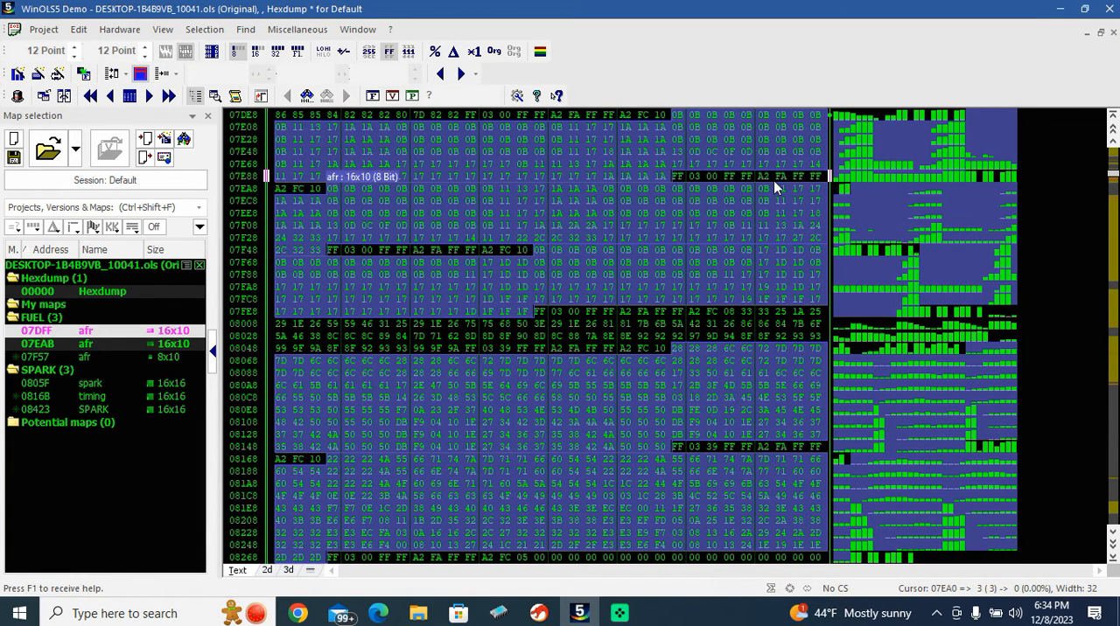
left_click(256, 52)
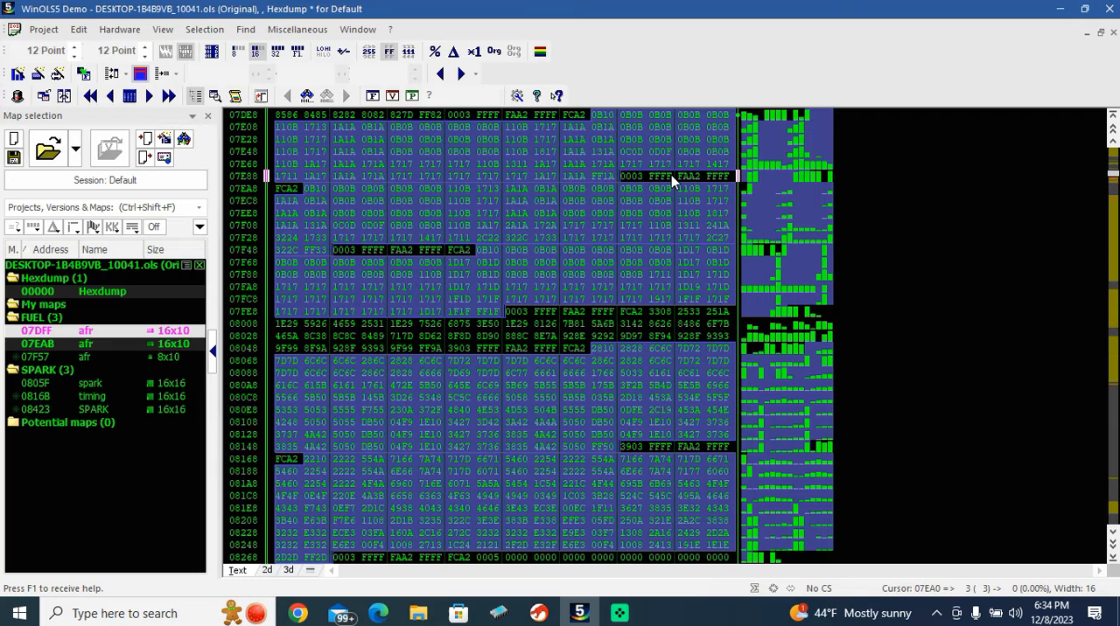
left_click(630, 176)
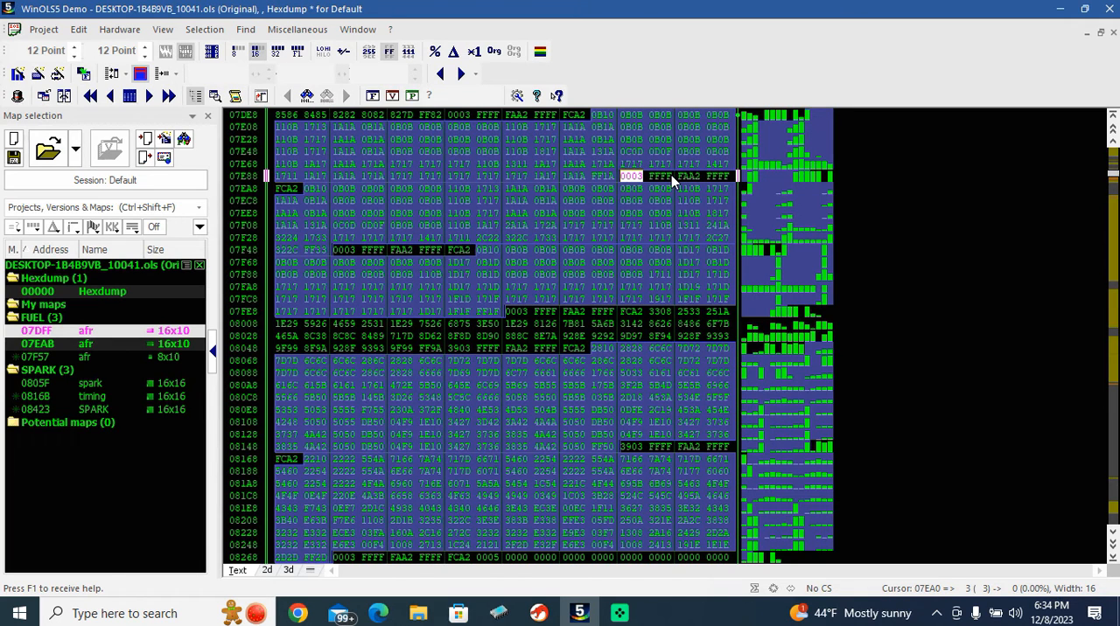
mouse_move(438, 201)
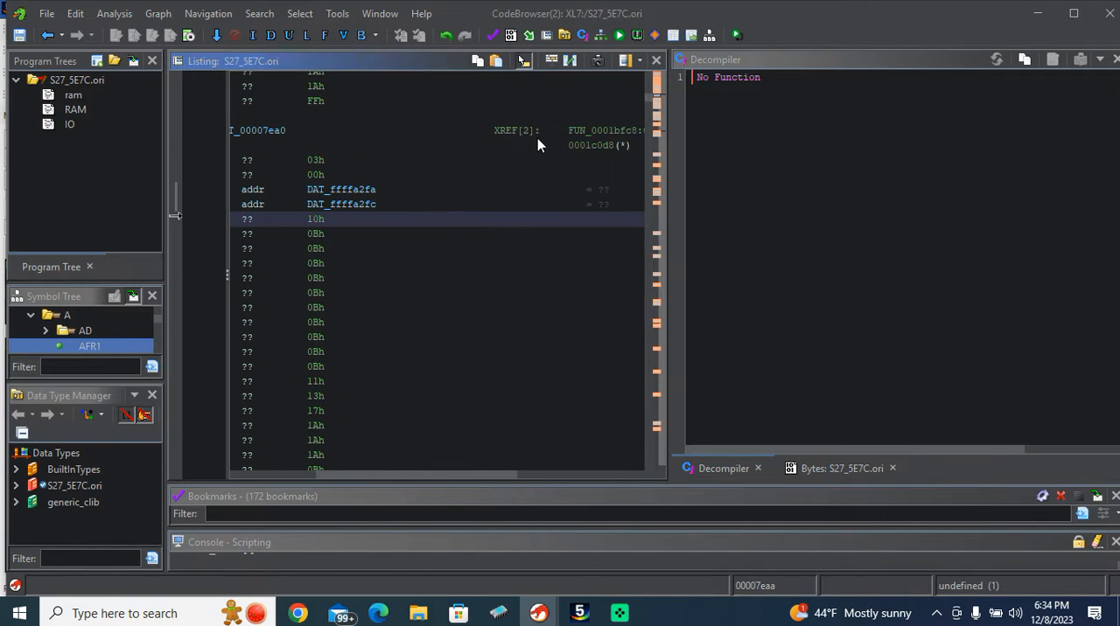
Follow the XREF to FUN_0001bfc8 and define 07ea0, 07ea1 and 07eaa as bytes 3h, 0h and 10h.
left_click(516, 131)
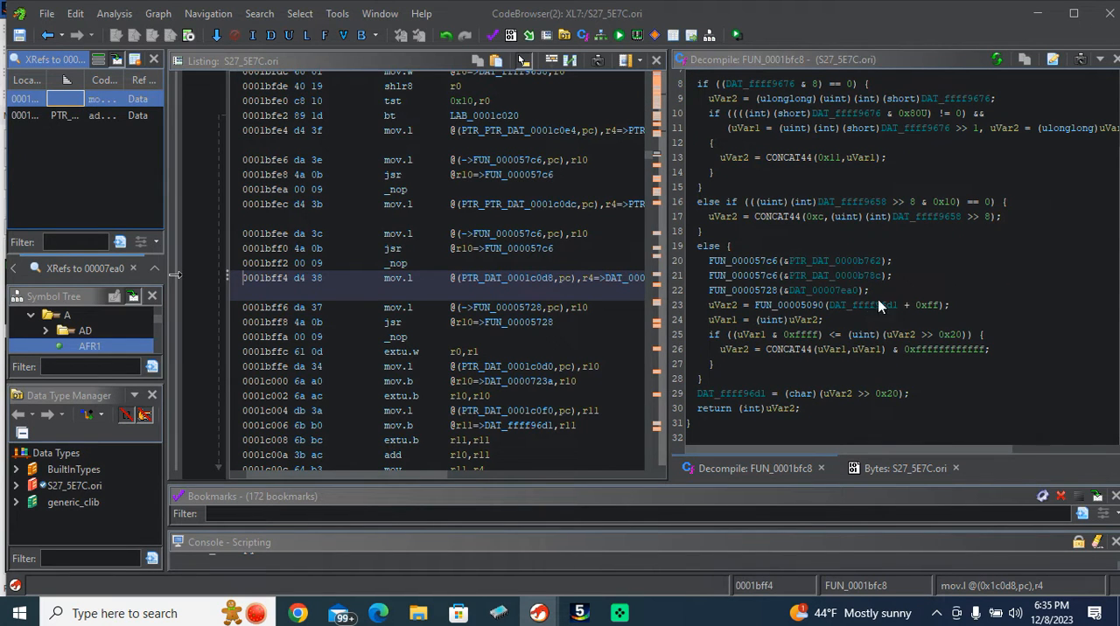
mouse_move(858, 296)
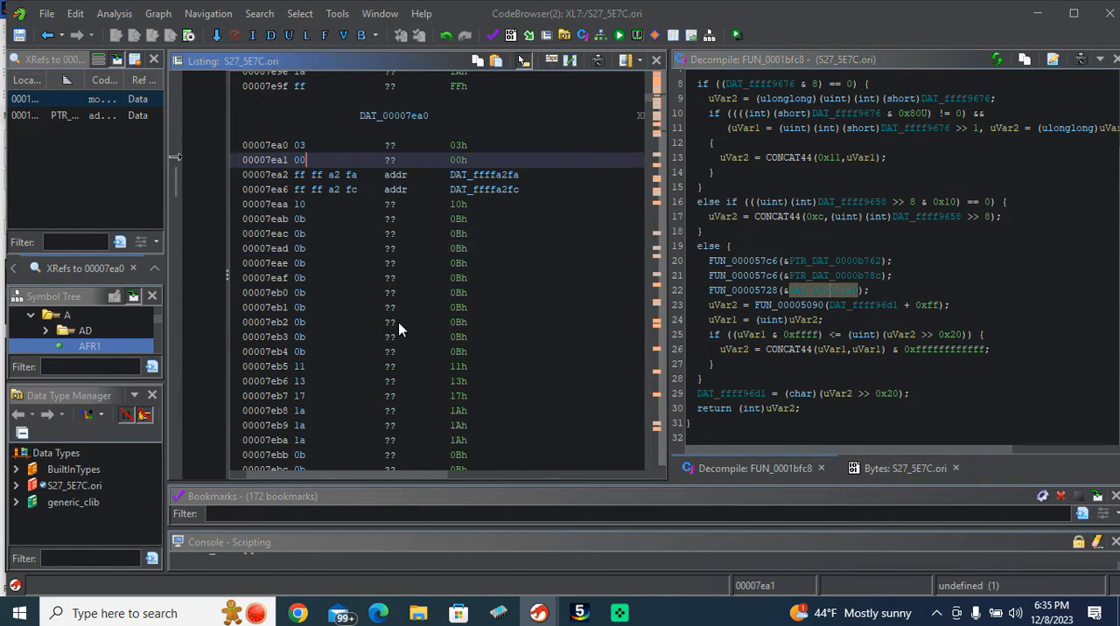
mouse_move(503, 314)
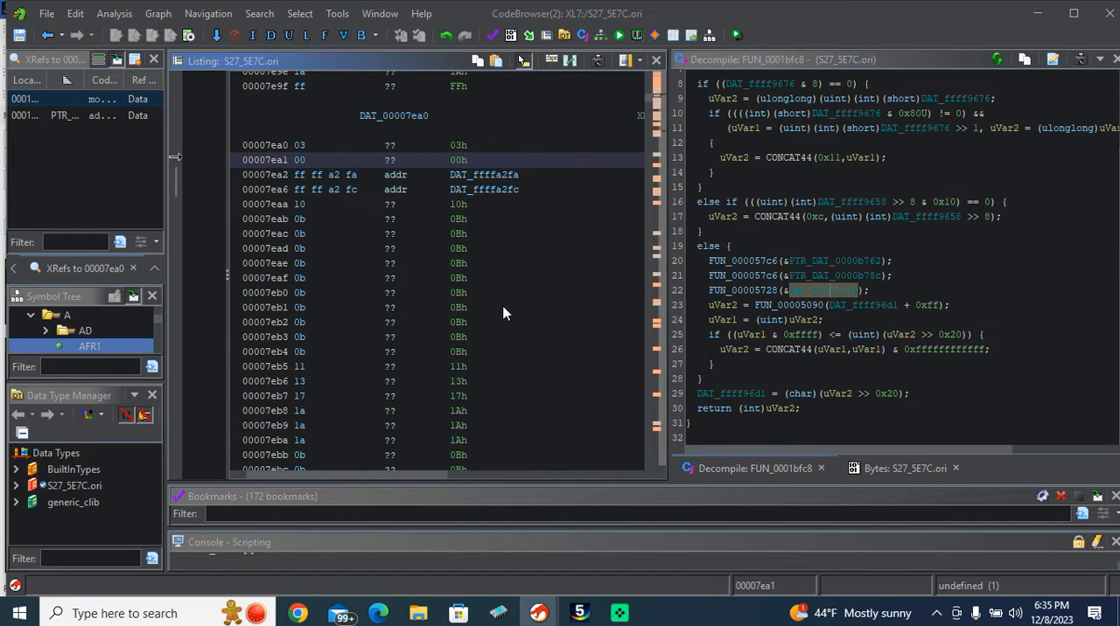
left_click(483, 174)
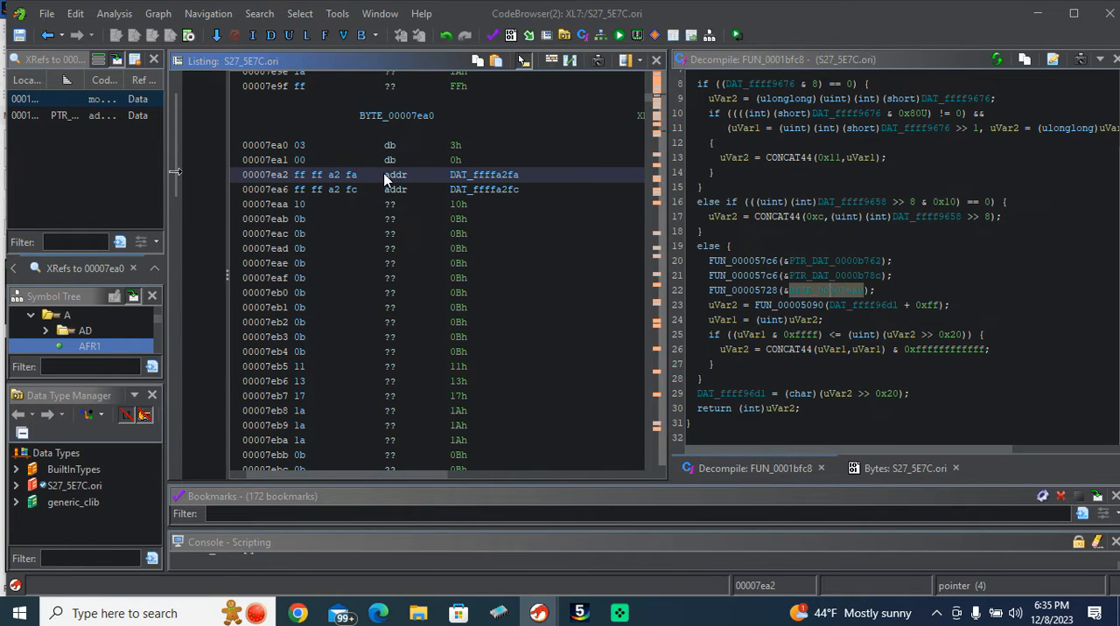
left_click(390, 204)
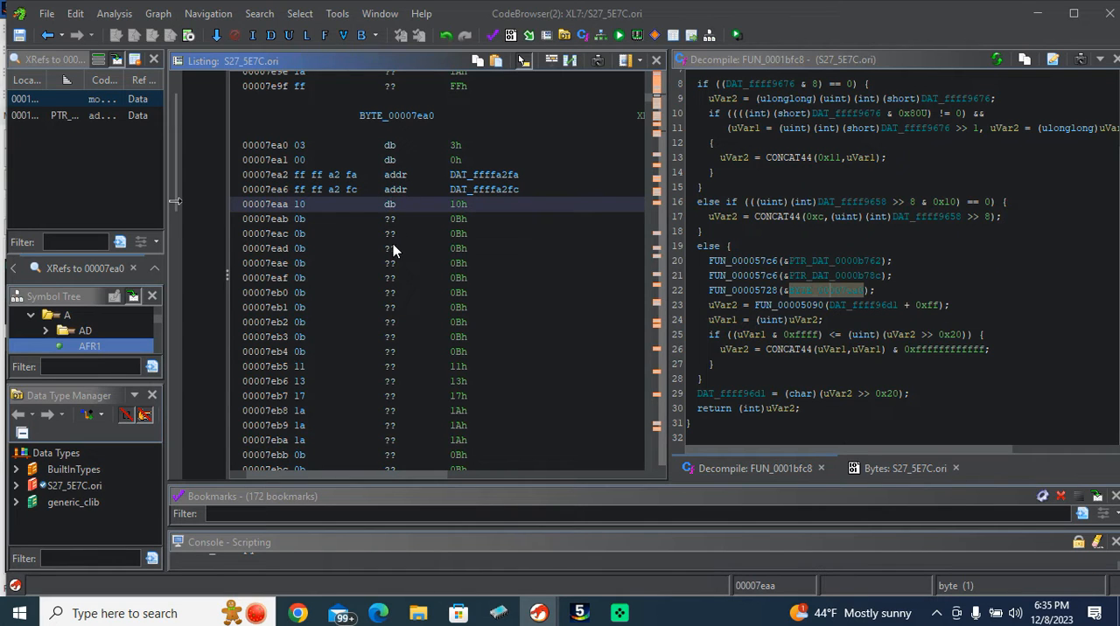
mouse_move(453, 210)
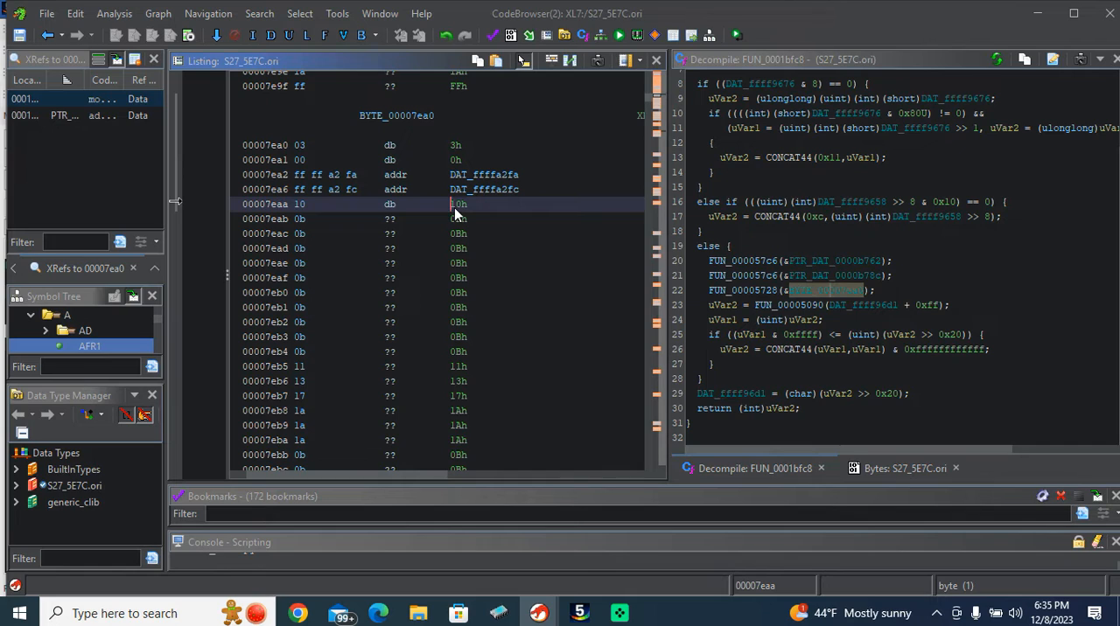
mouse_move(459, 218)
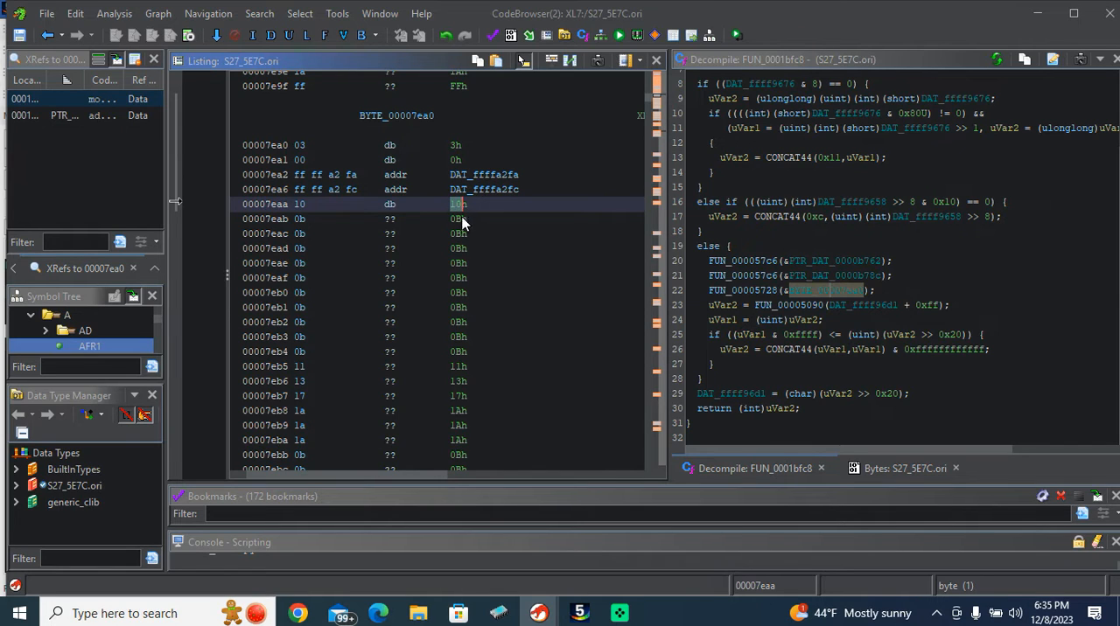
mouse_move(282, 244)
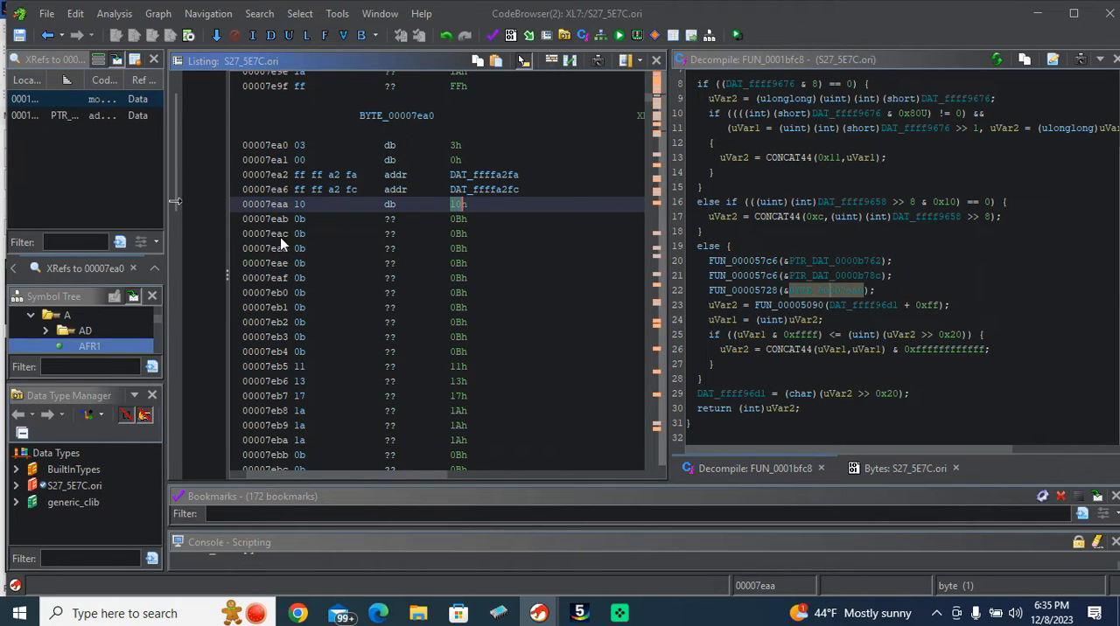
mouse_move(484, 282)
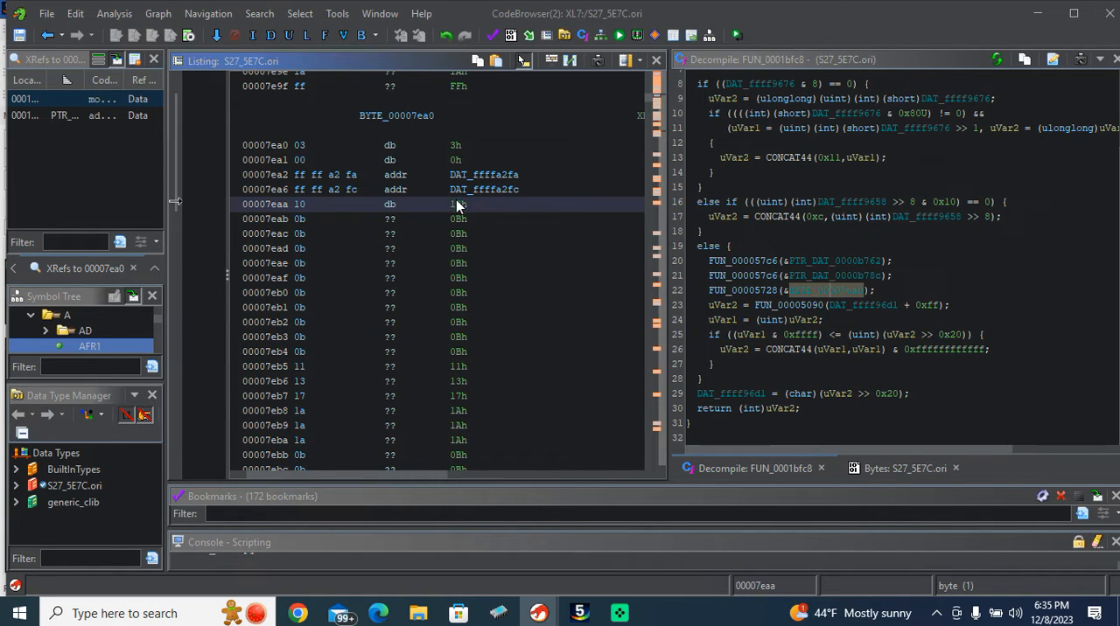
mouse_move(519, 379)
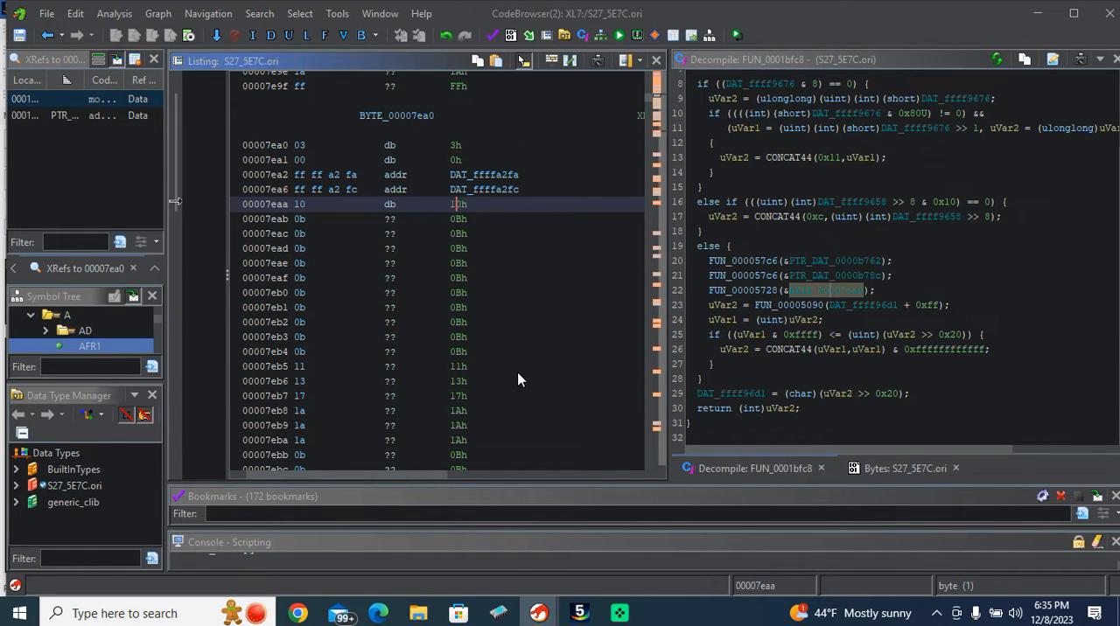
mouse_move(447, 209)
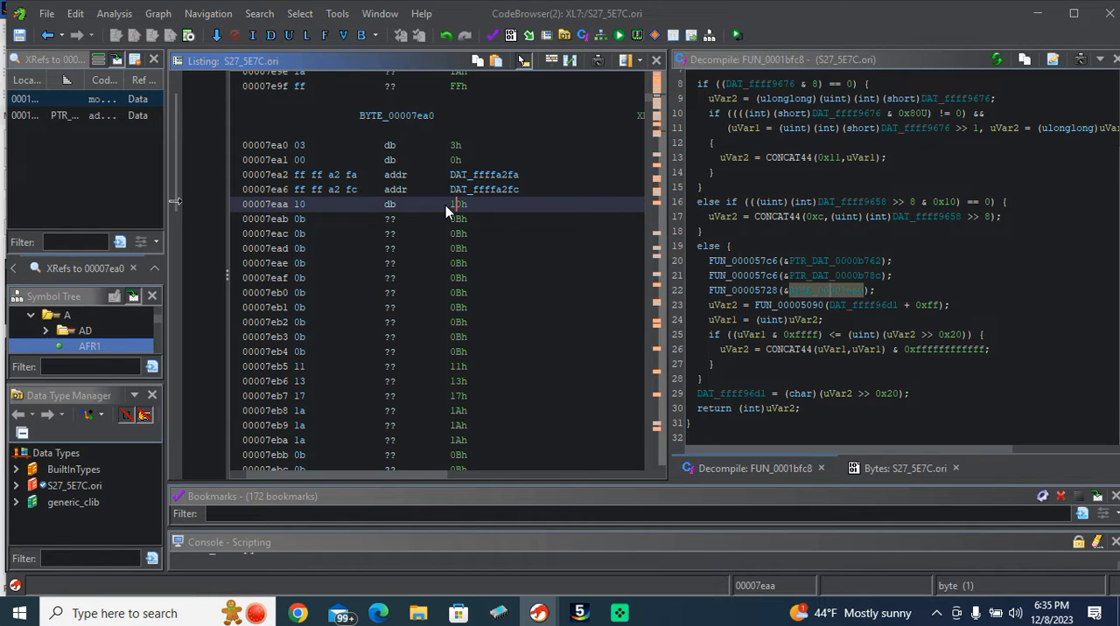
left_click(579, 612)
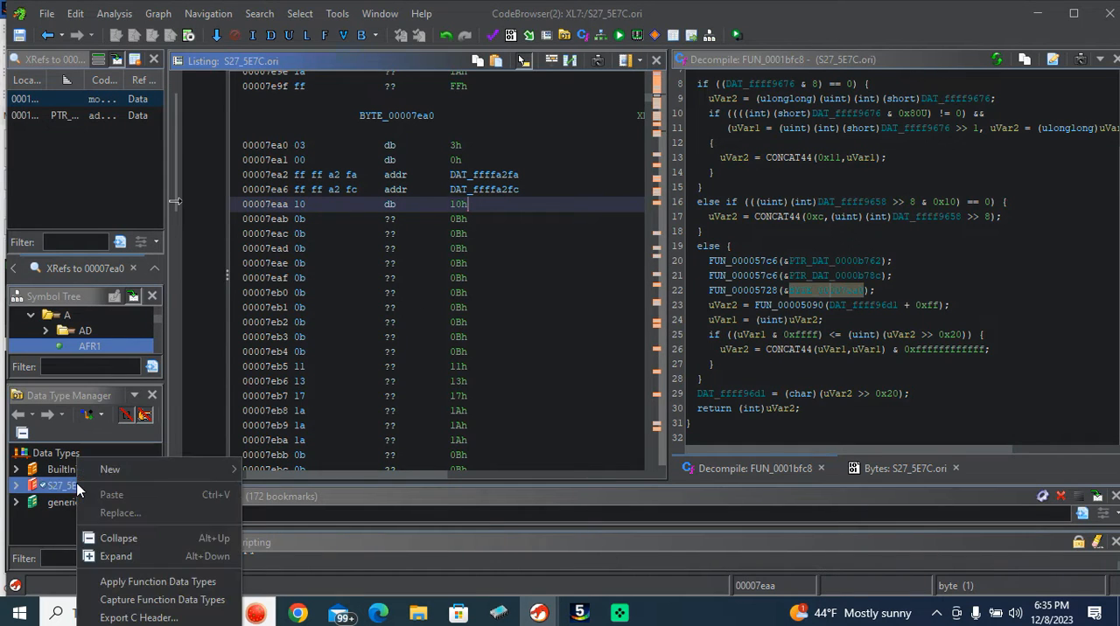
mouse_move(109, 469)
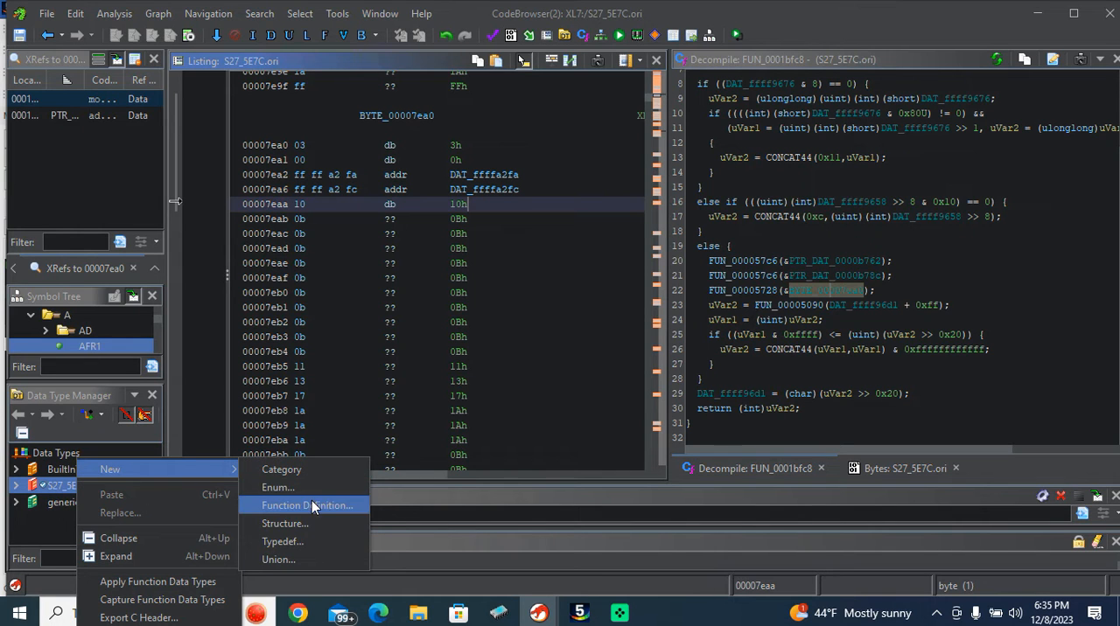
Create the 11-byte structure 3d_struct with two bytes, pointers X and Y, and an X length byte.
left_click(285, 523)
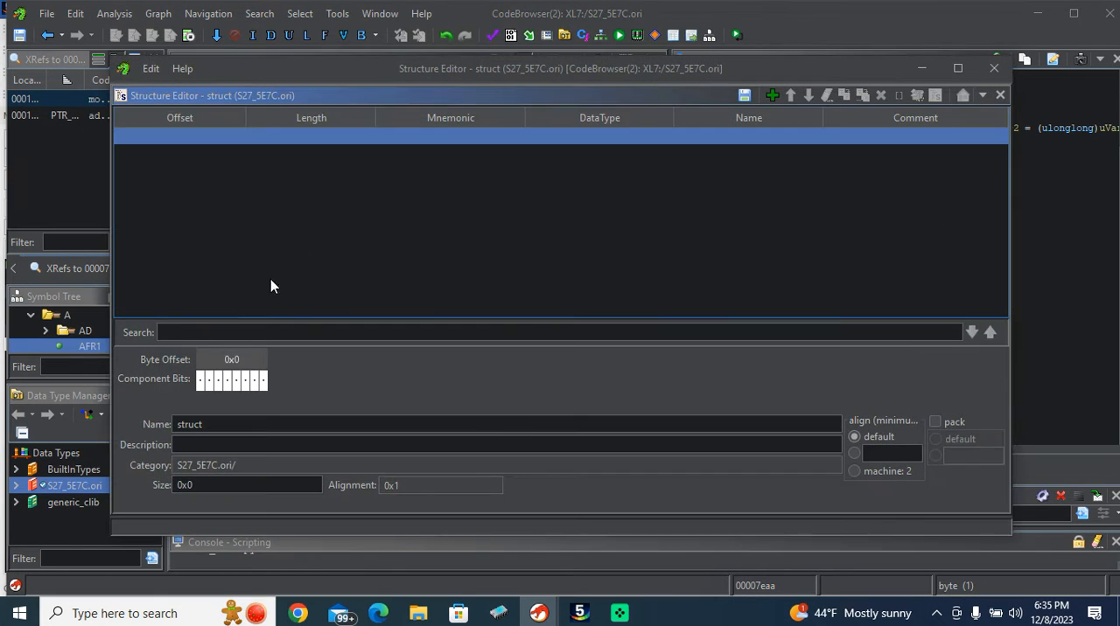
mouse_move(601, 137)
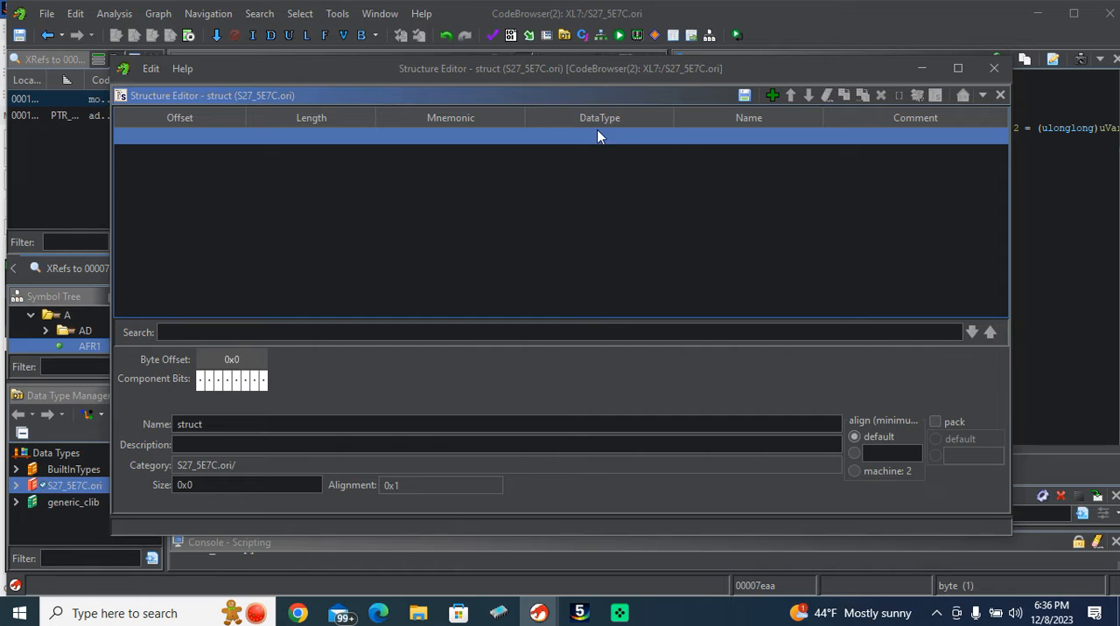
double_click(599, 137)
type("byte")
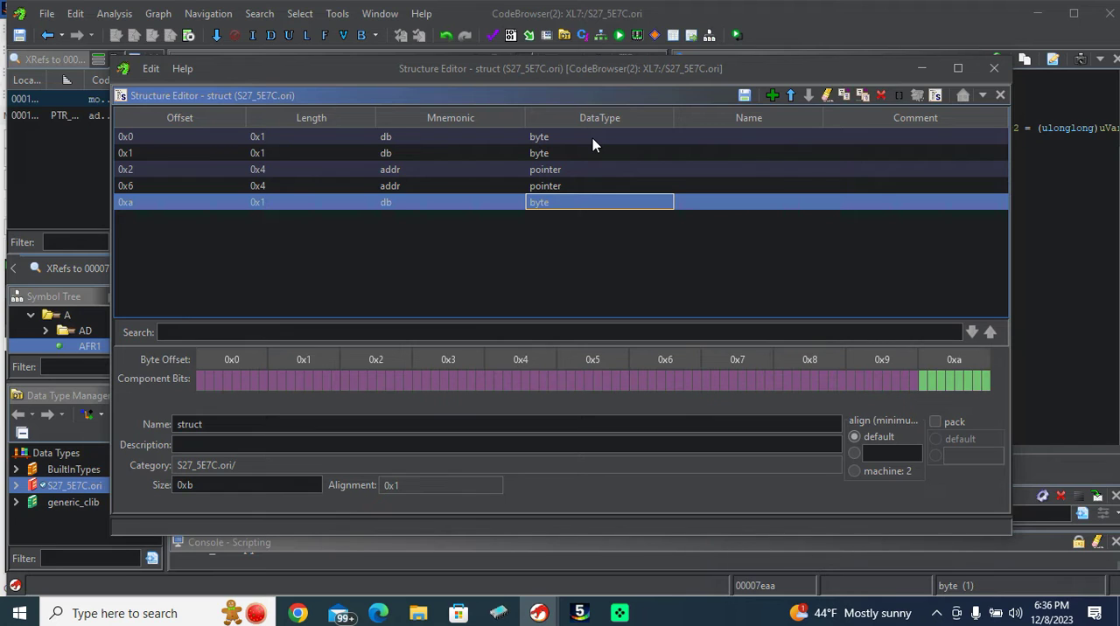
left_click(748, 136)
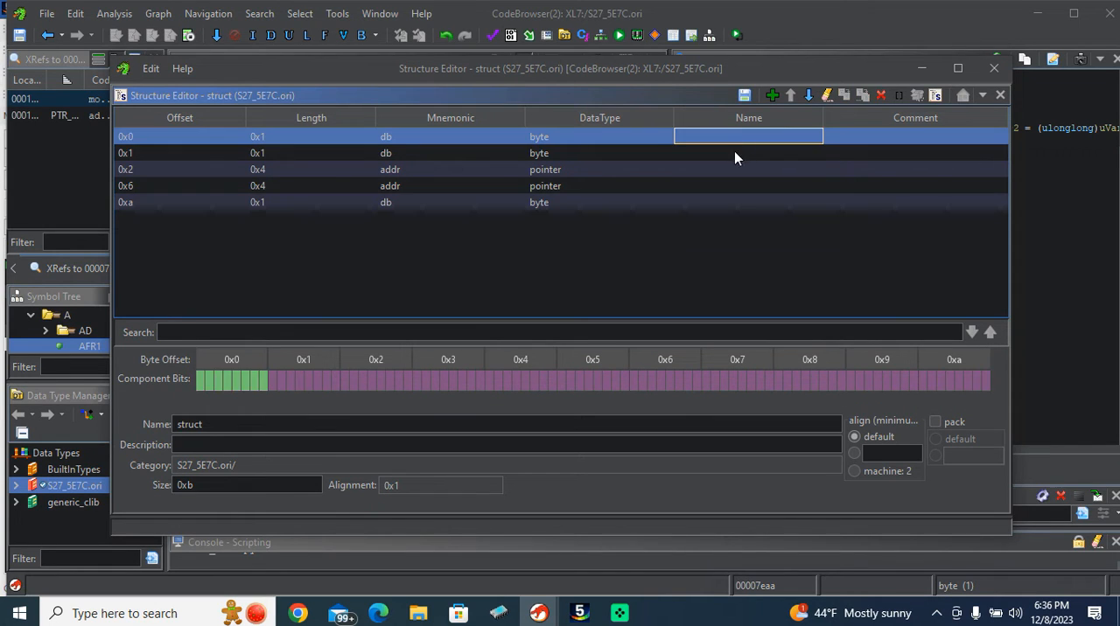
left_click(739, 169)
type("Y")
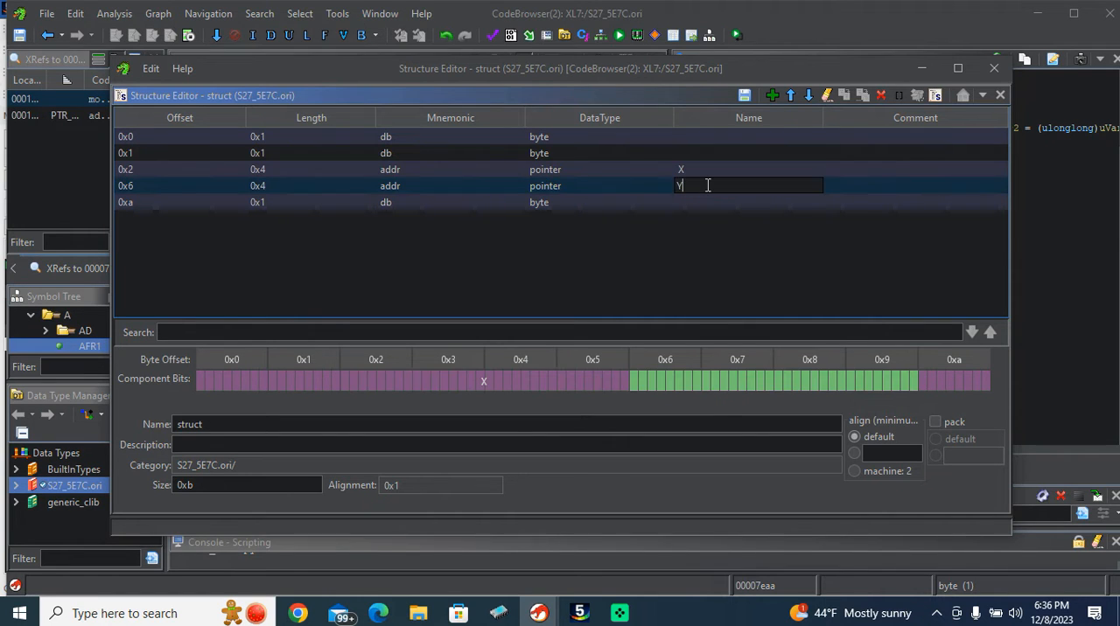
key("Return")
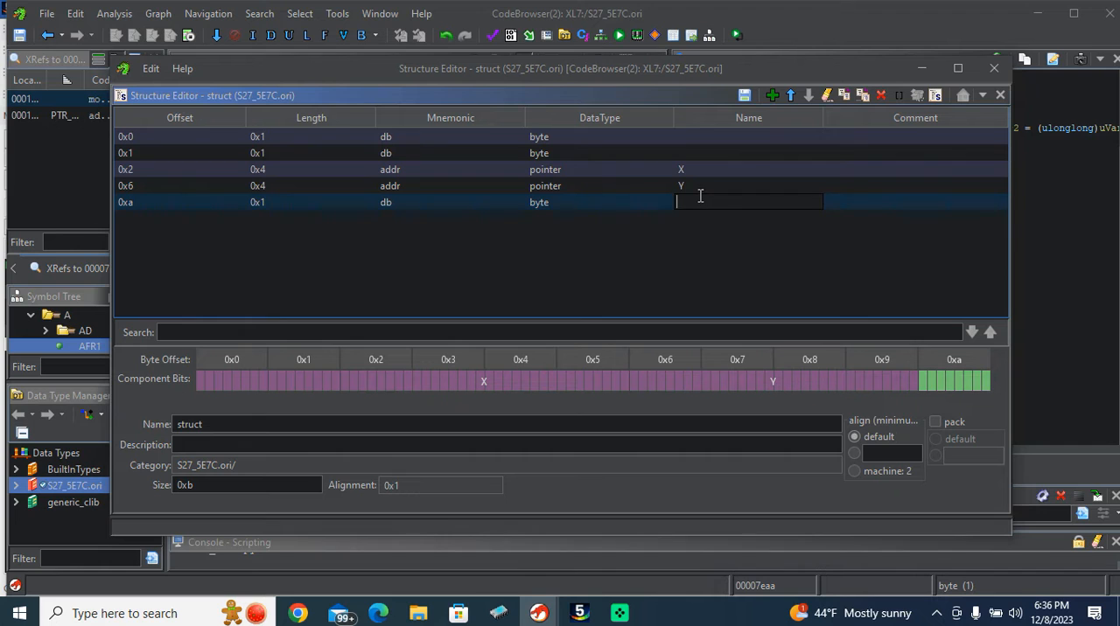
type("X length")
left_click(507, 425)
type("3d_")
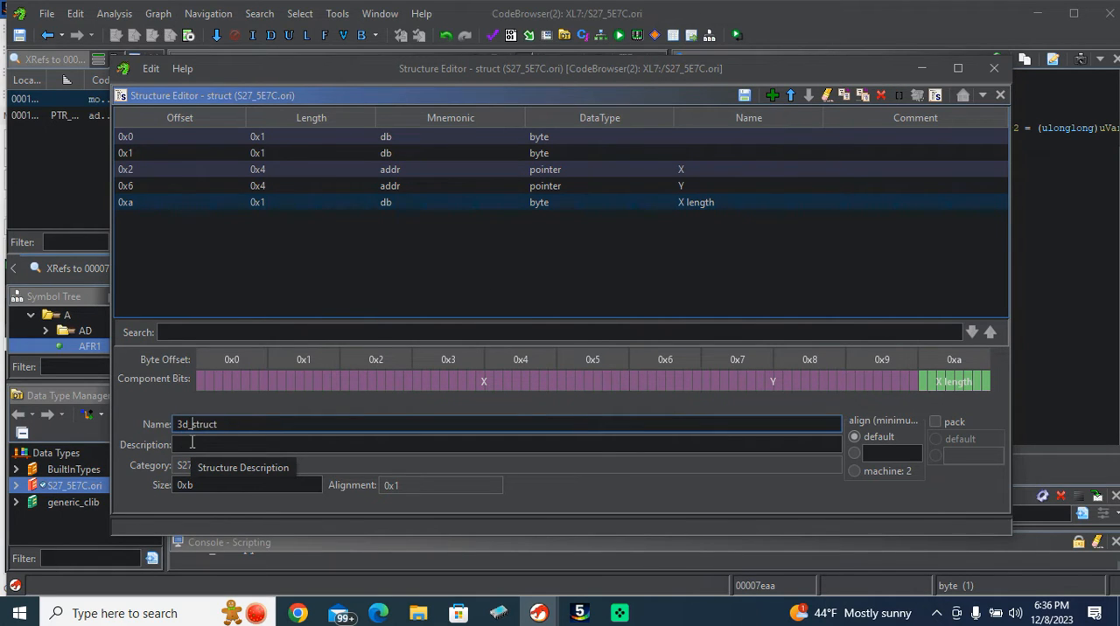
mouse_move(744, 96)
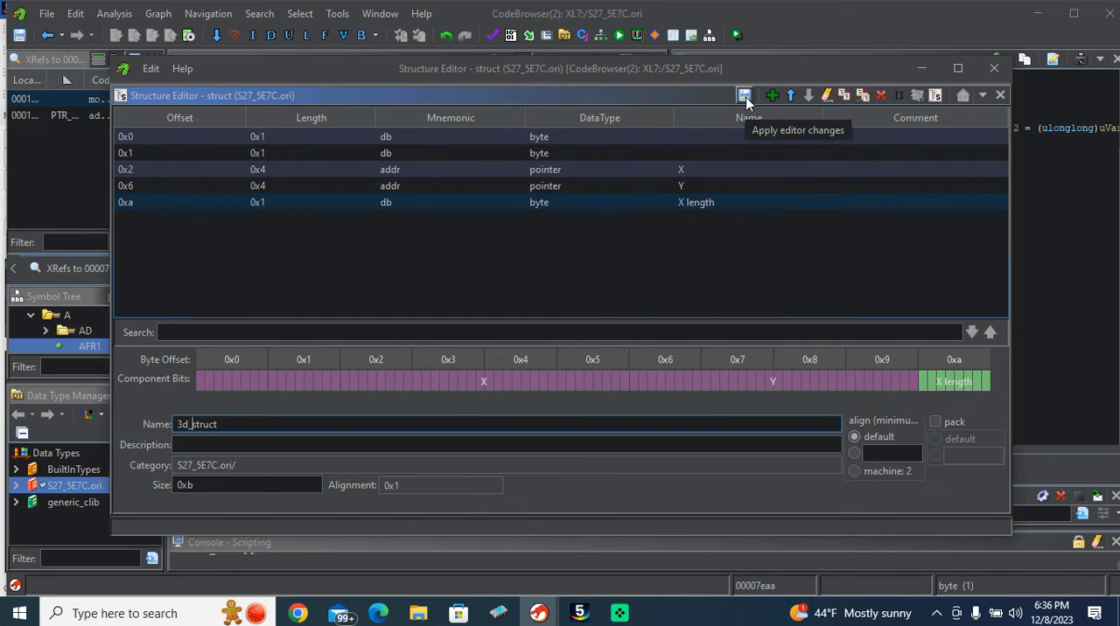
left_click(743, 95)
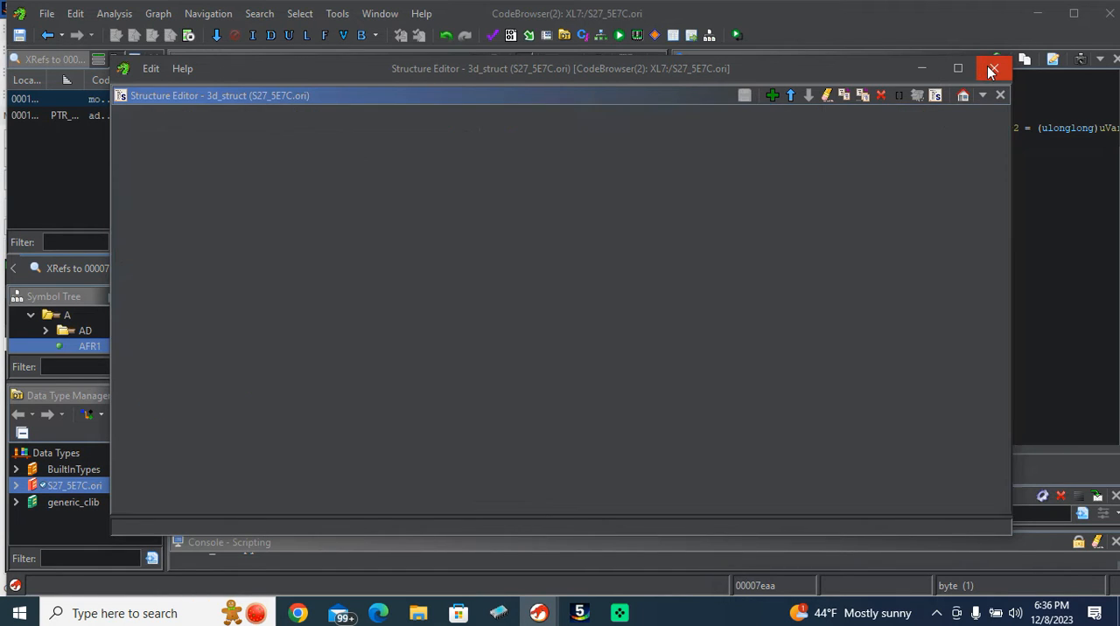
left_click(993, 70)
type("3")
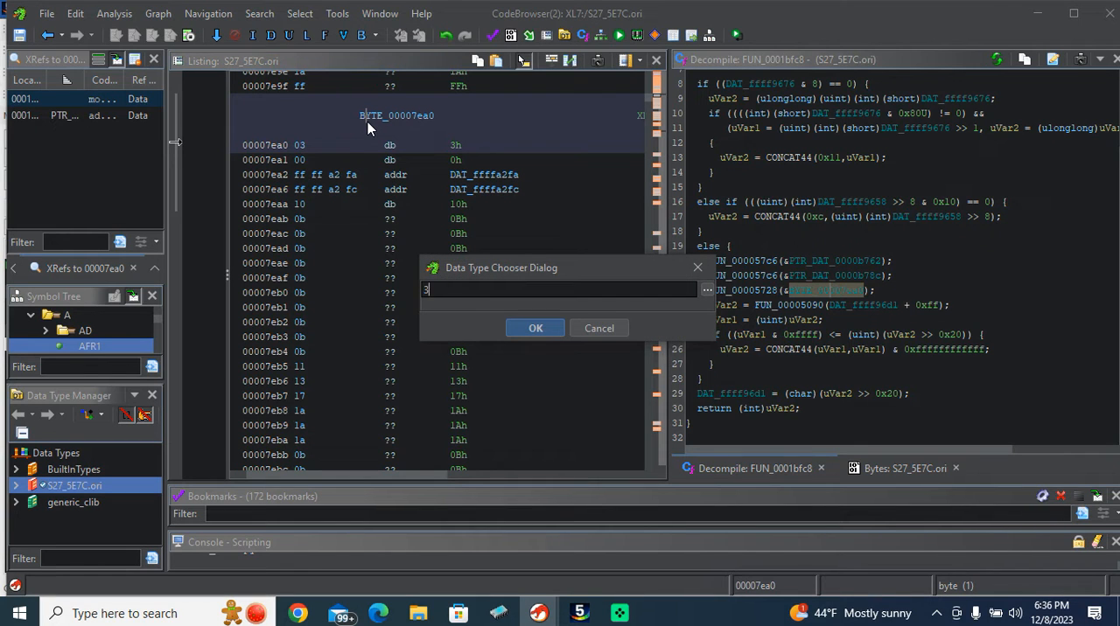
Apply 3d_struct at 00007ea0, clearing conflicting data, and start adding a label there.
left_click(535, 328)
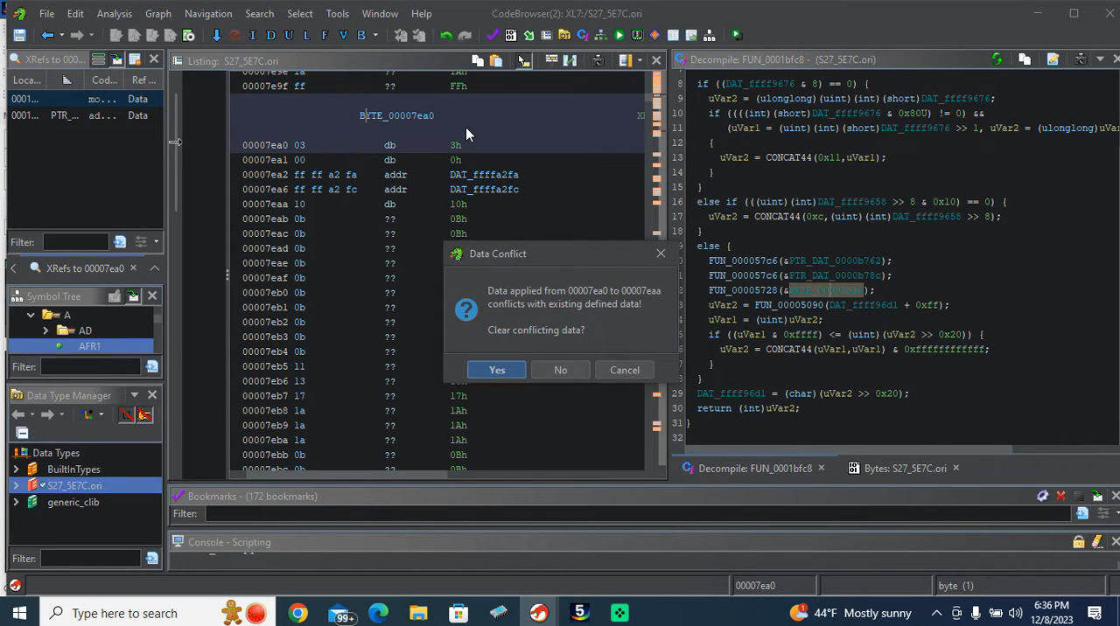
left_click(496, 369)
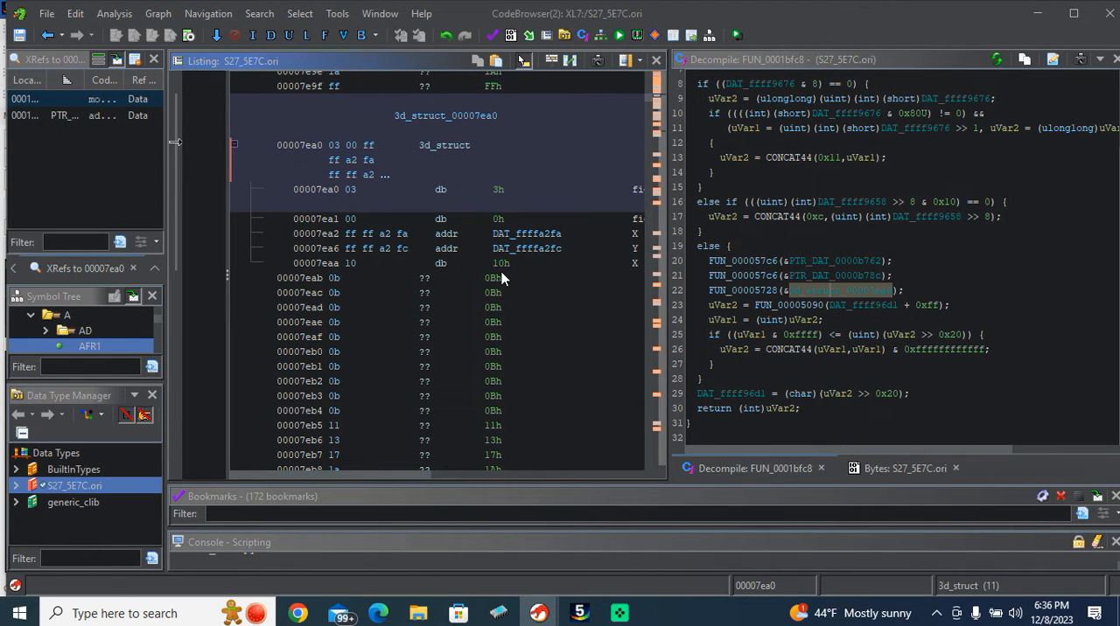
left_click(438, 263)
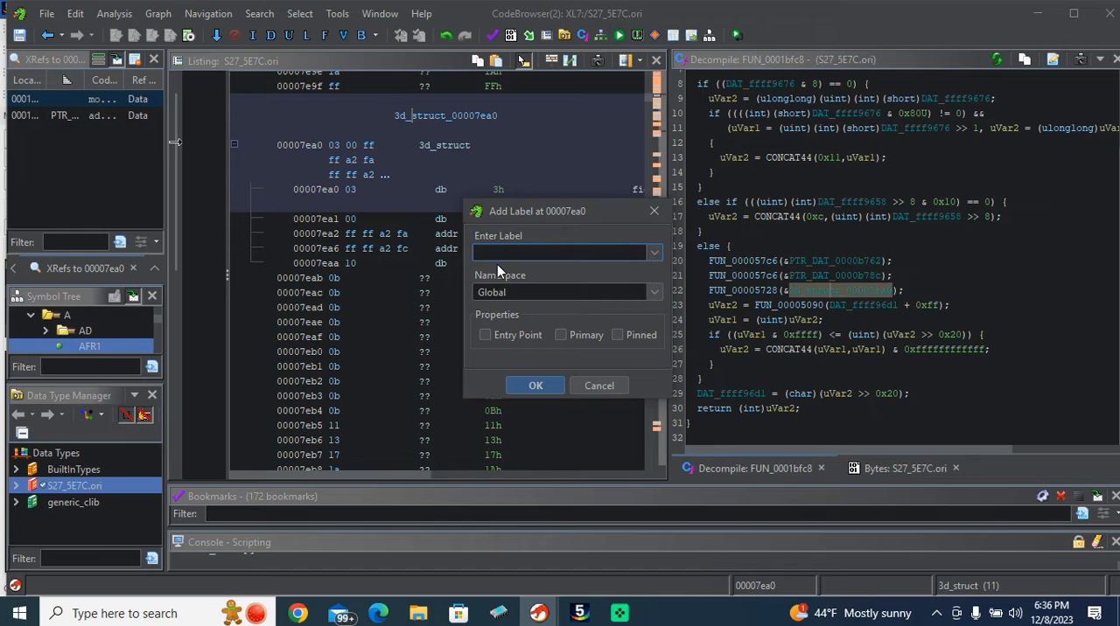
Label 00007ea0 as AFR_2_3d_struct_00007ea0 and jump to the first axis table at 0000b762.
type("AGF")
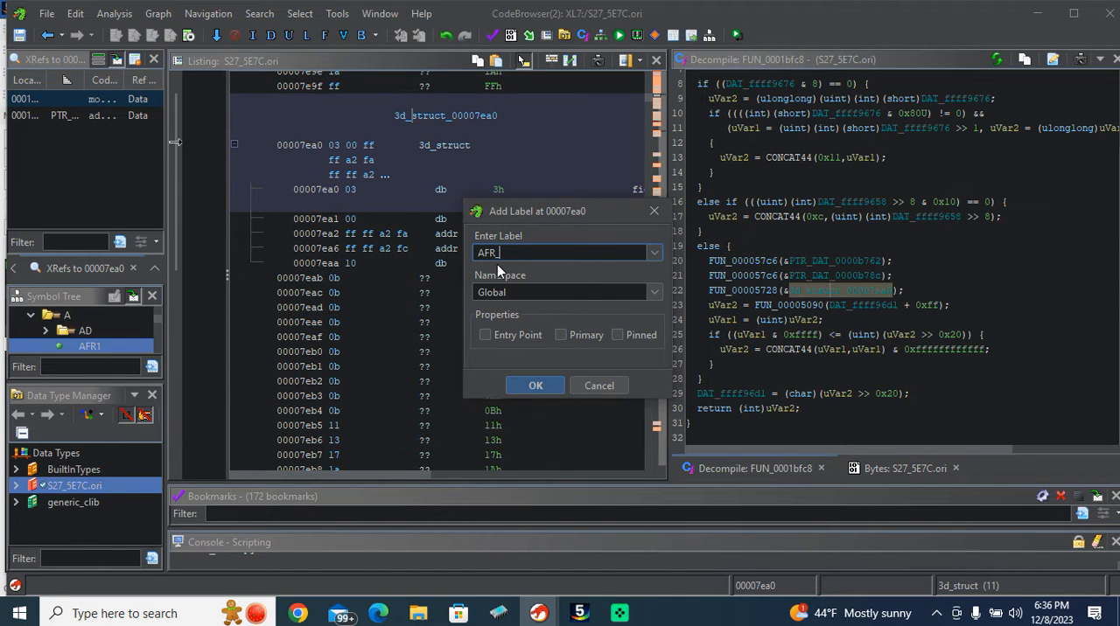
type("2")
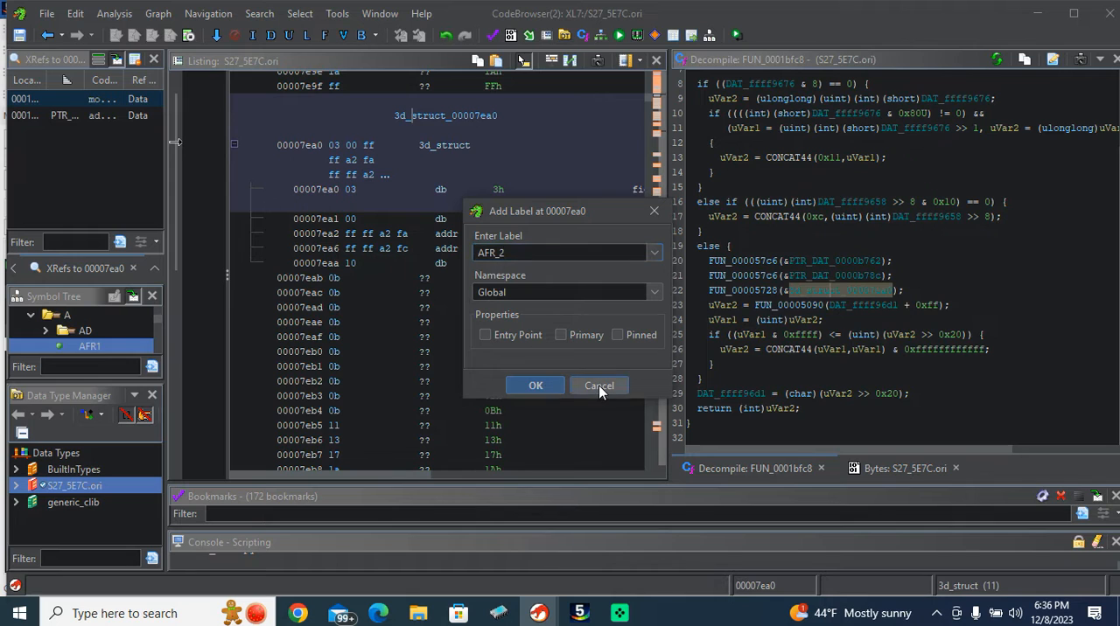
left_click(599, 386)
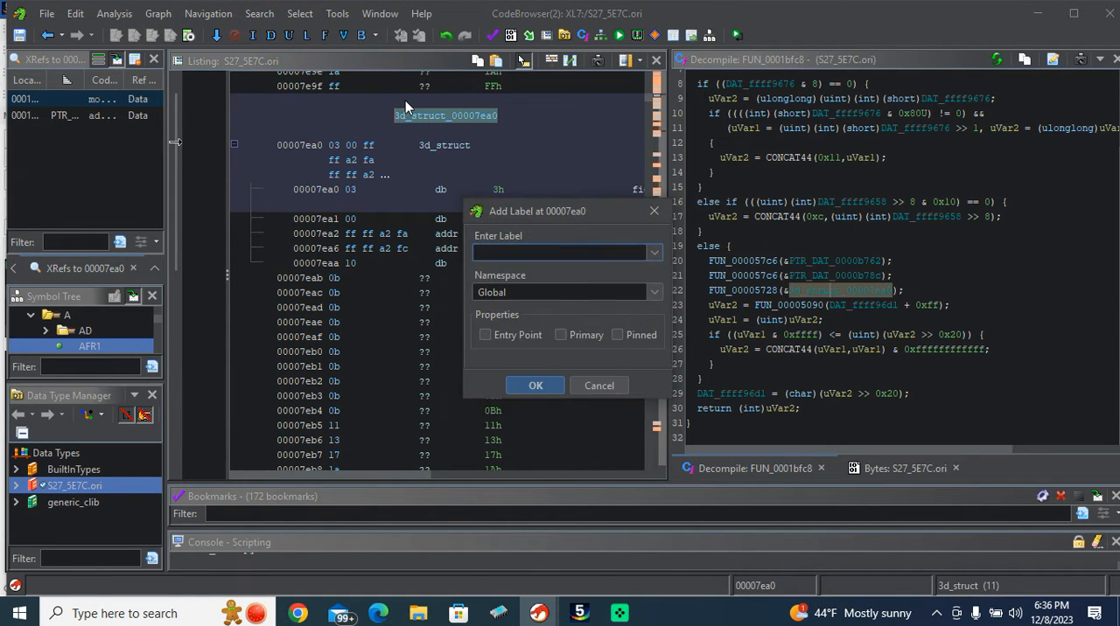
type("AFR")
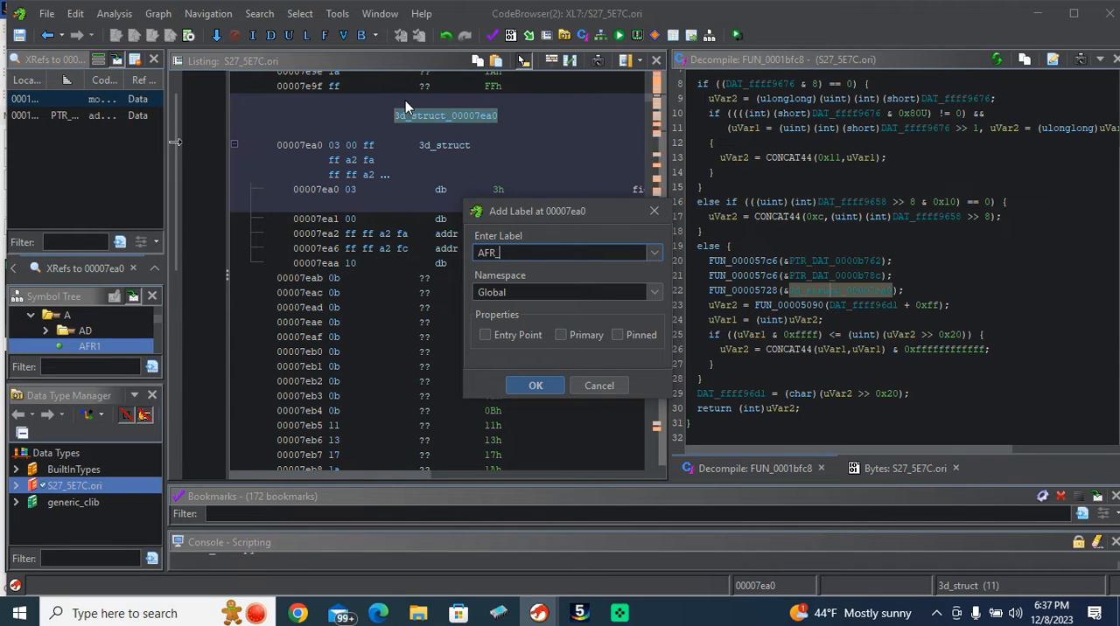
type("_2V")
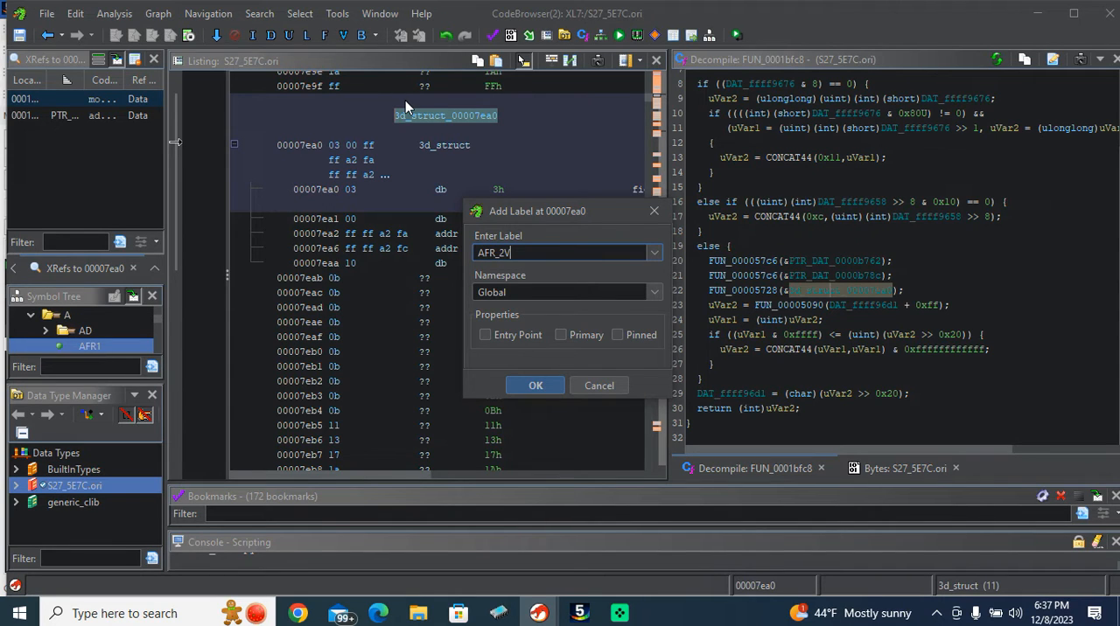
type("_")
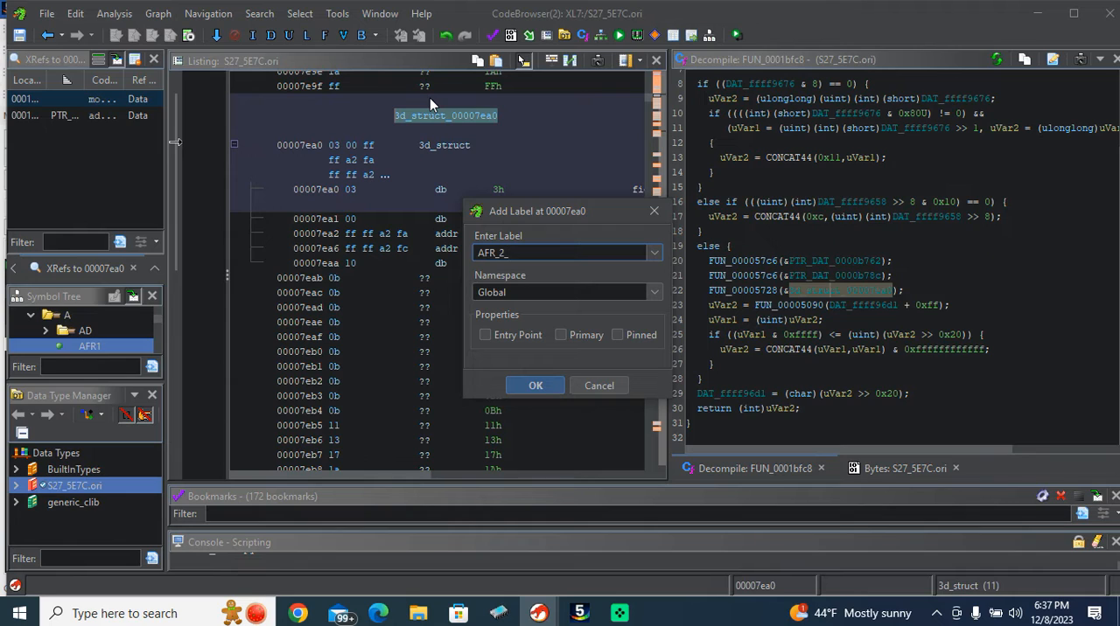
left_click(543, 253)
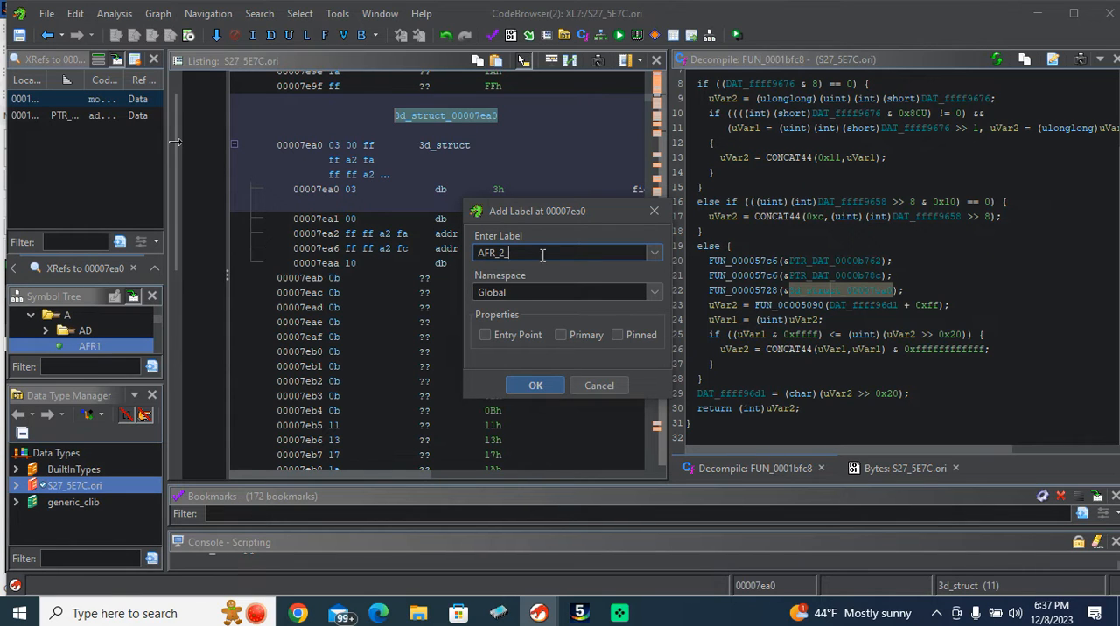
mouse_move(599, 386)
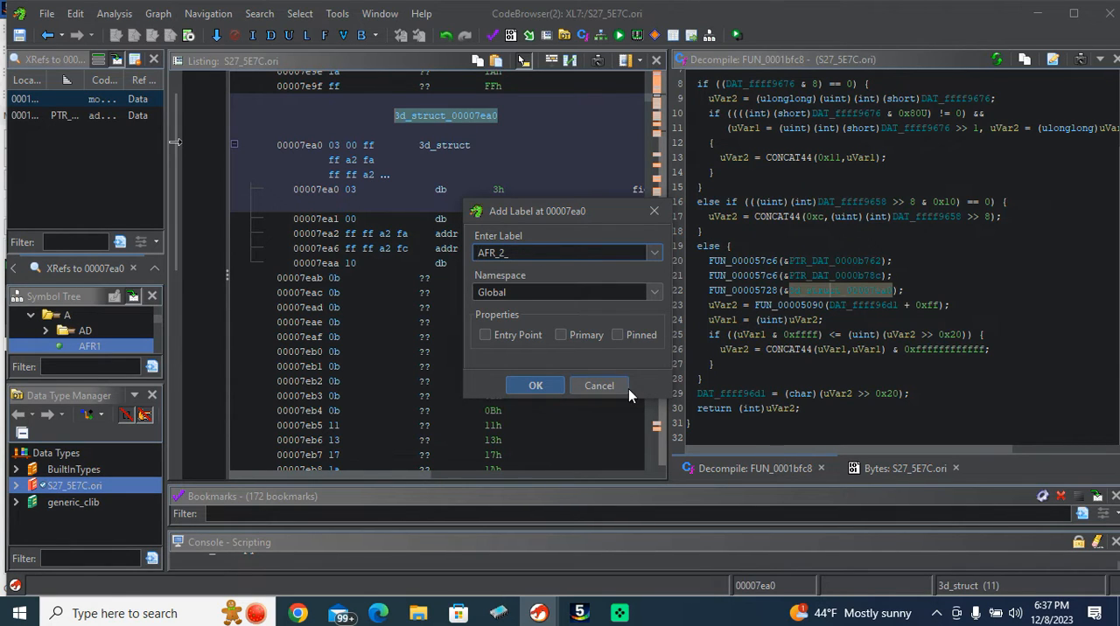
type("3d_struct_00007ea0")
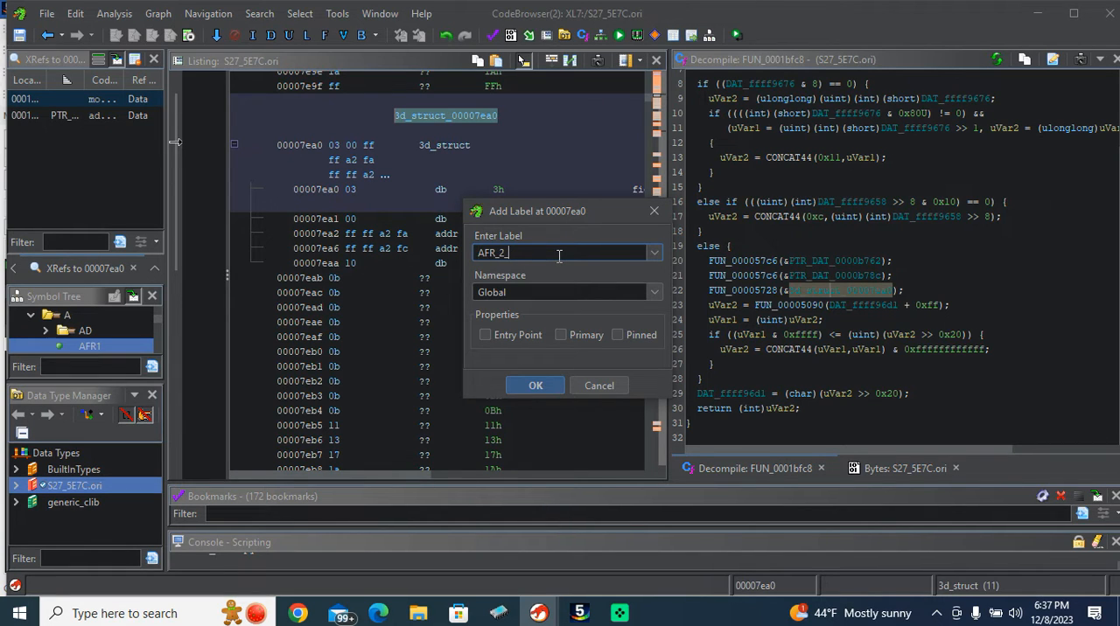
type("3d_struct_00007ea0")
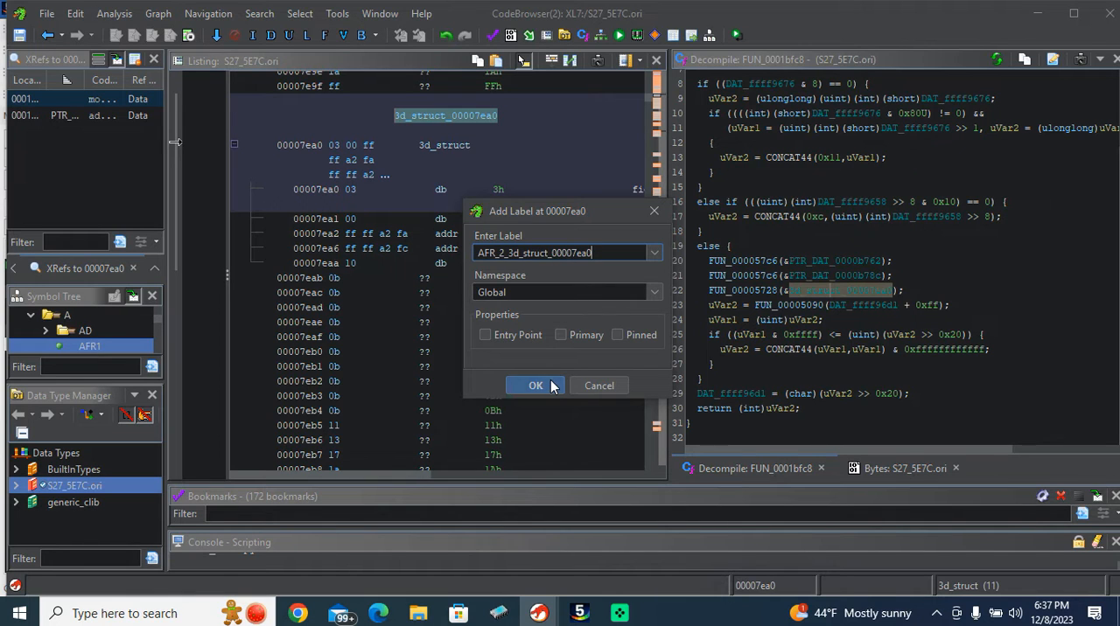
left_click(534, 385)
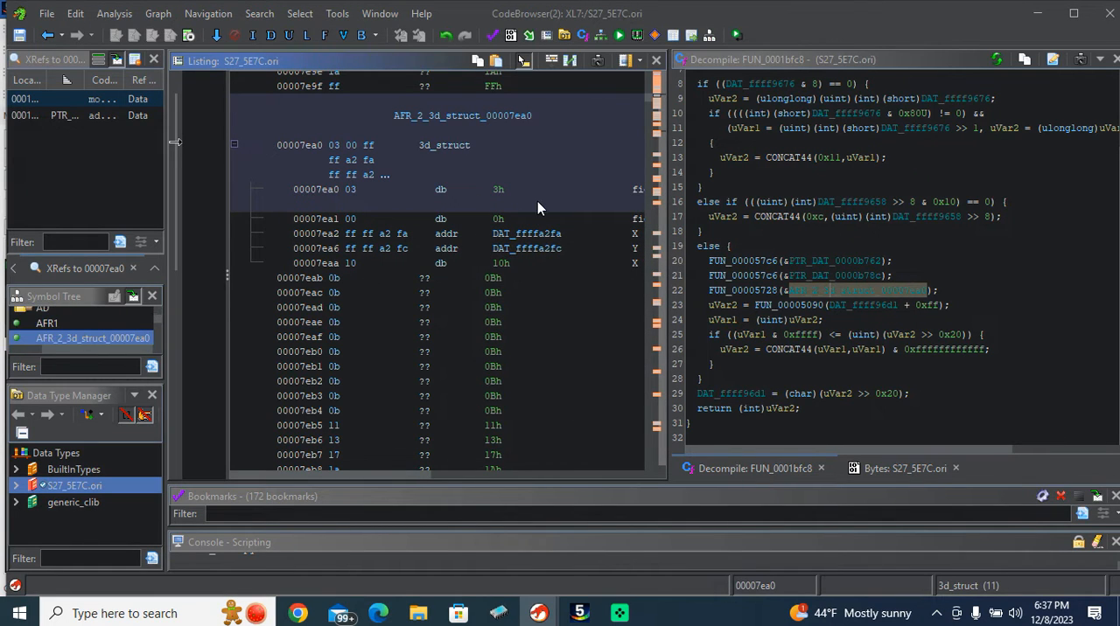
left_click(438, 234)
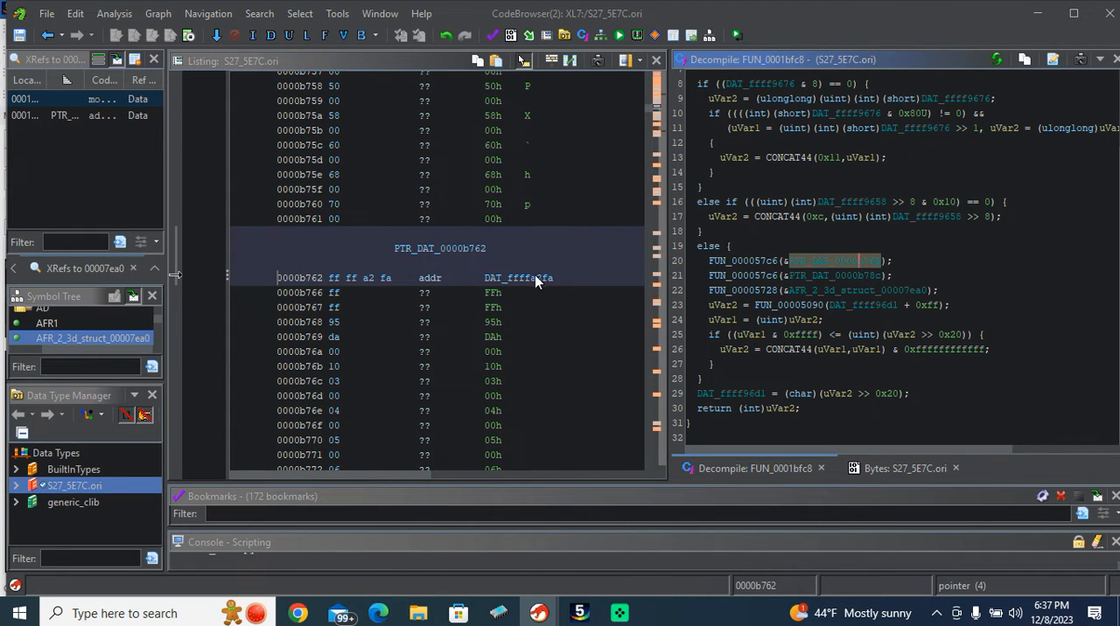
Make the bytes at 0000b766 a second pointer, define the following bytes, and revisit the Y-axis pointer entry.
left_click(332, 336)
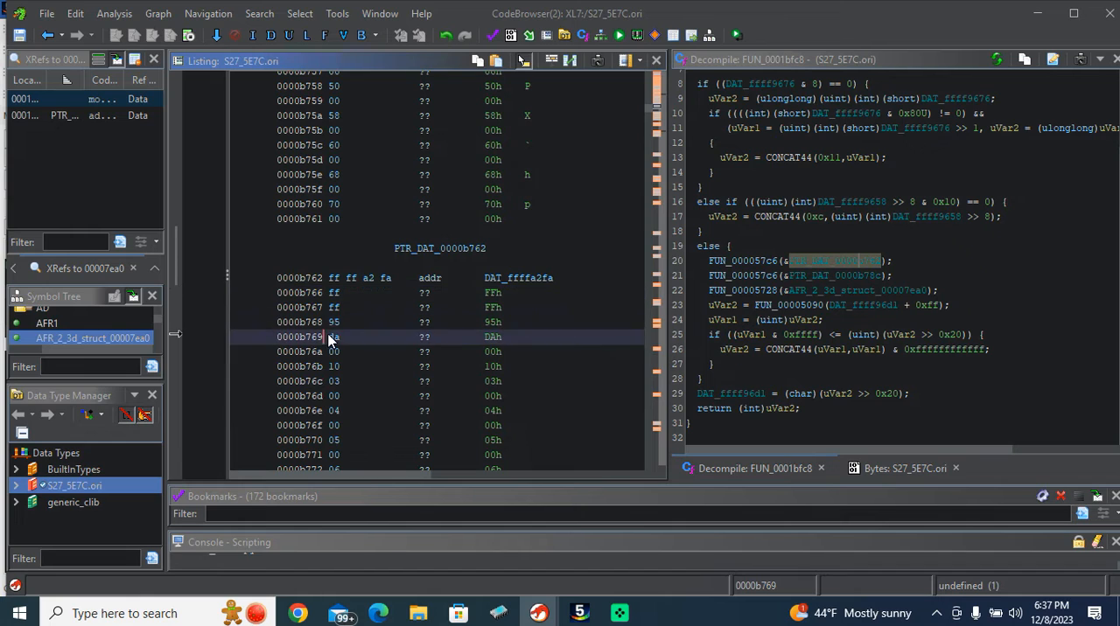
left_click(349, 292)
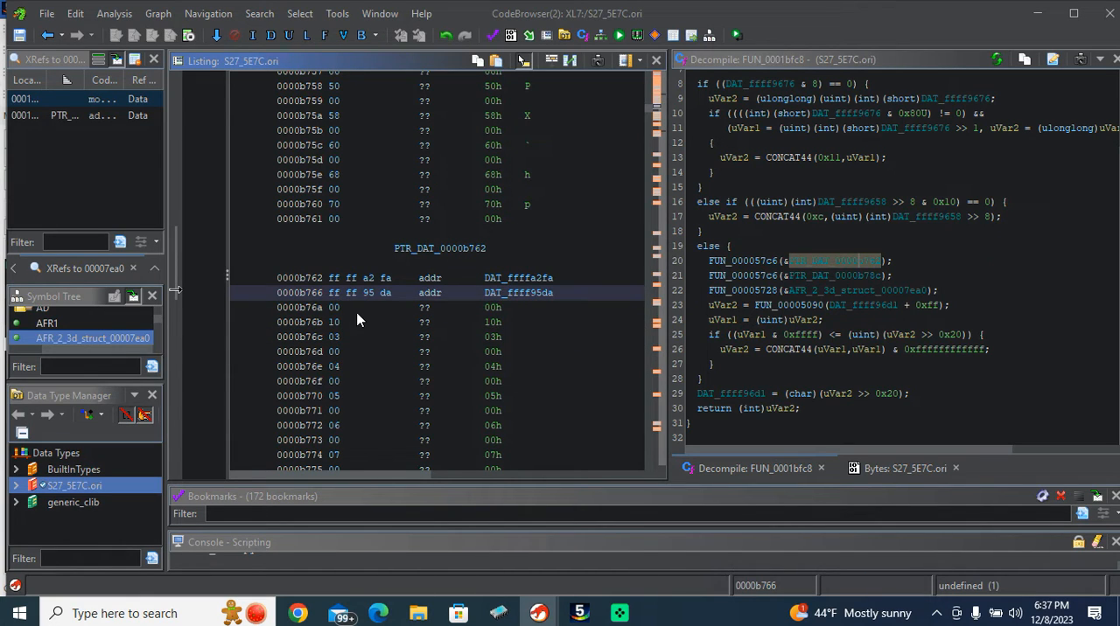
left_click(332, 307)
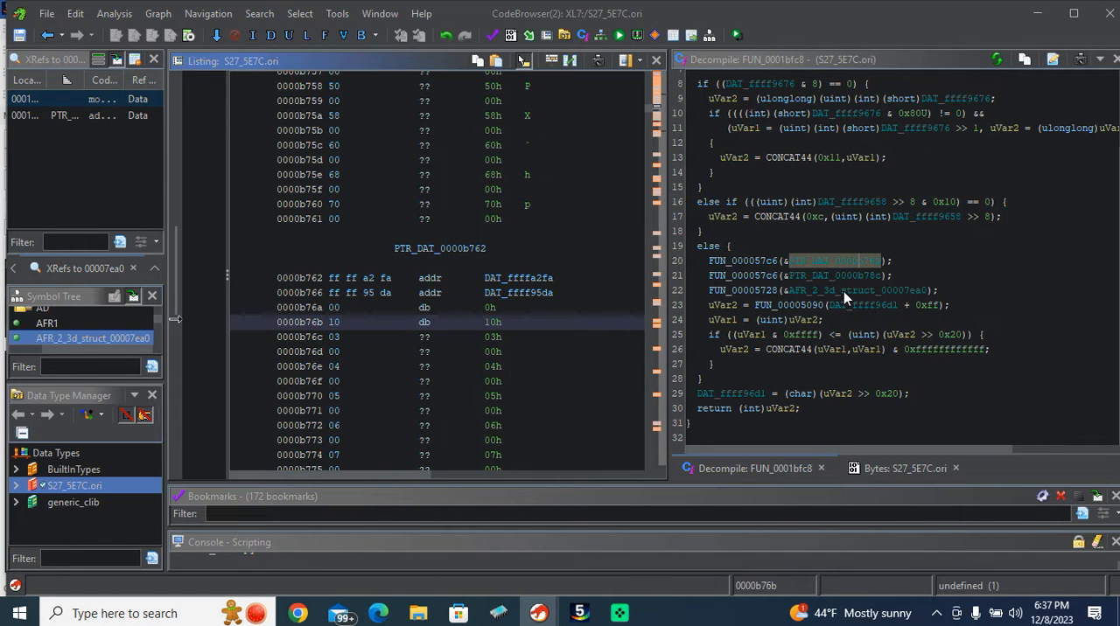
mouse_move(838, 261)
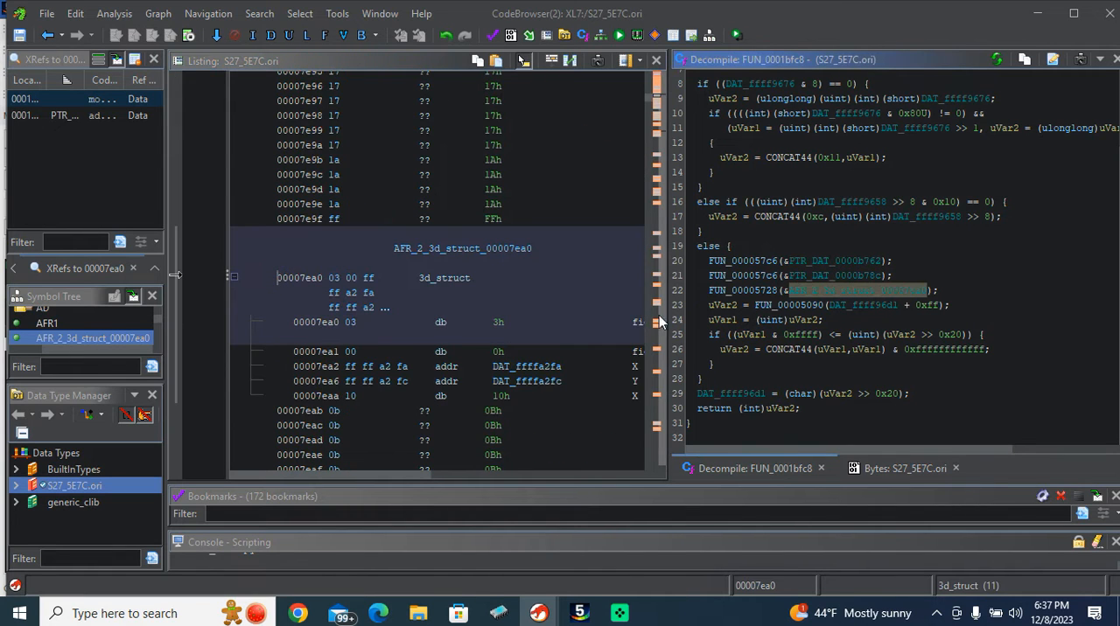
left_click(541, 380)
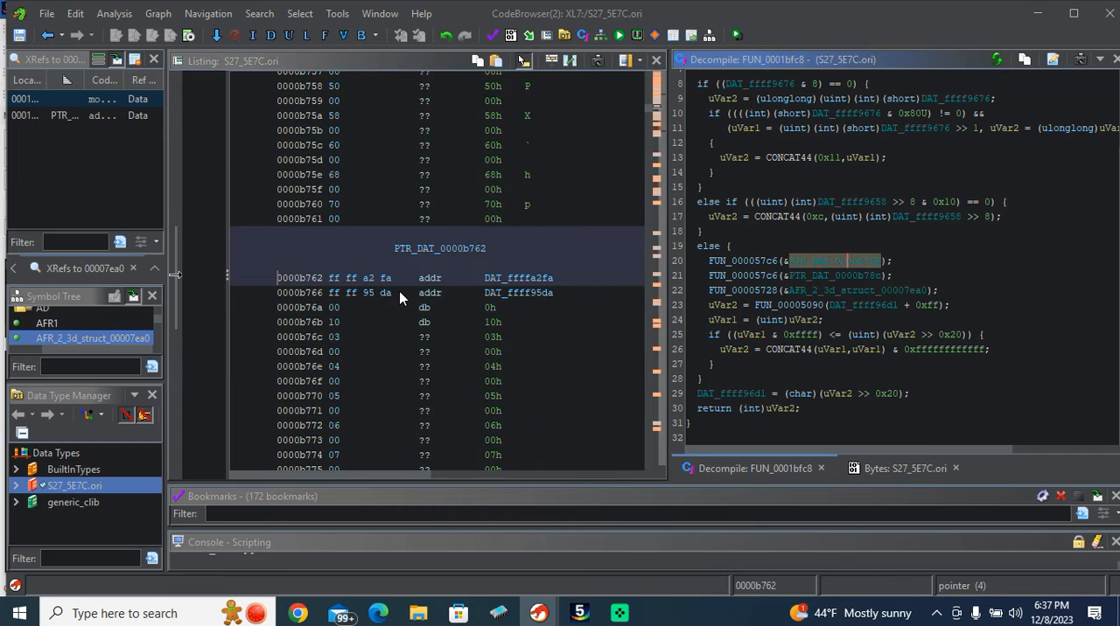
mouse_move(960, 295)
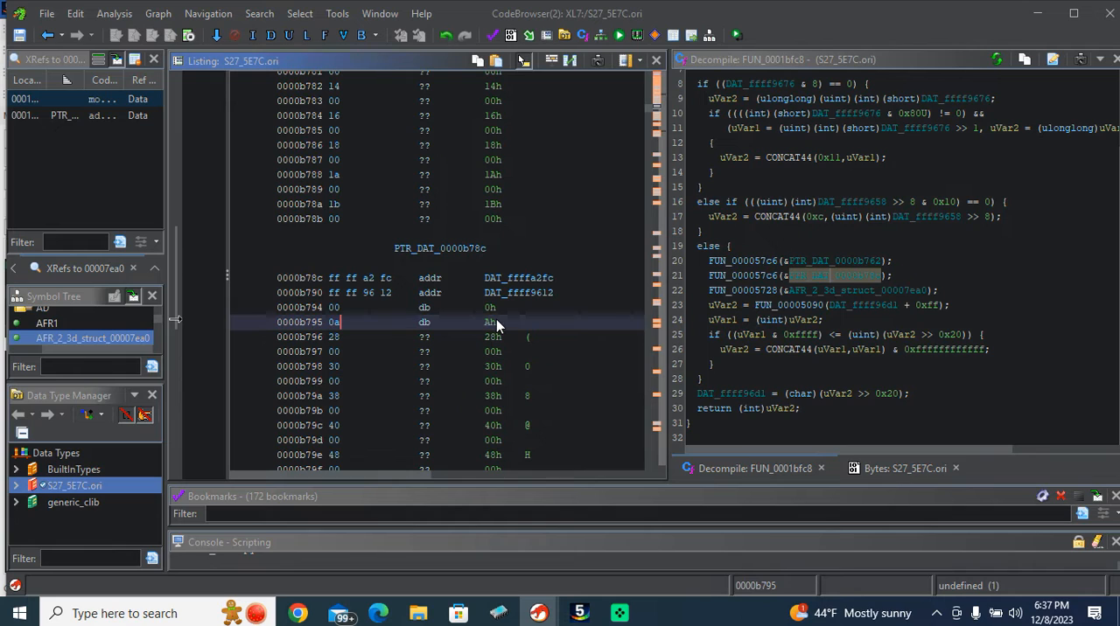
mouse_move(534, 335)
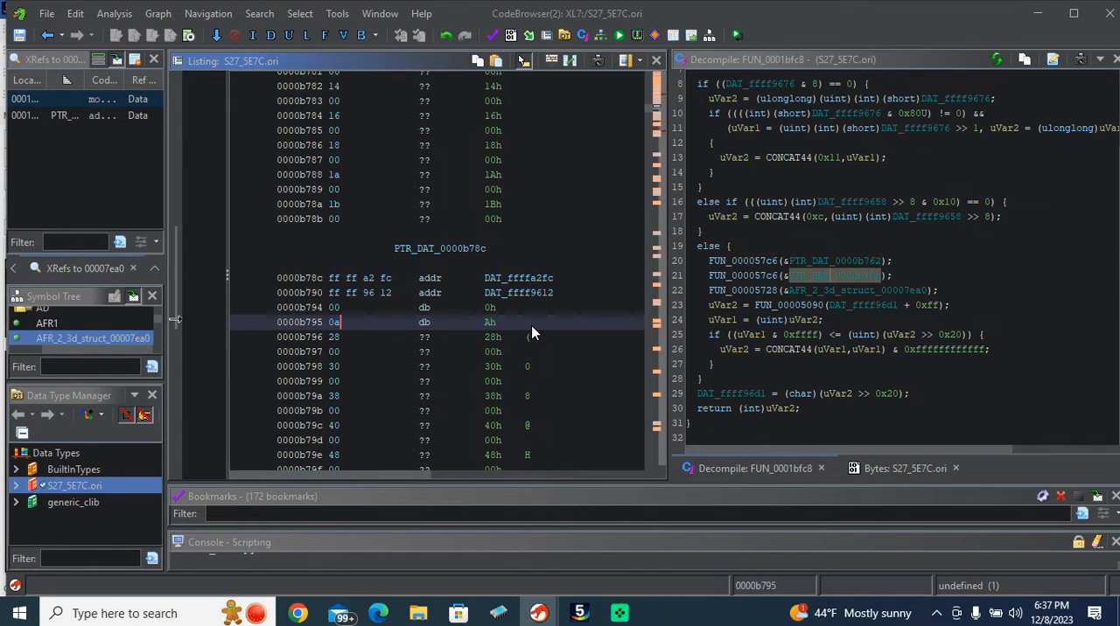
mouse_move(452, 509)
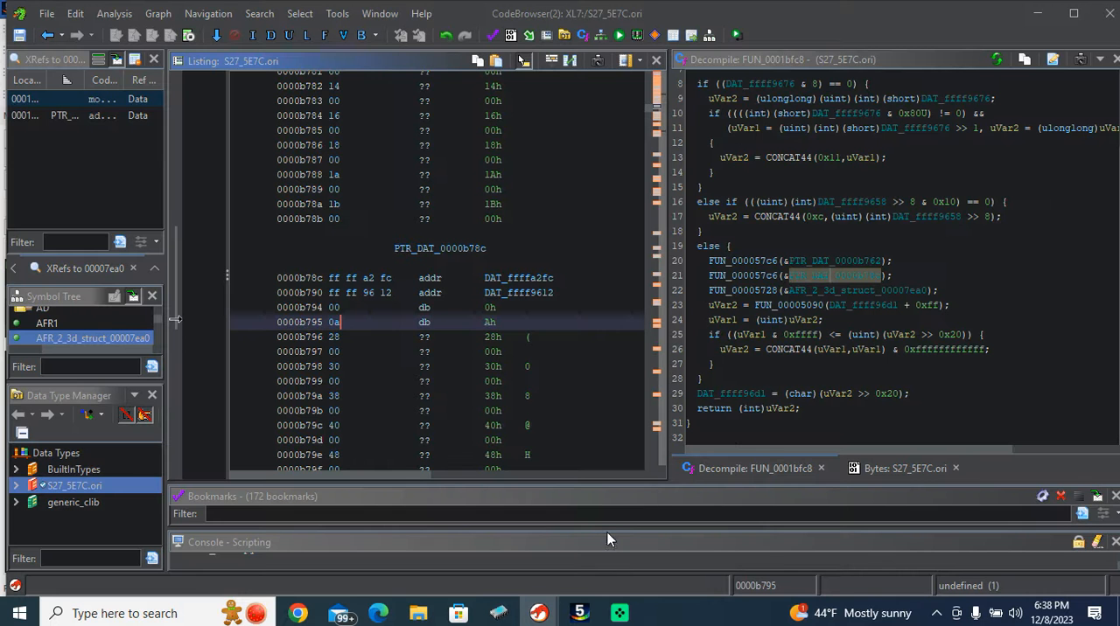
mouse_move(428, 284)
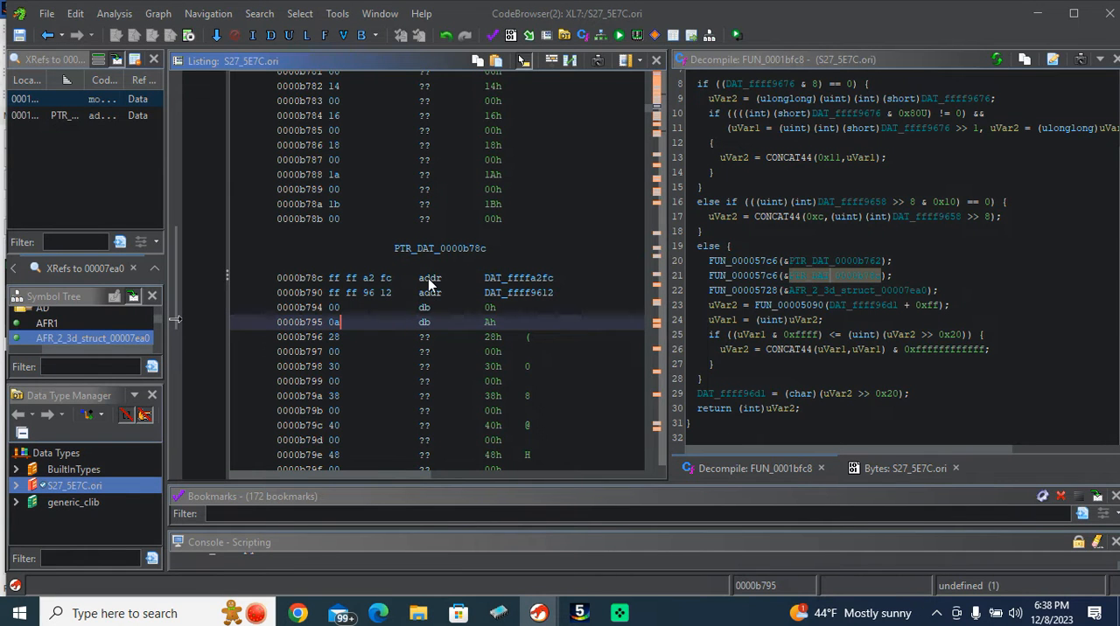
mouse_move(826, 284)
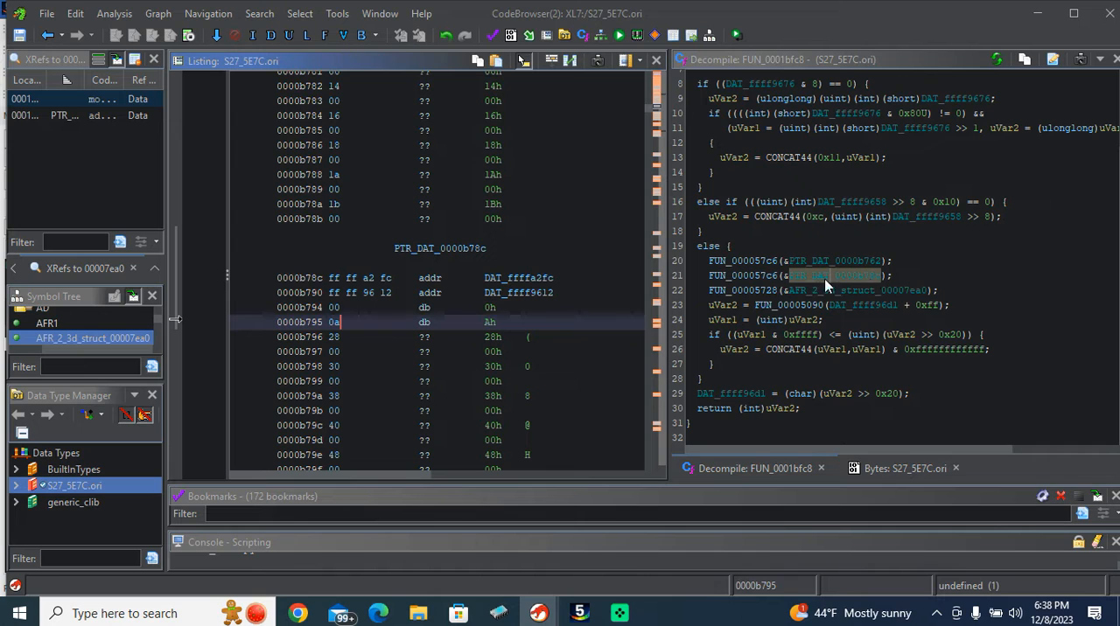
mouse_move(866, 306)
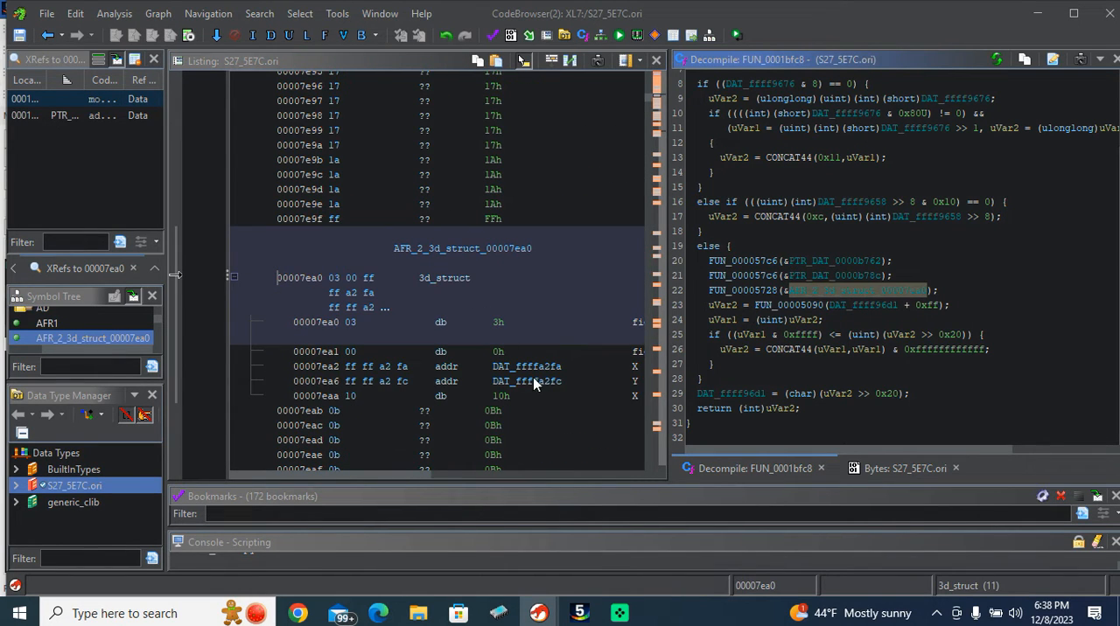
left_click(534, 380)
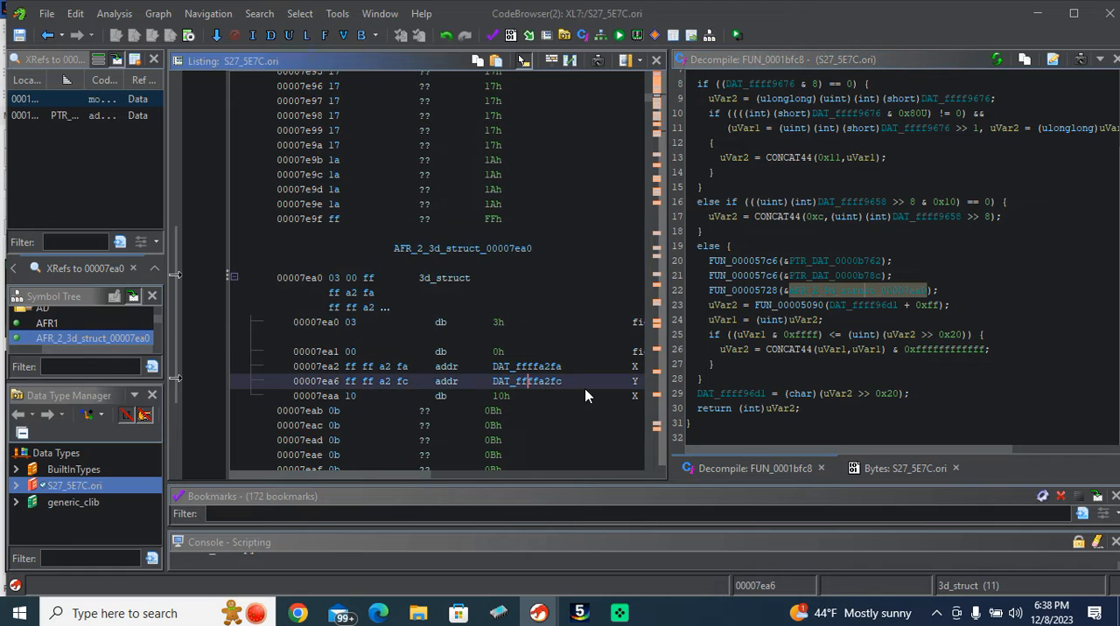
mouse_move(557, 396)
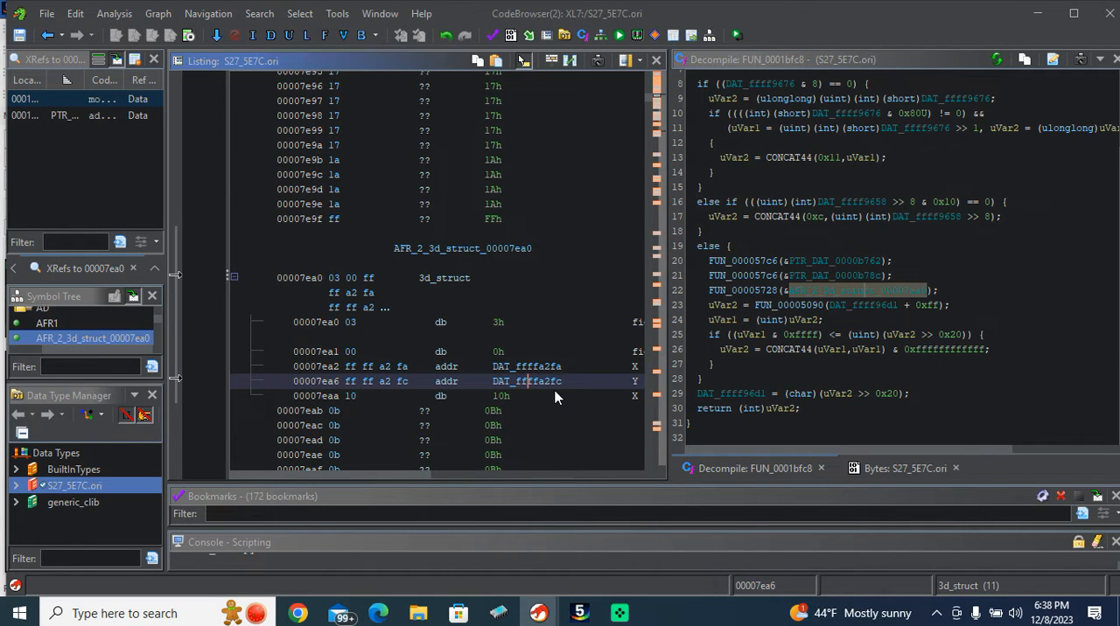
mouse_move(533, 402)
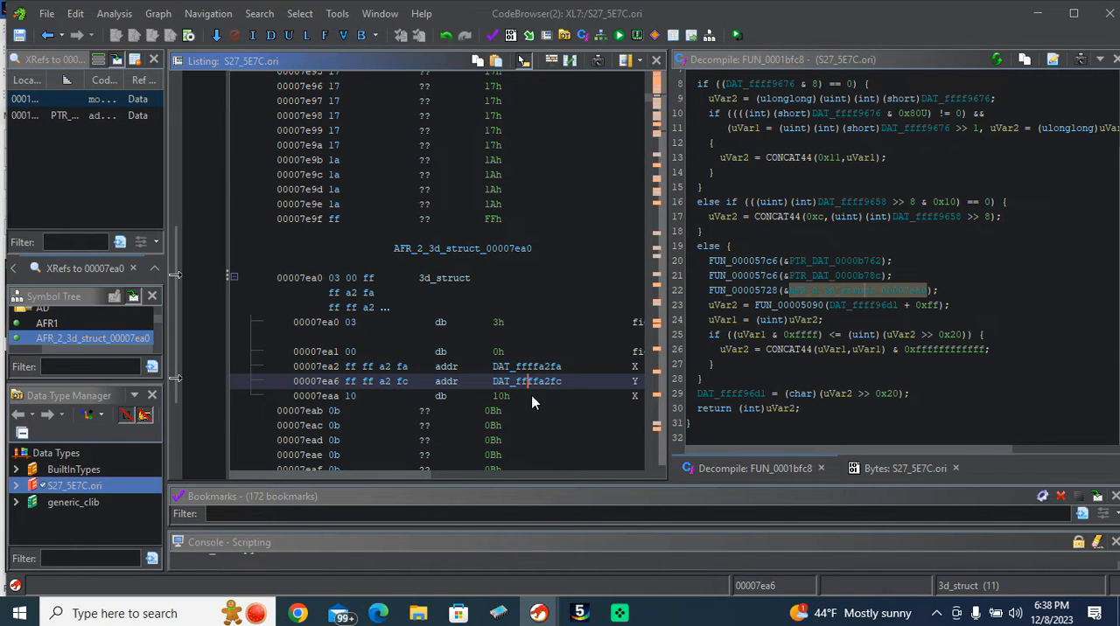
mouse_move(584, 388)
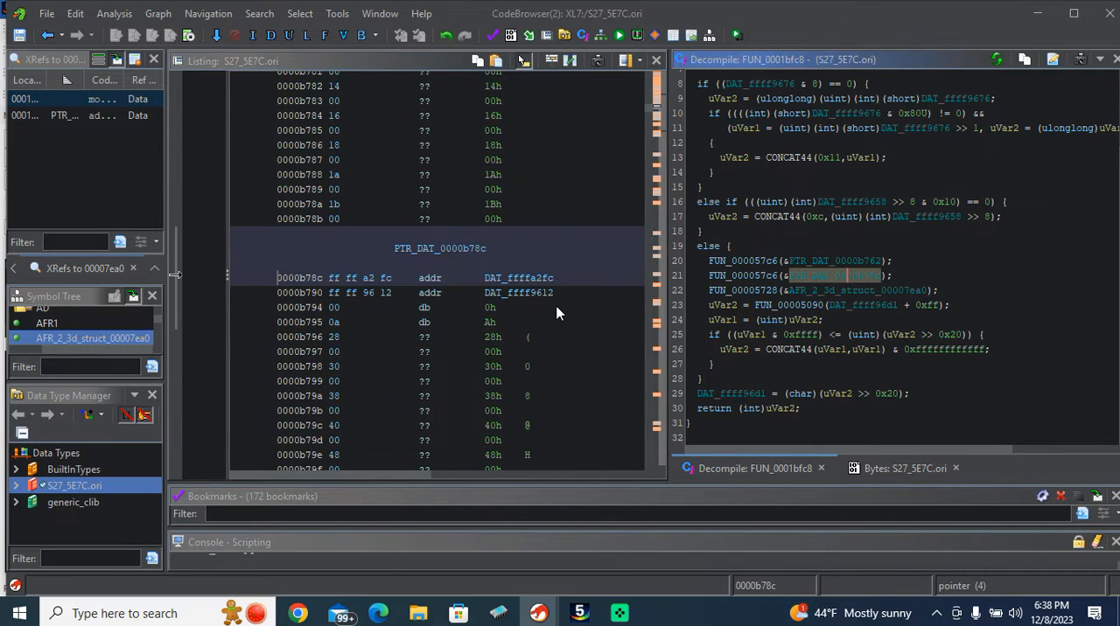
mouse_move(560, 284)
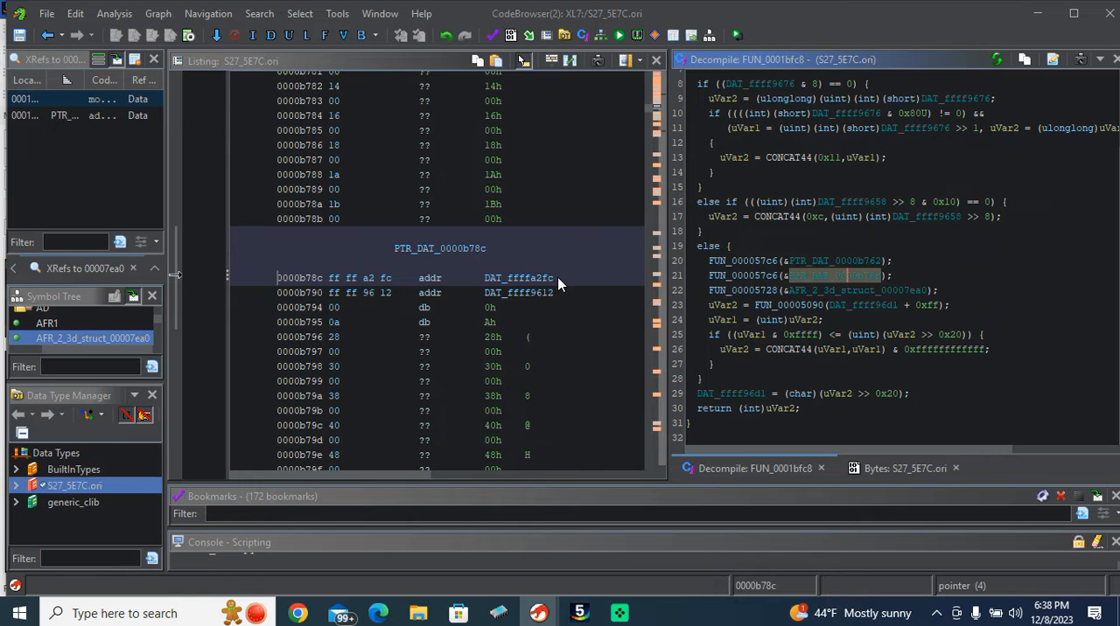
mouse_move(599, 279)
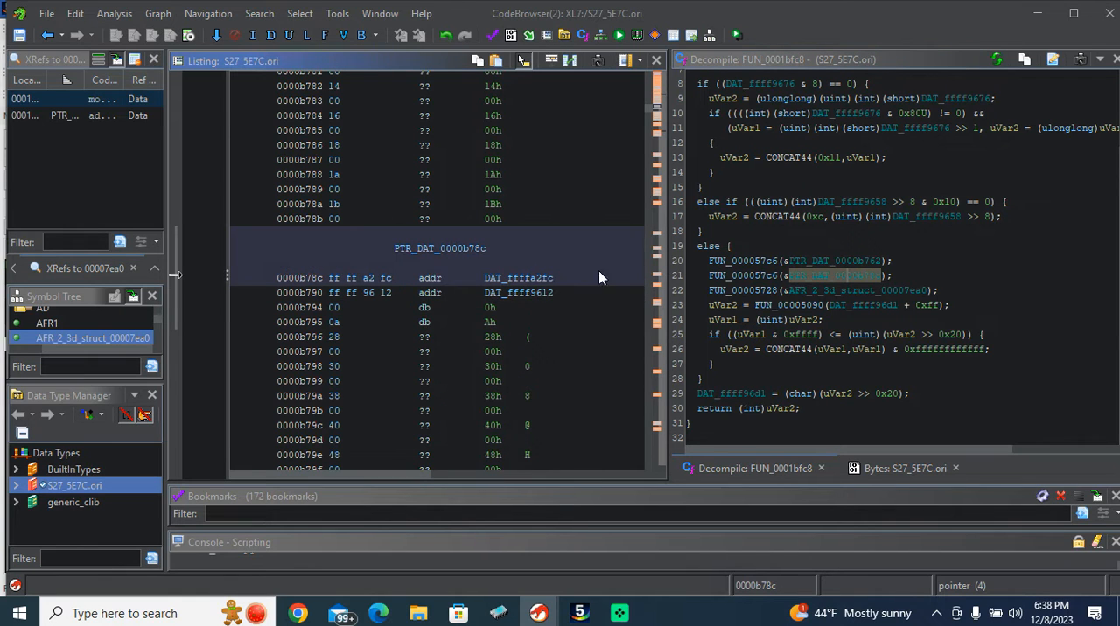
mouse_move(678, 293)
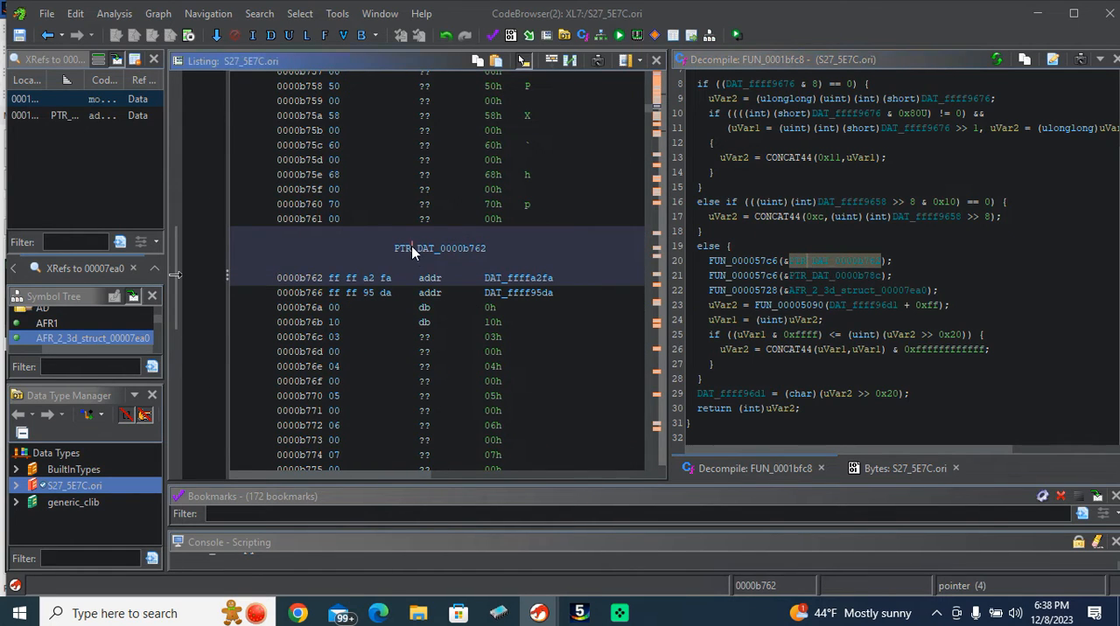
mouse_move(192, 392)
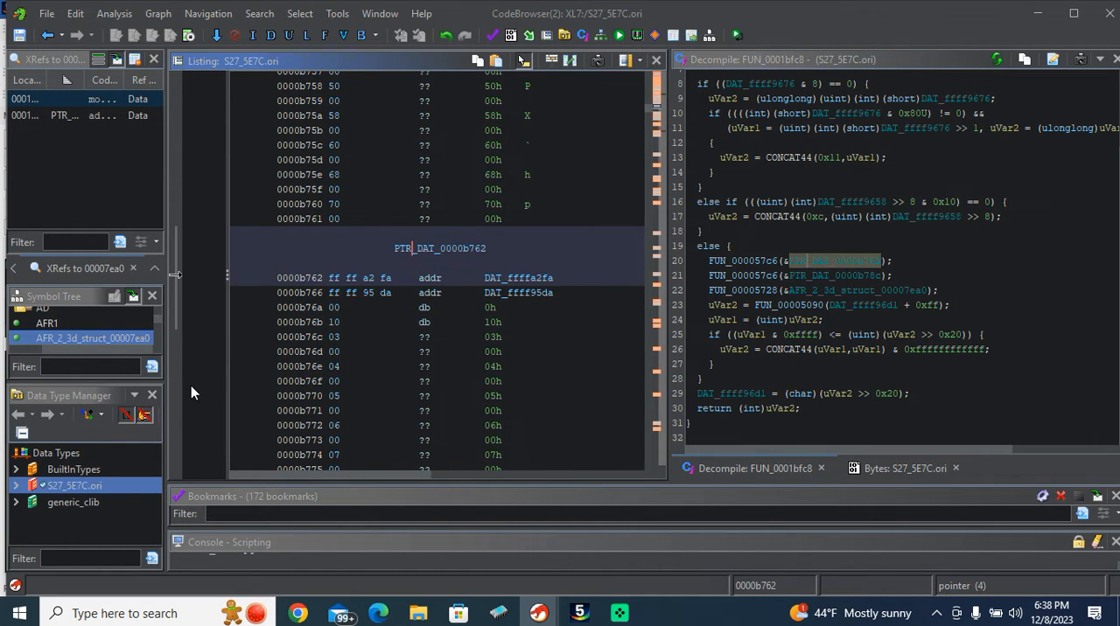
Draft a new 10-byte structure for 0000b762 and name its last byte field LENGTH.
right_click(74, 486)
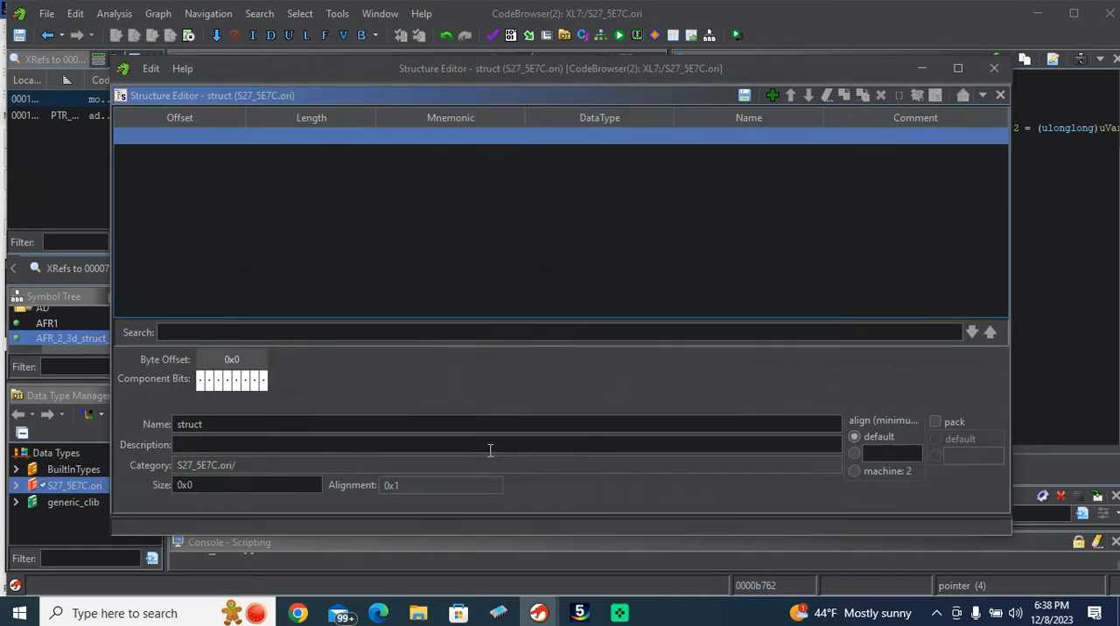
left_click(599, 137)
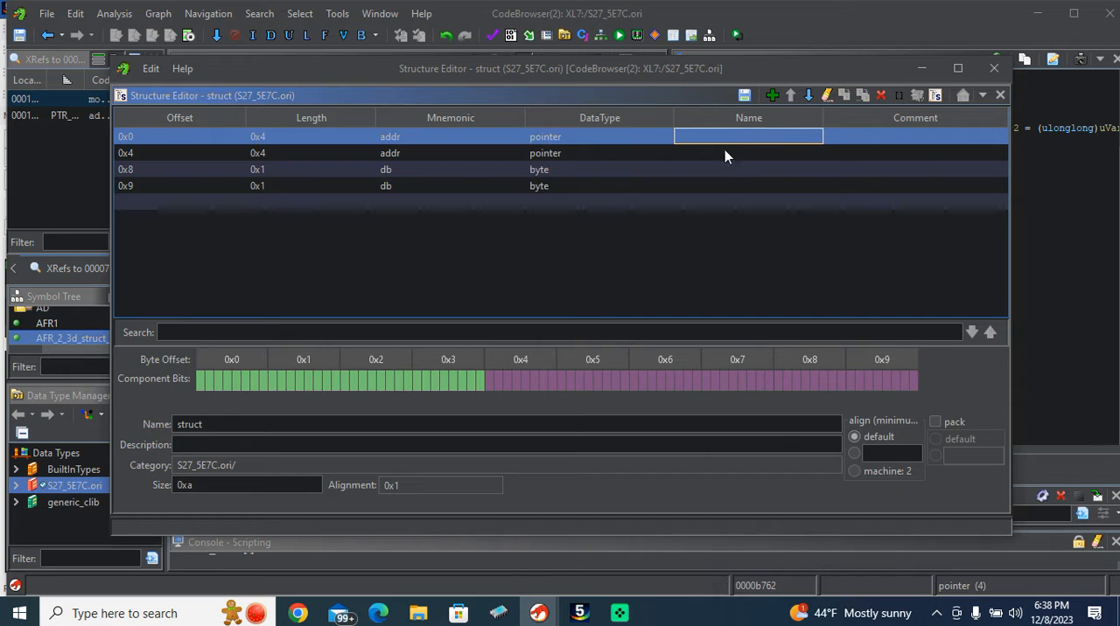
left_click(748, 153)
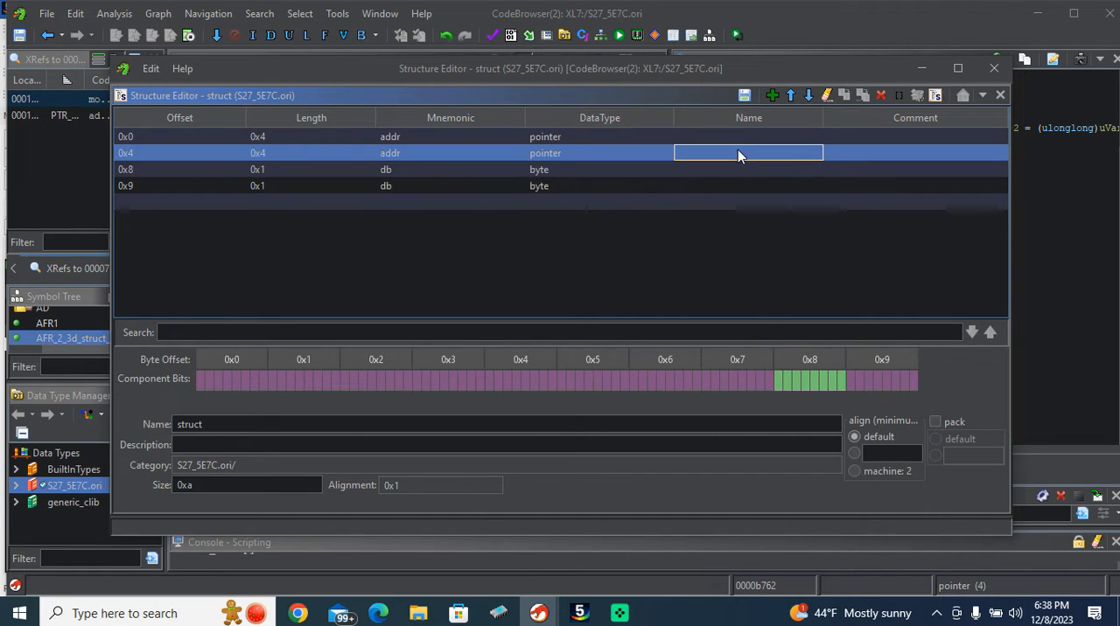
left_click(748, 186)
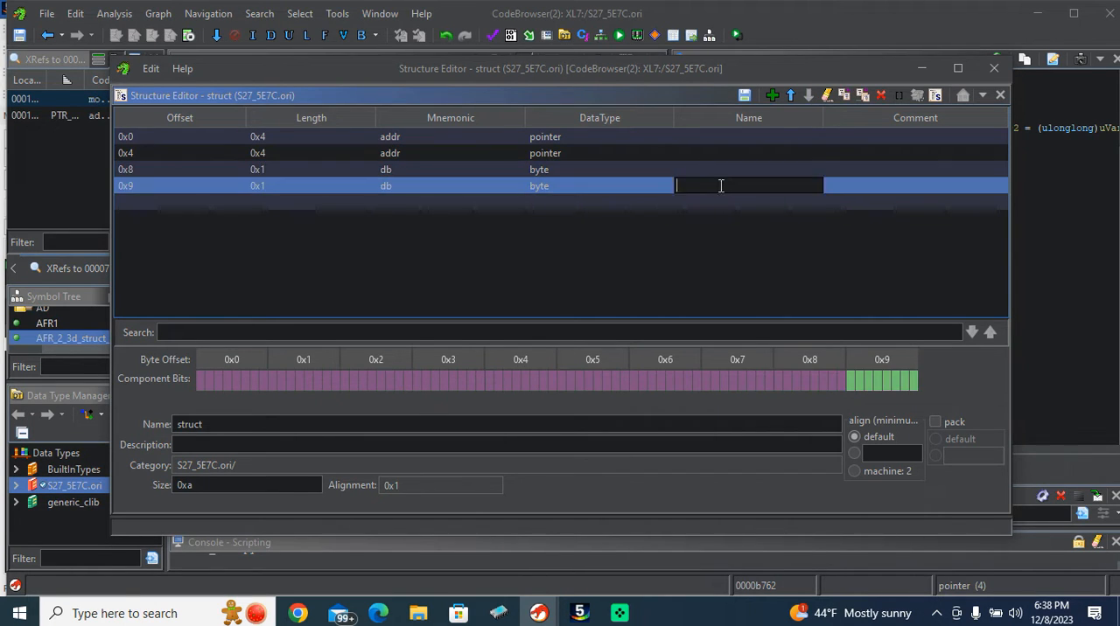
type("LEN")
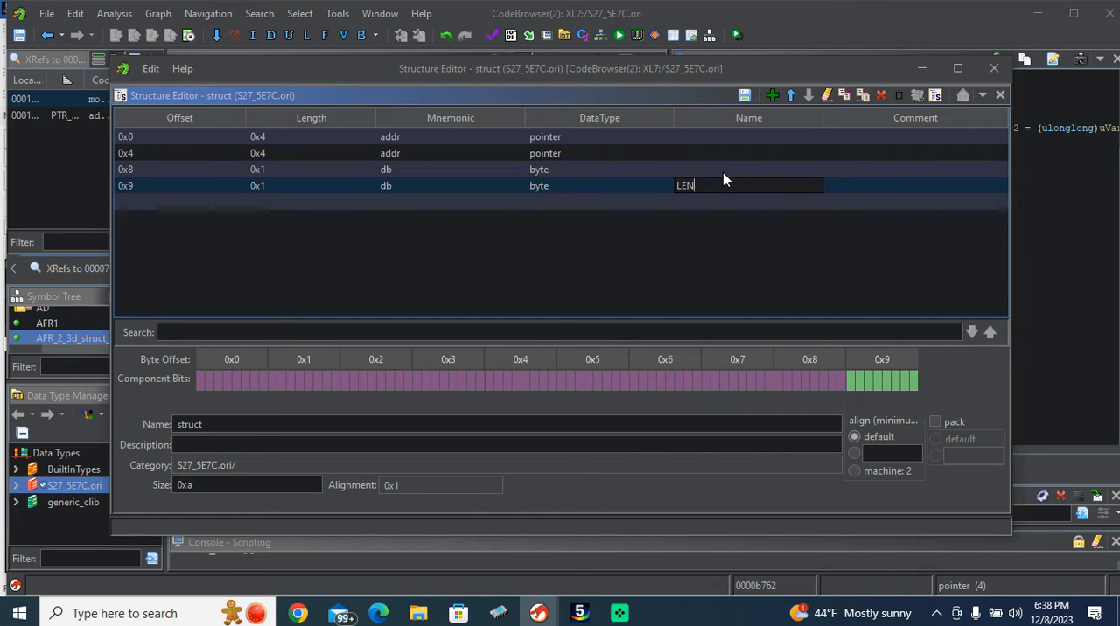
type("GTH")
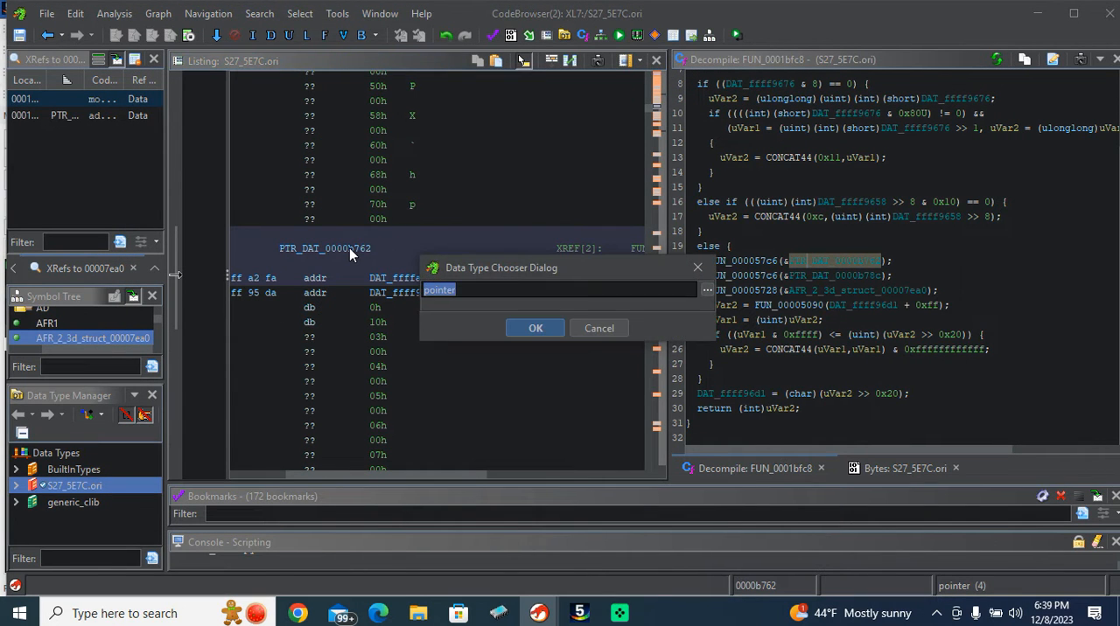
Apply 2d_struct at 0000b762, clearing the conflicting data, and mark address 0000b76c after it.
left_click(535, 328)
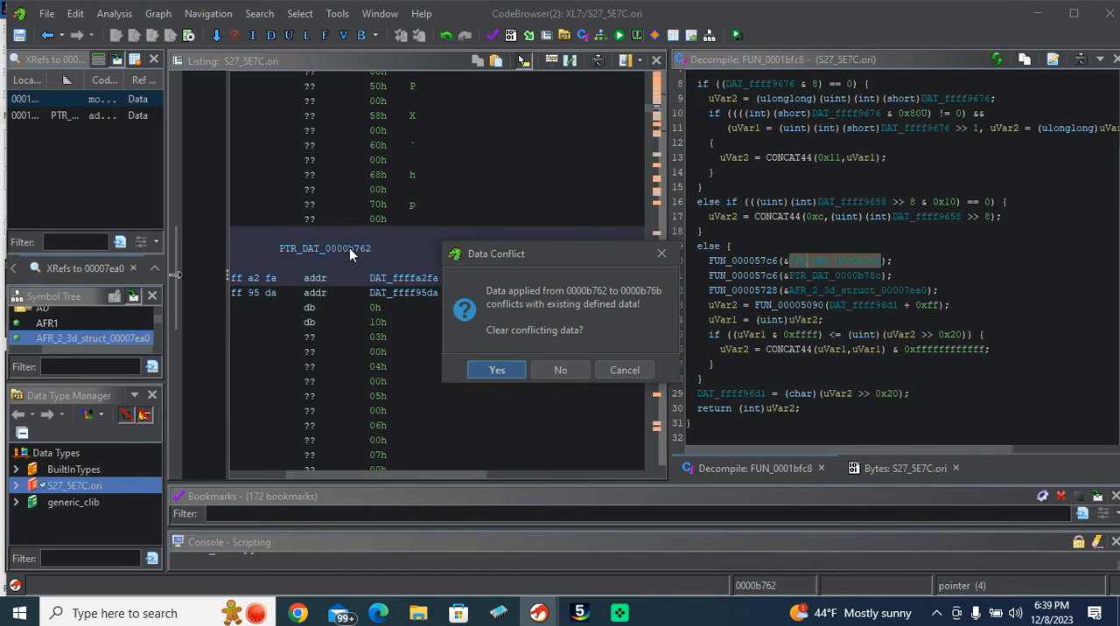
left_click(496, 369)
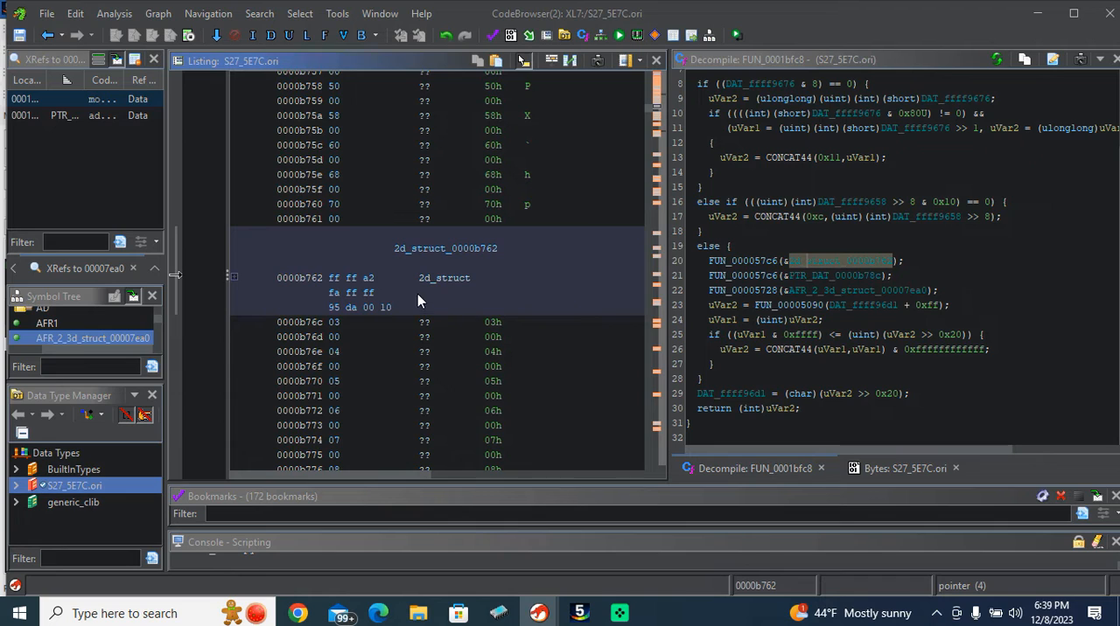
mouse_move(464, 271)
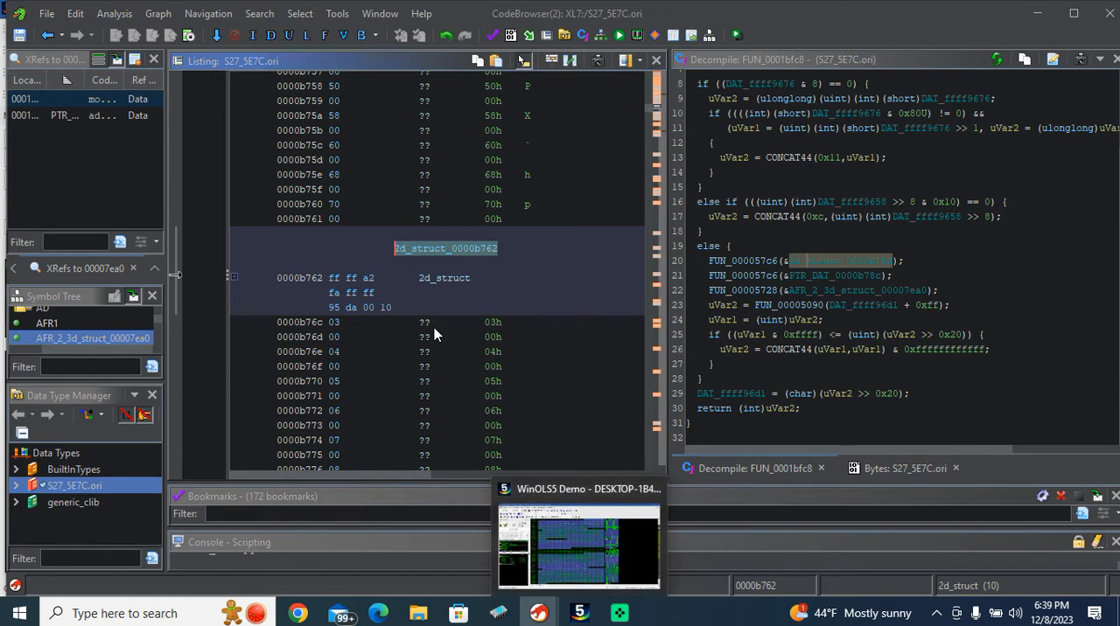
left_click(323, 322)
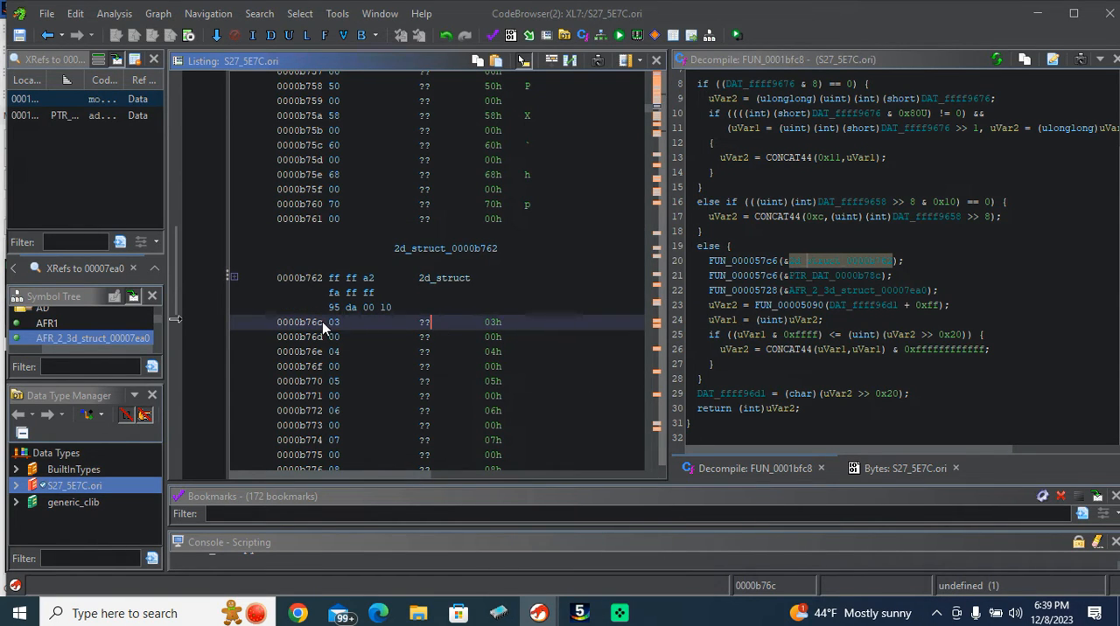
mouse_move(481, 321)
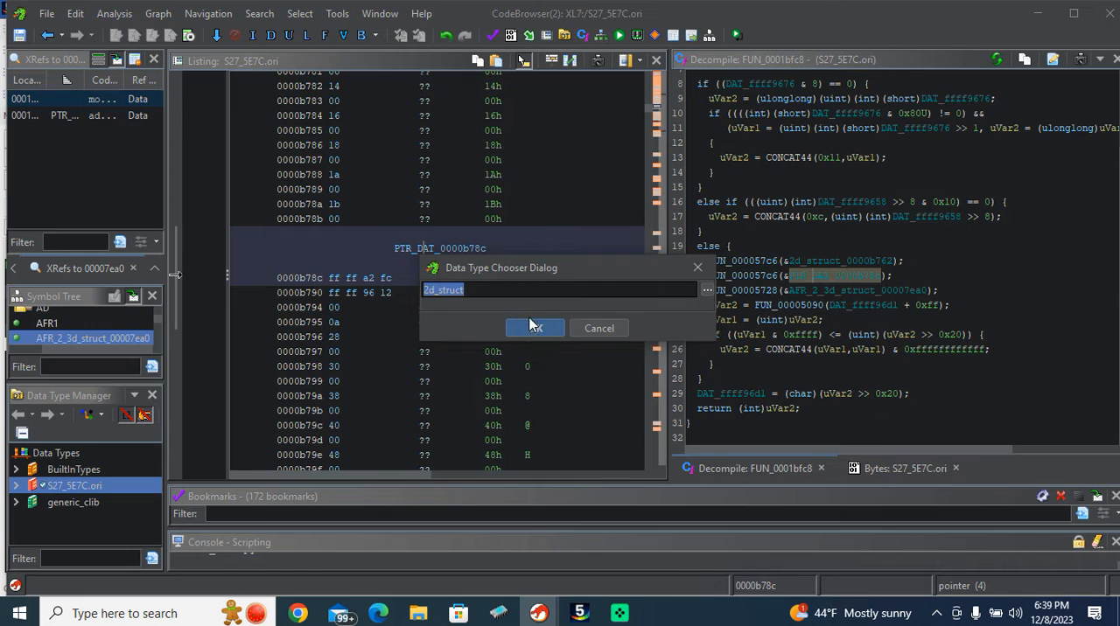
Apply 2d_struct at 0000b78c, clearing conflicts, and expand the structure at 0000b762.
left_click(535, 328)
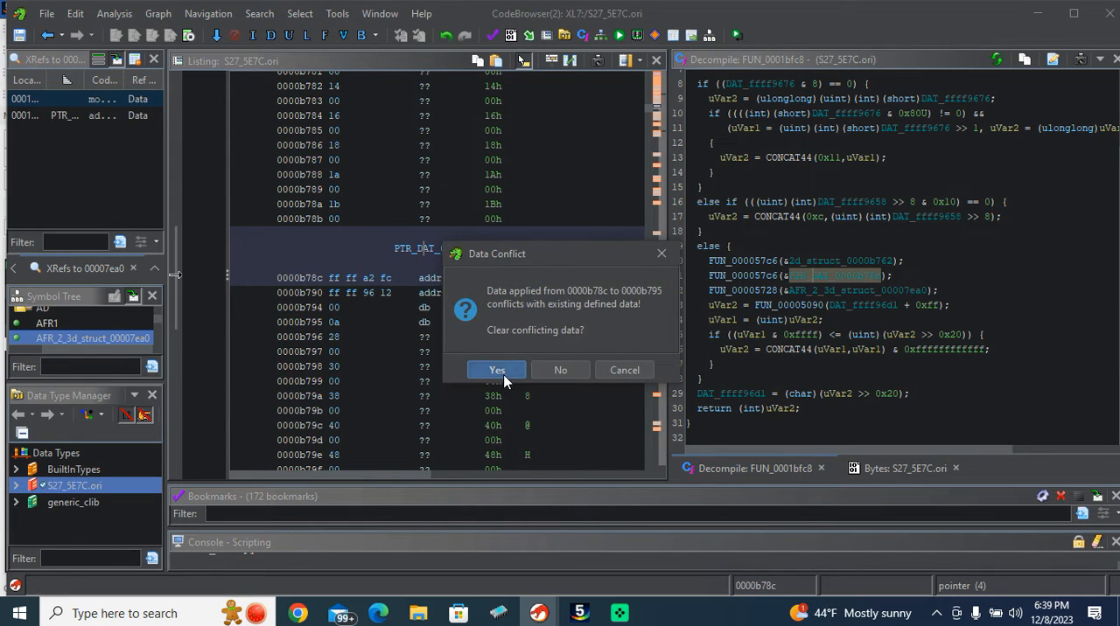
left_click(496, 369)
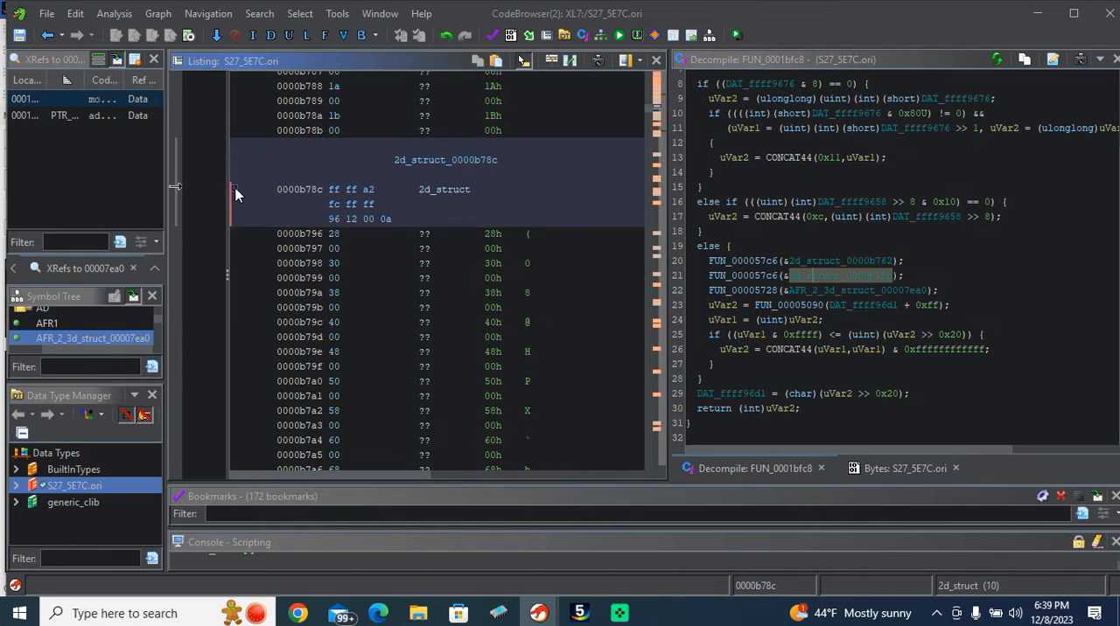
mouse_move(837, 299)
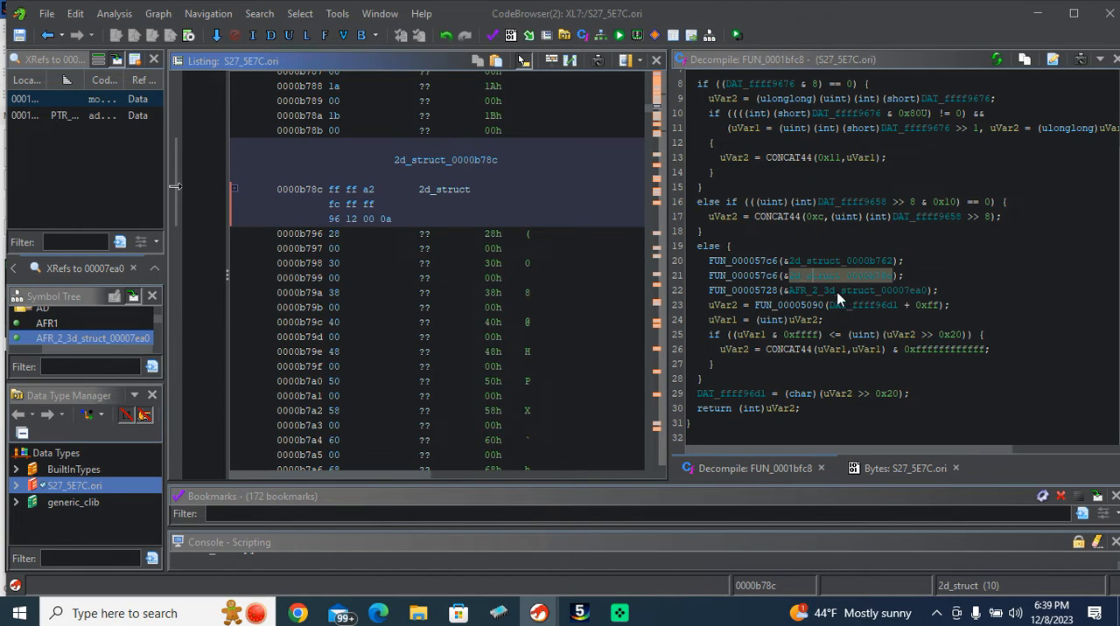
mouse_move(809, 299)
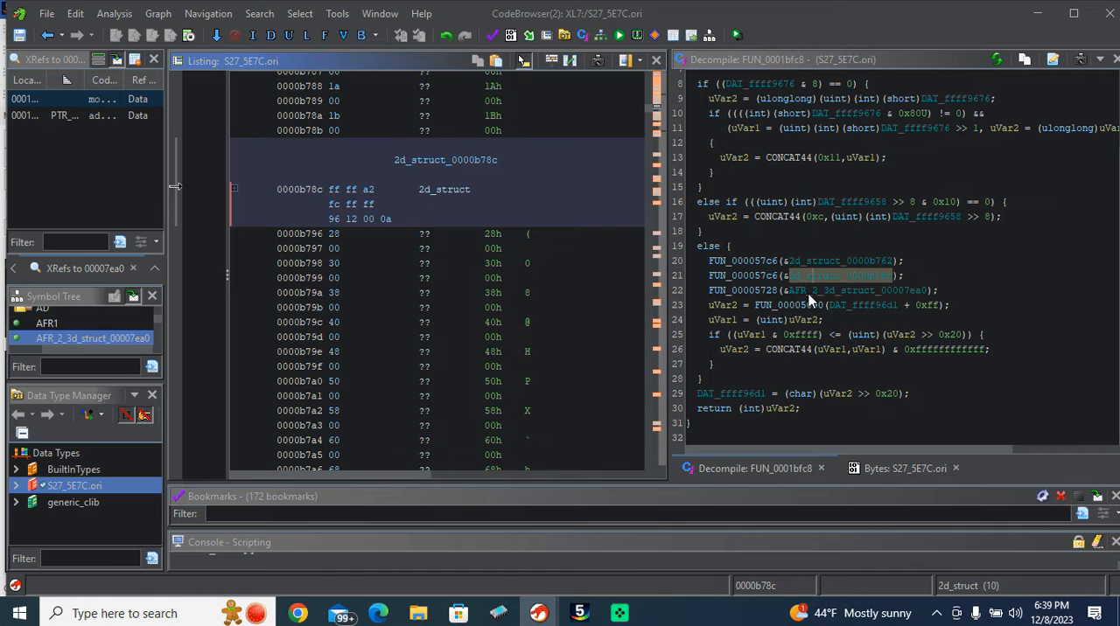
mouse_move(638, 247)
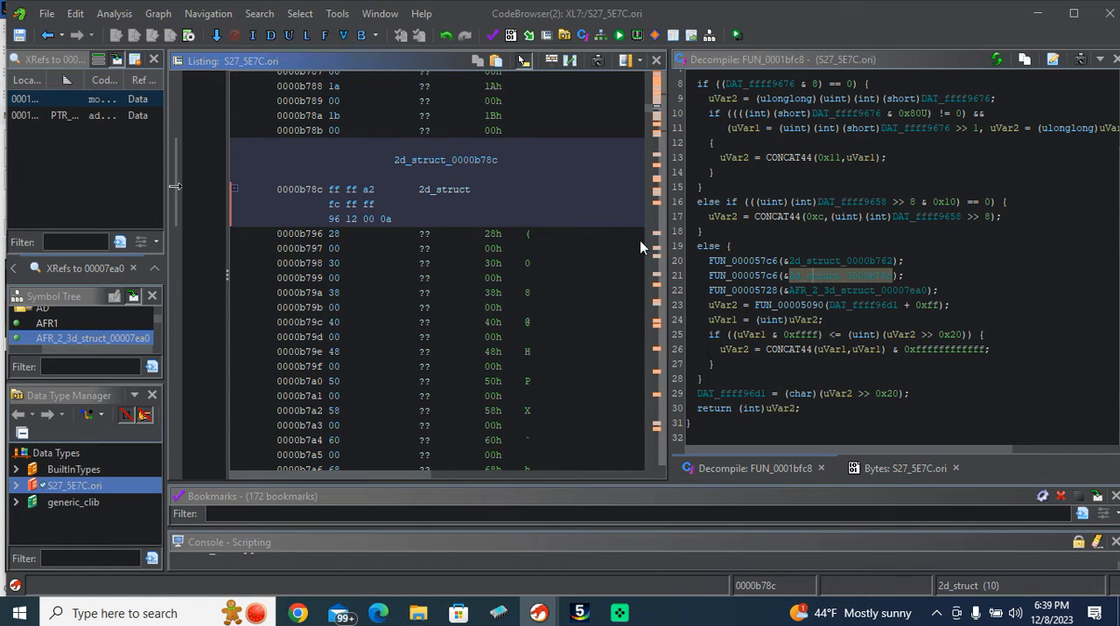
left_click(315, 234)
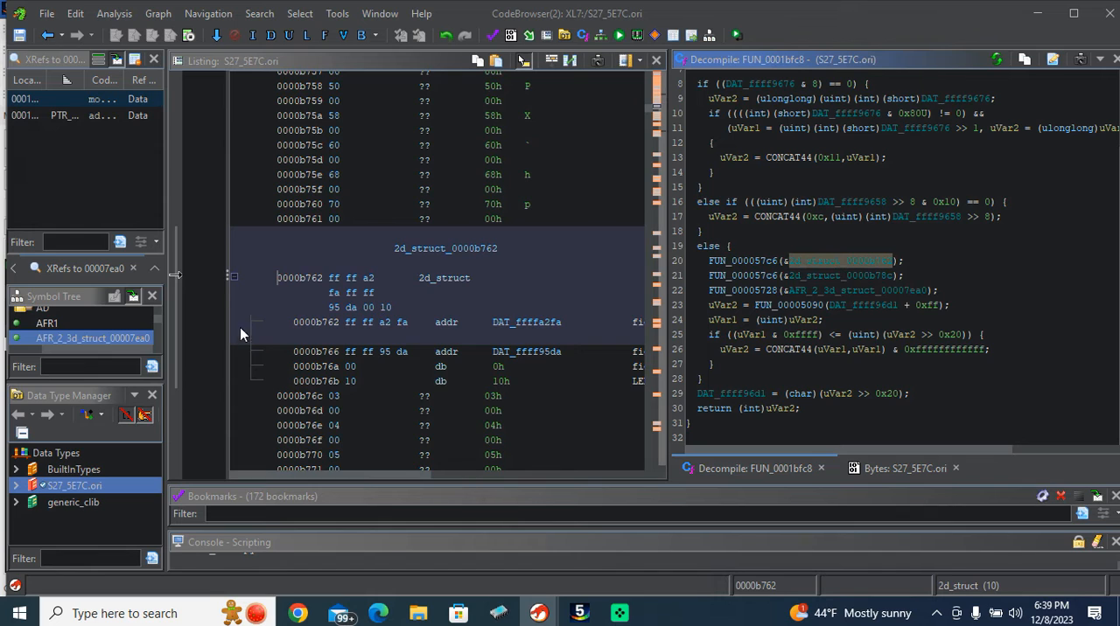
scroll("down", 3)
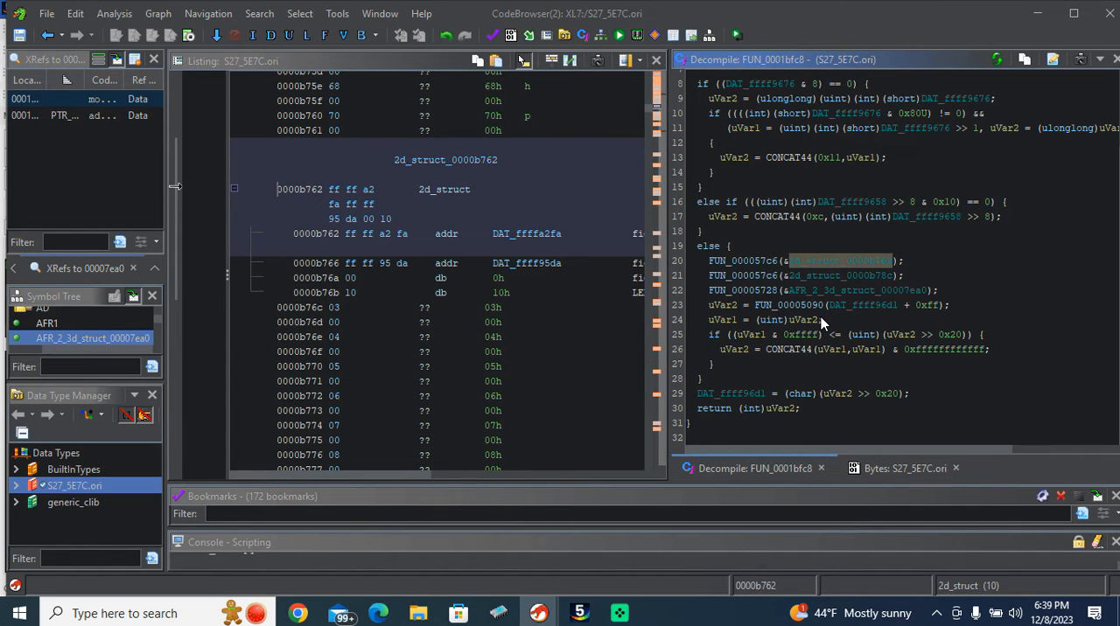
left_click(857, 290)
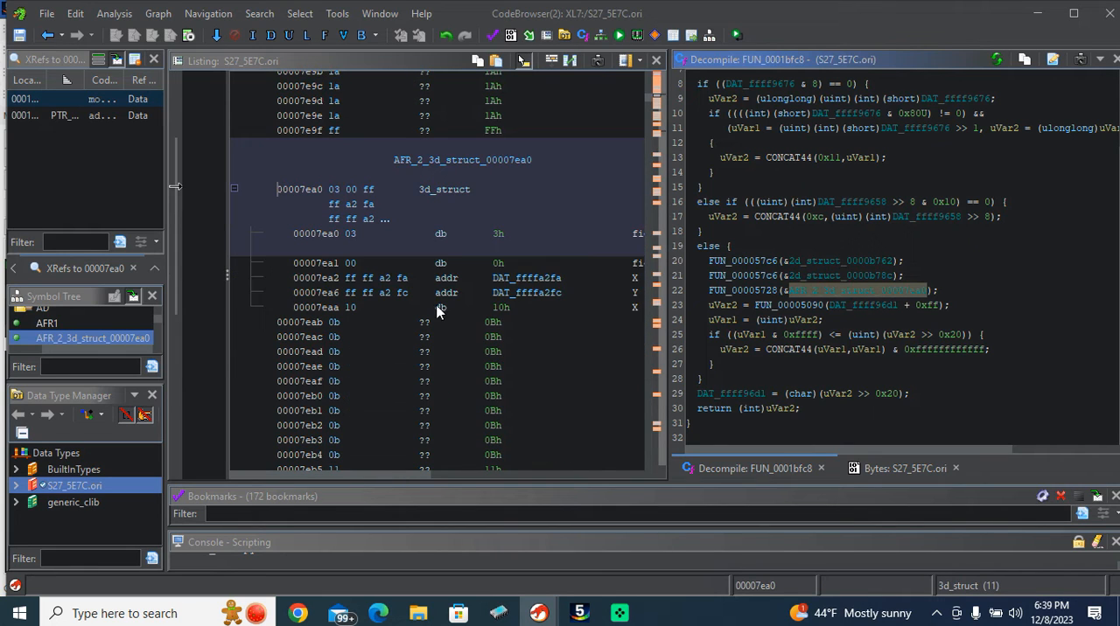
mouse_move(355, 380)
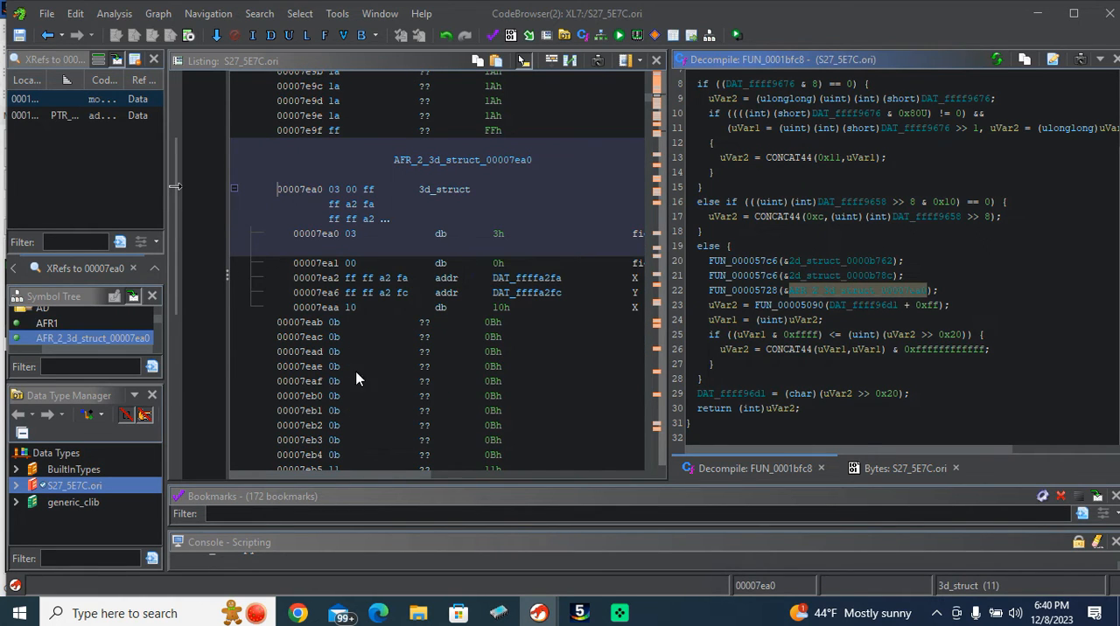
mouse_move(276, 308)
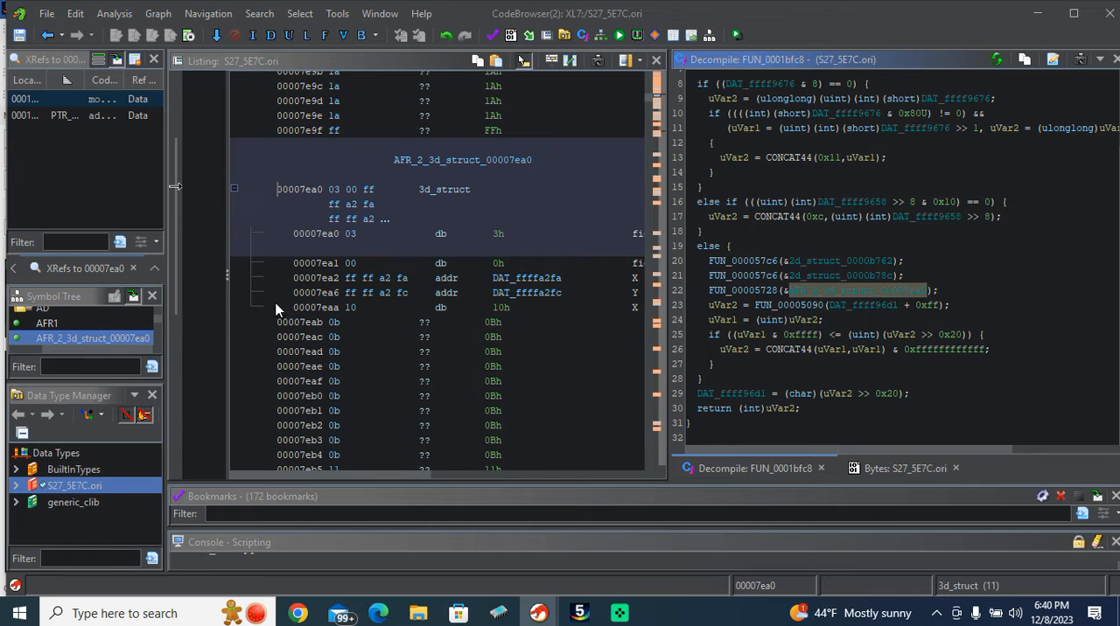
left_click(315, 322)
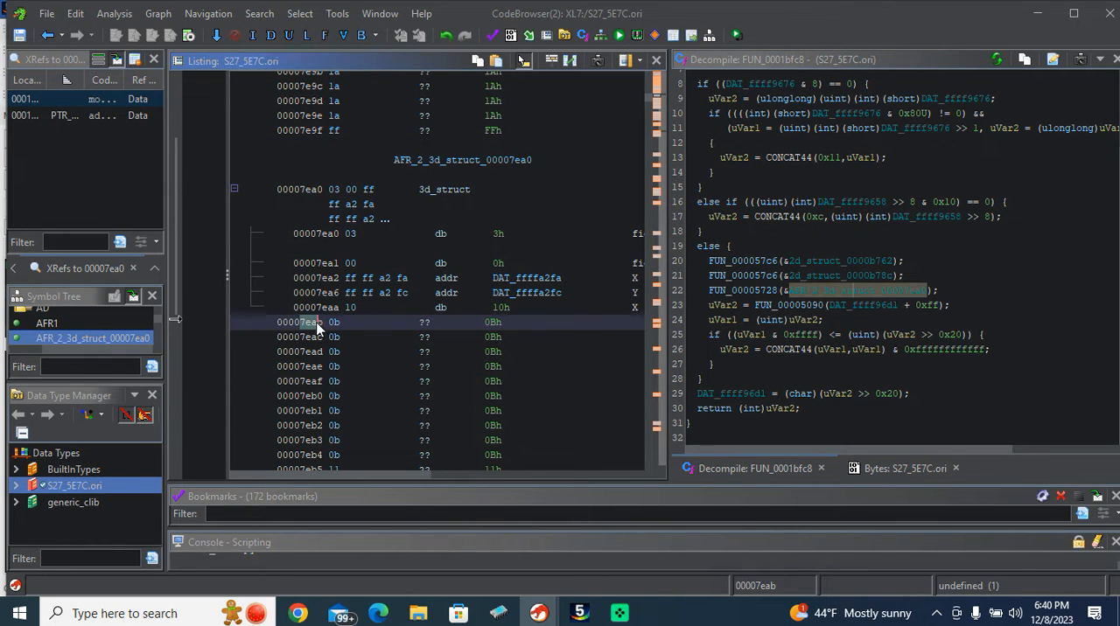
mouse_move(326, 326)
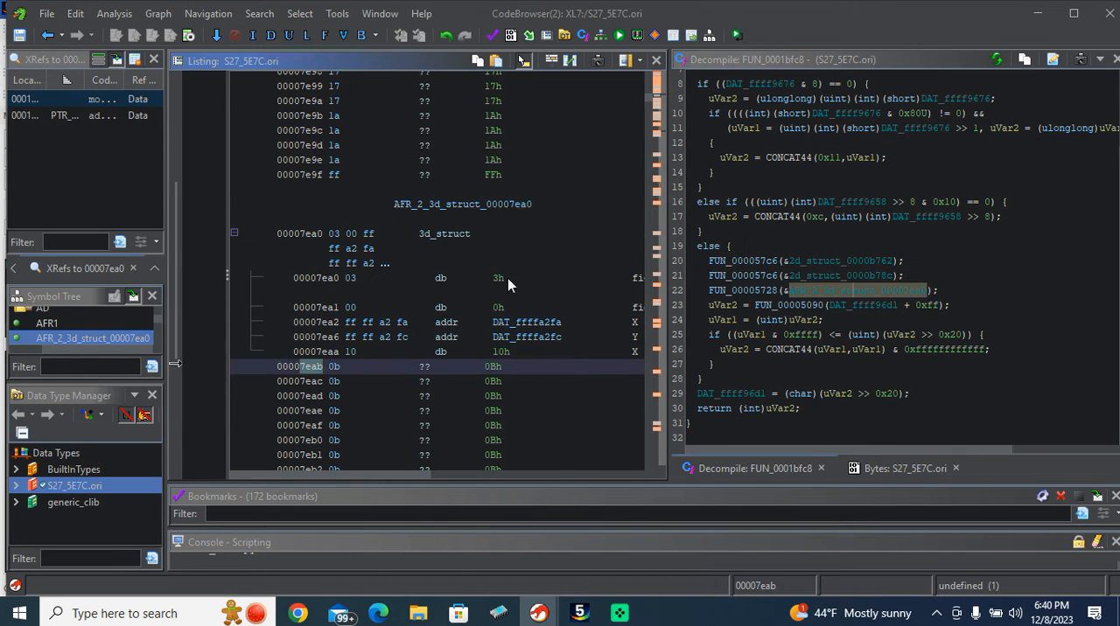
mouse_move(392, 262)
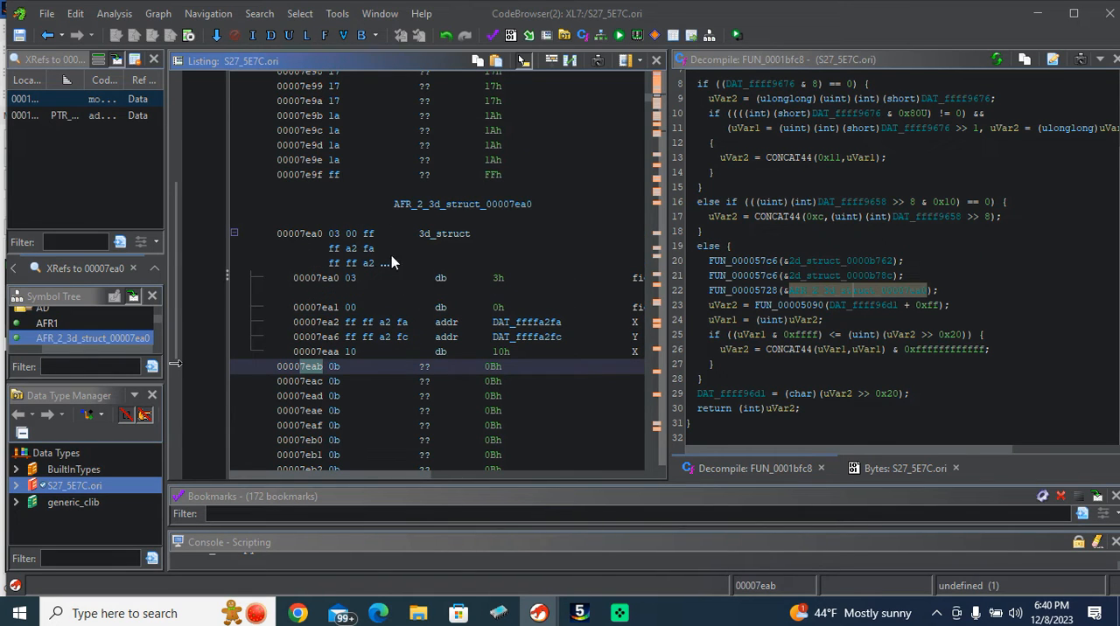
mouse_move(308, 252)
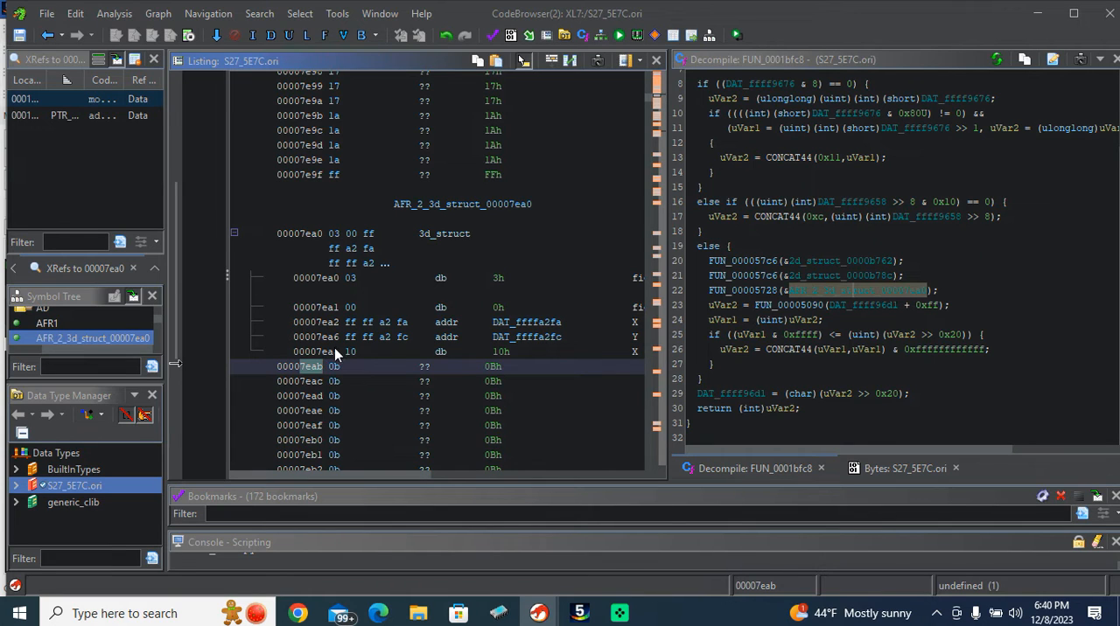
mouse_move(257, 264)
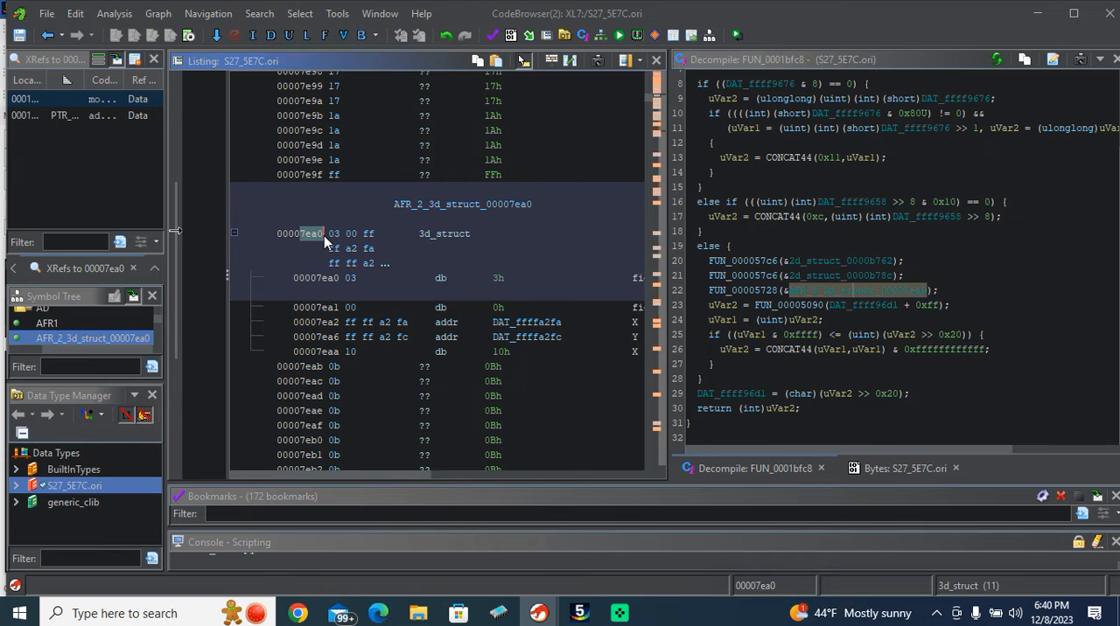
left_click(306, 366)
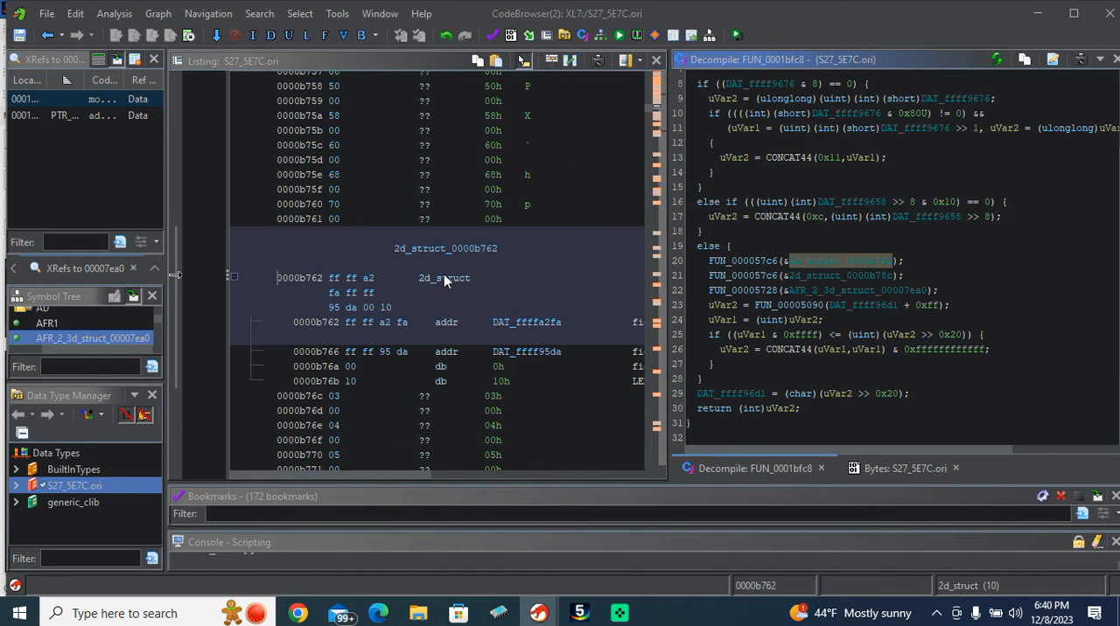
mouse_move(306, 280)
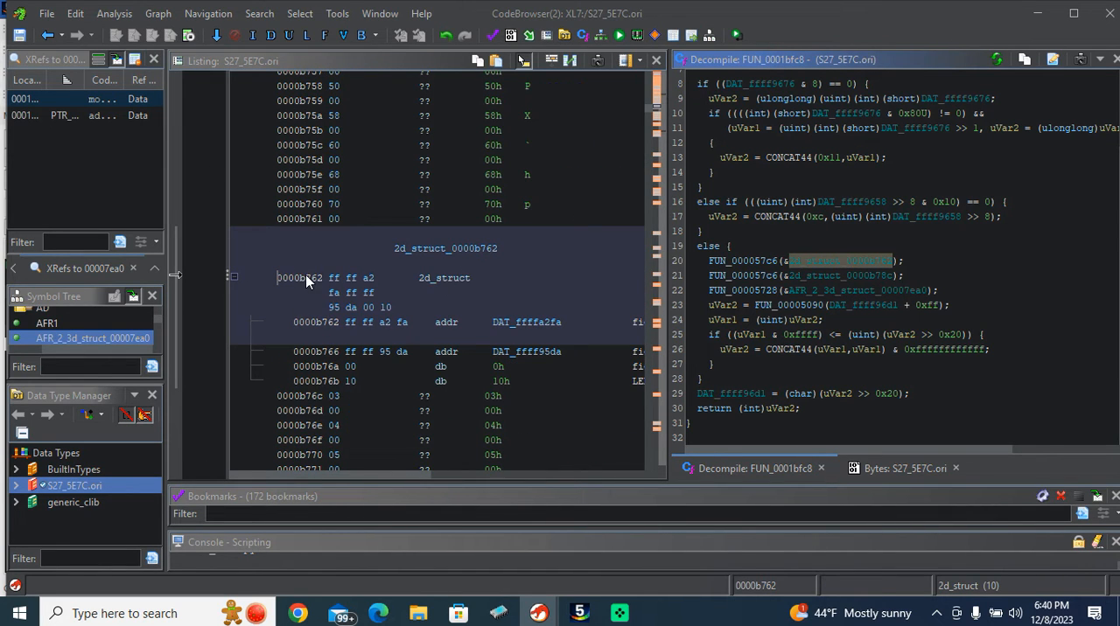
mouse_move(303, 286)
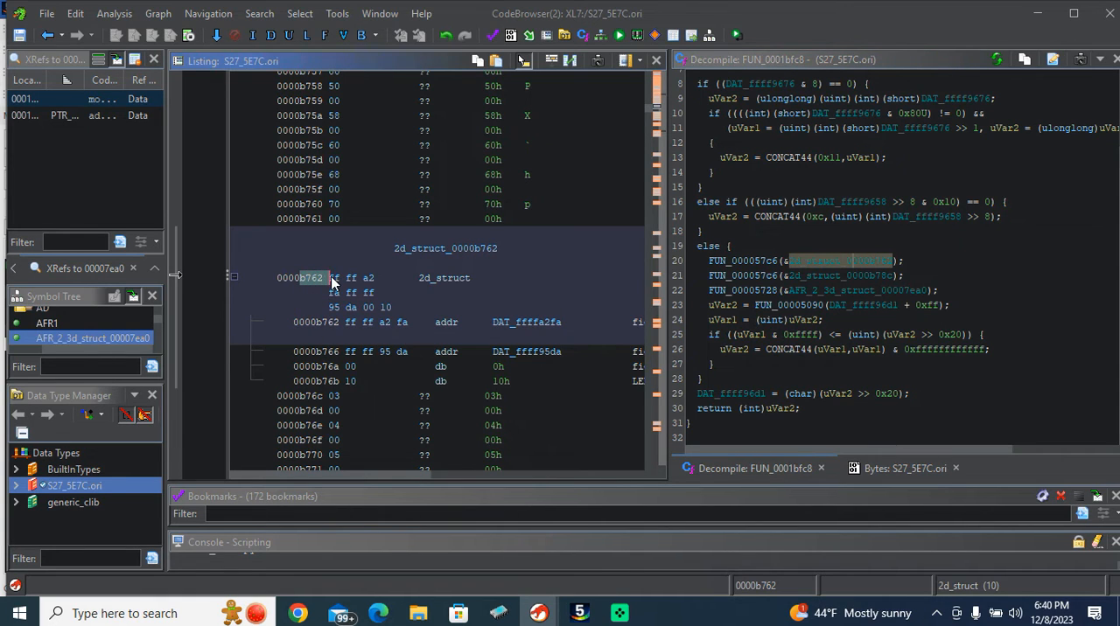
left_click(306, 396)
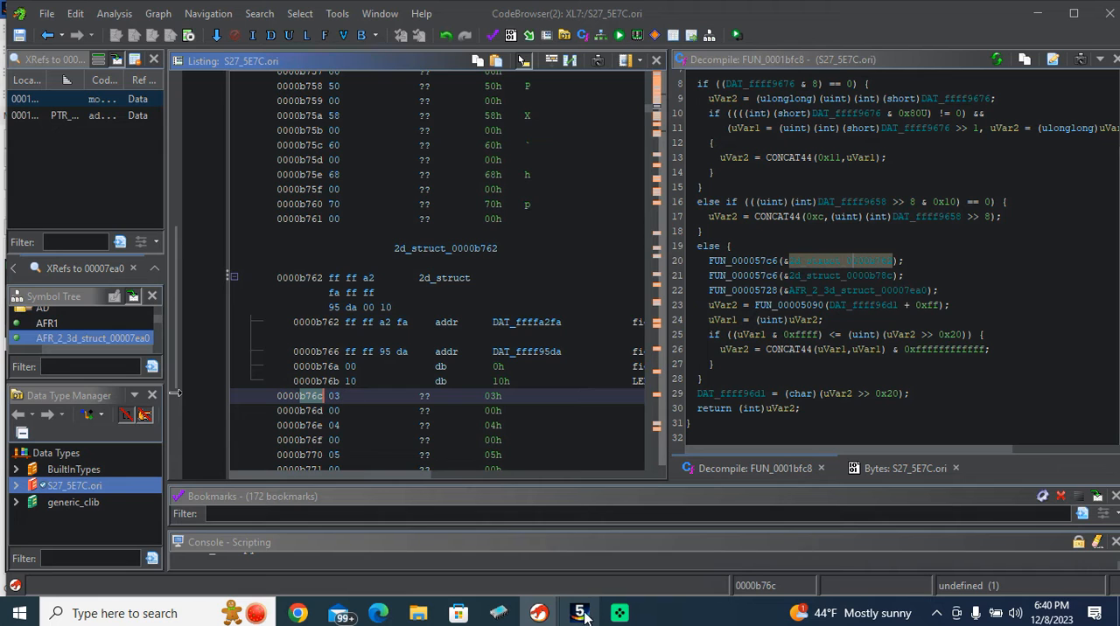
In WinOLS, set the afr map's X-axis data source to Eprom in Properties.
left_click(580, 612)
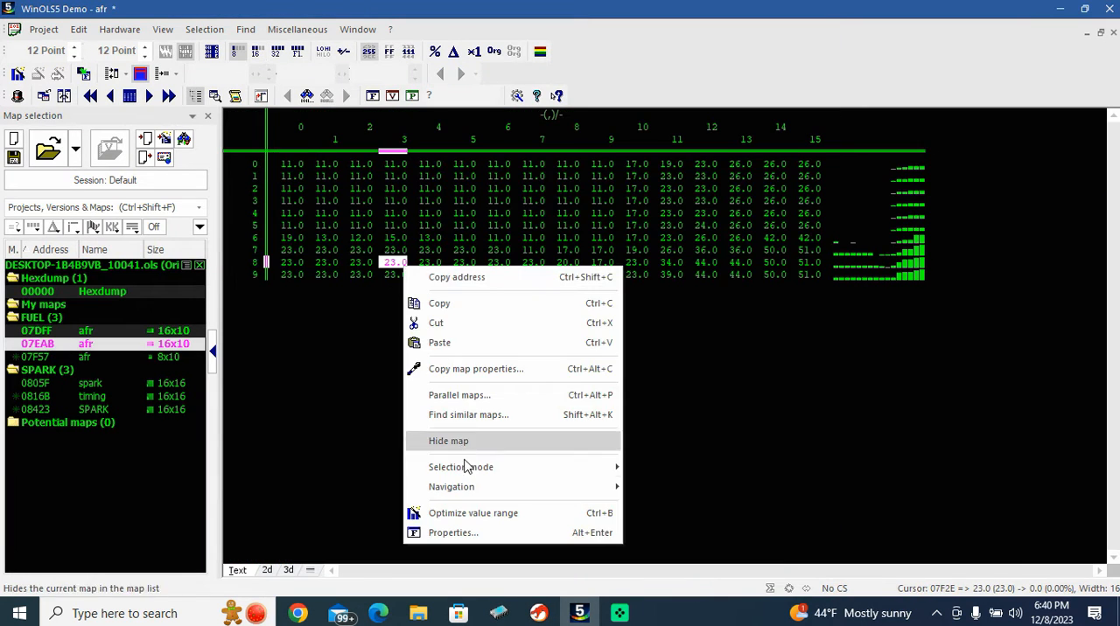
left_click(453, 533)
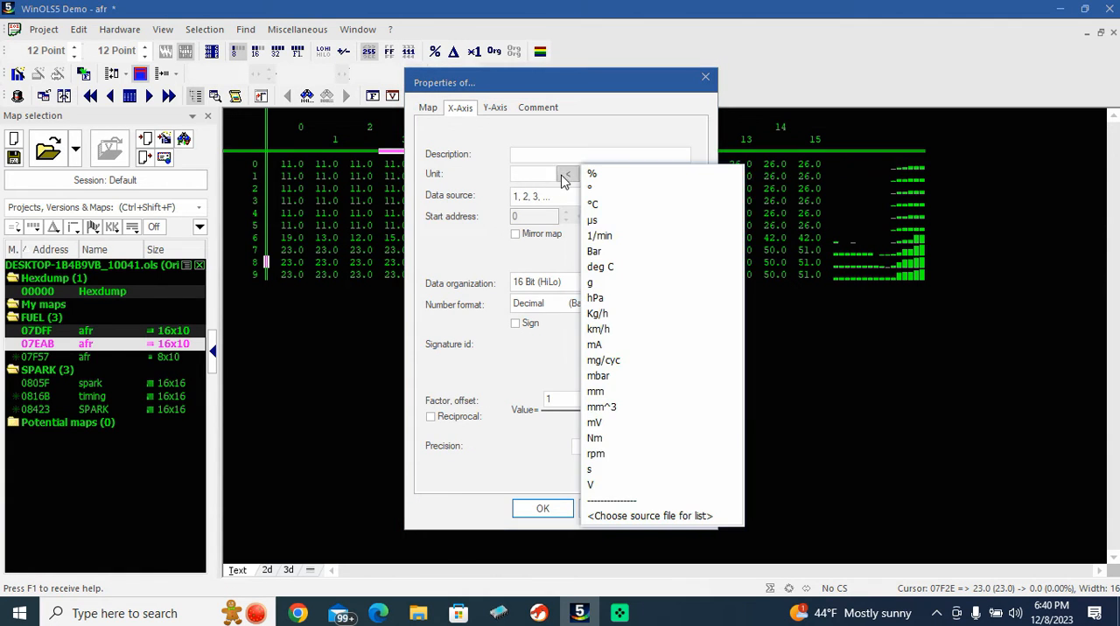
left_click(654, 195)
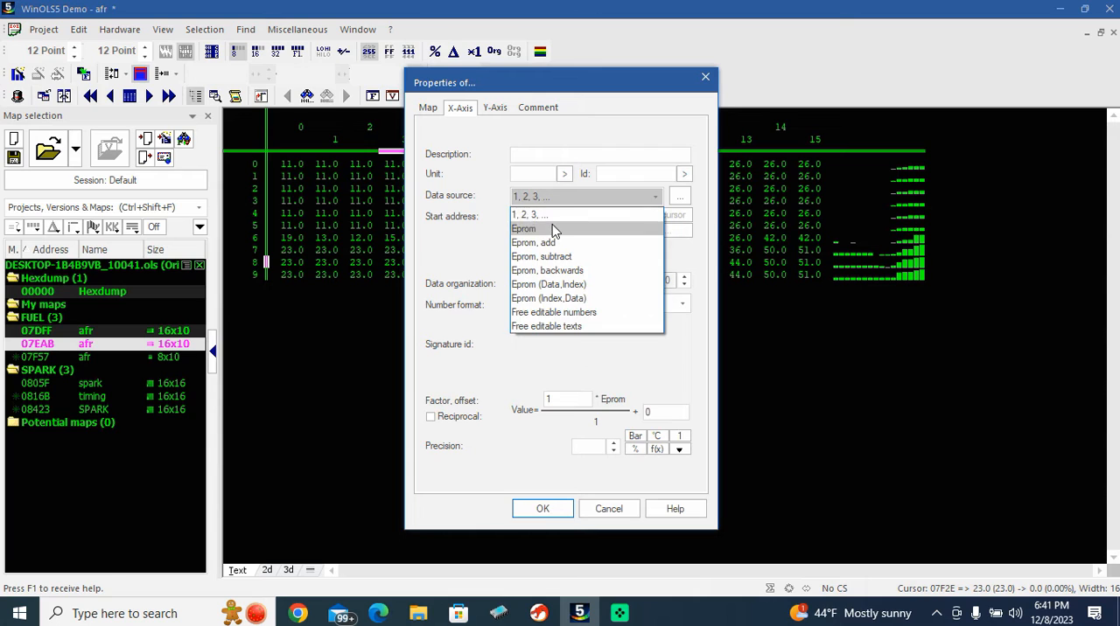
left_click(524, 228)
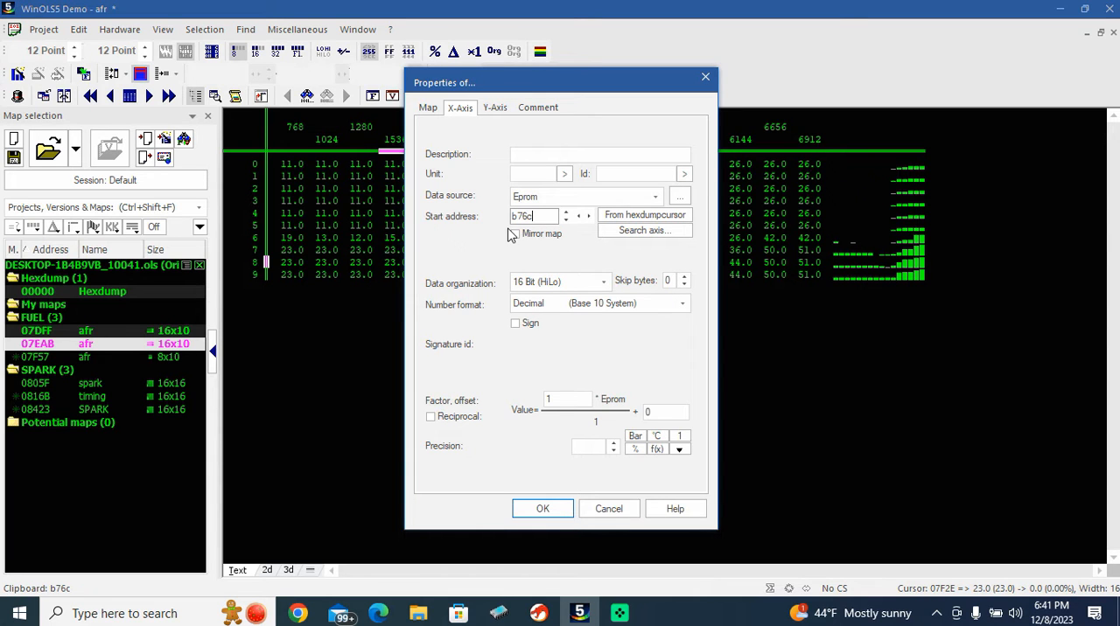
left_click_drag(560, 82, 875, 307)
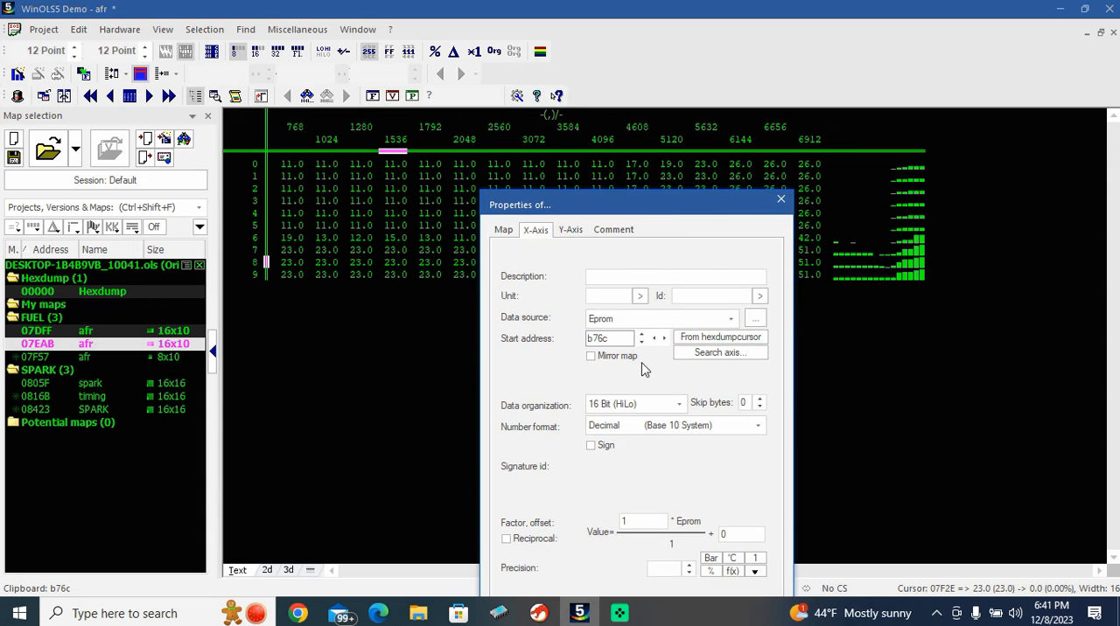
Nudge the X-axis start address around B76C to check alignment, settling back on B76C.
left_click(663, 334)
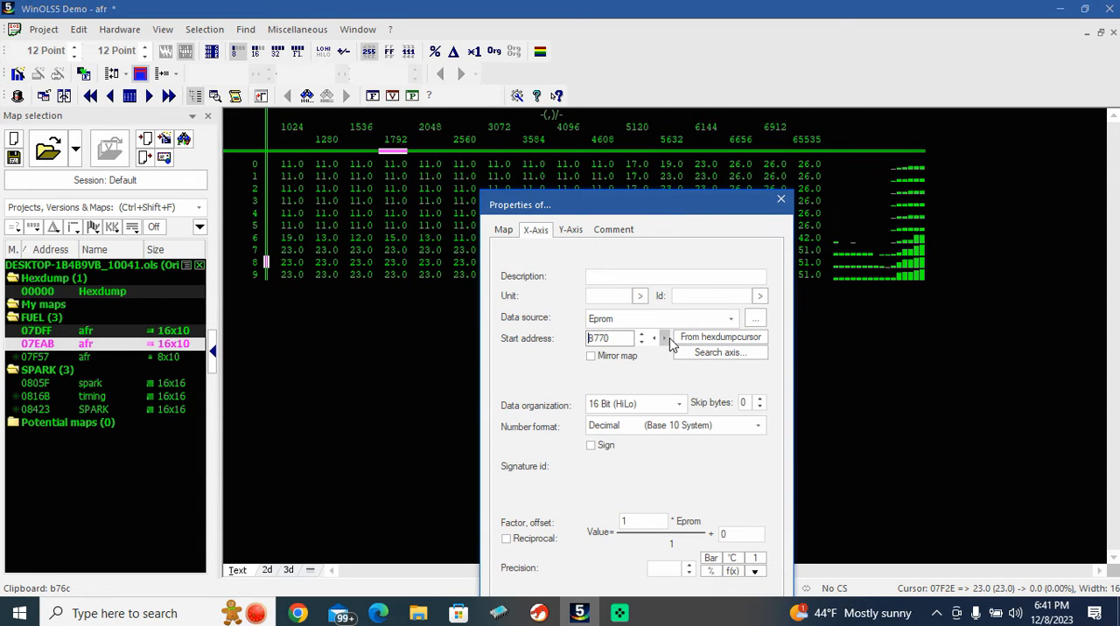
left_click(664, 334)
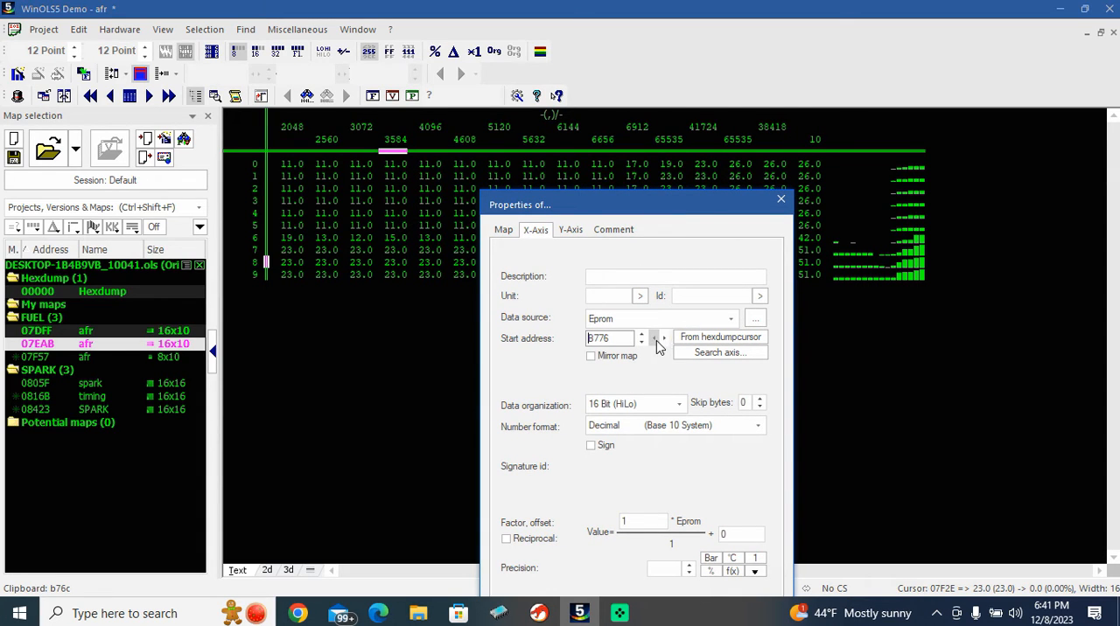
left_click(642, 341)
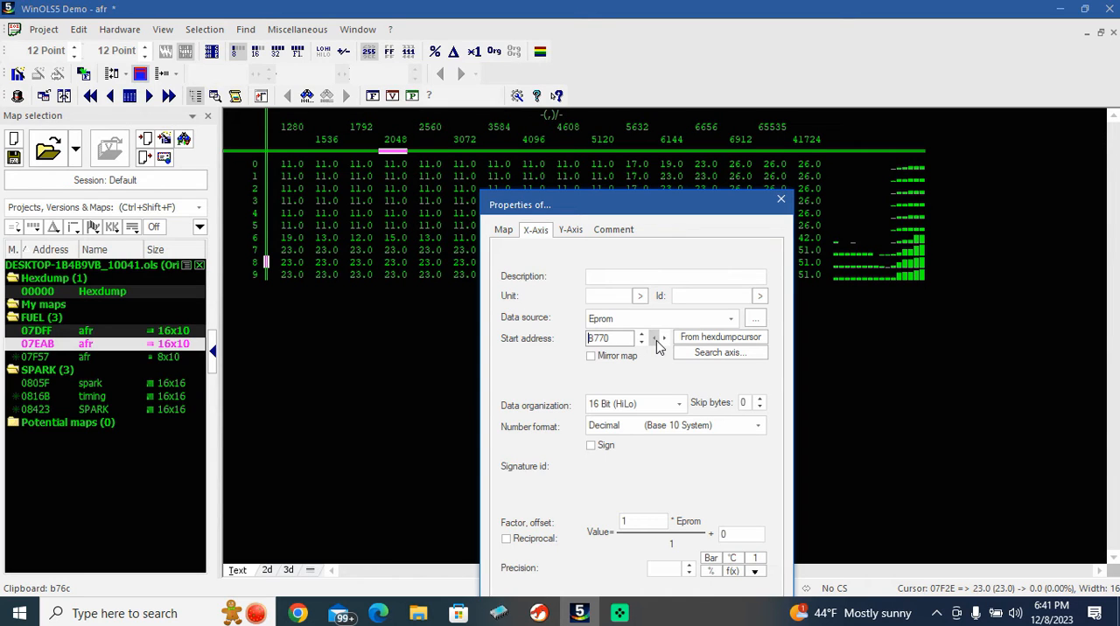
left_click(663, 341)
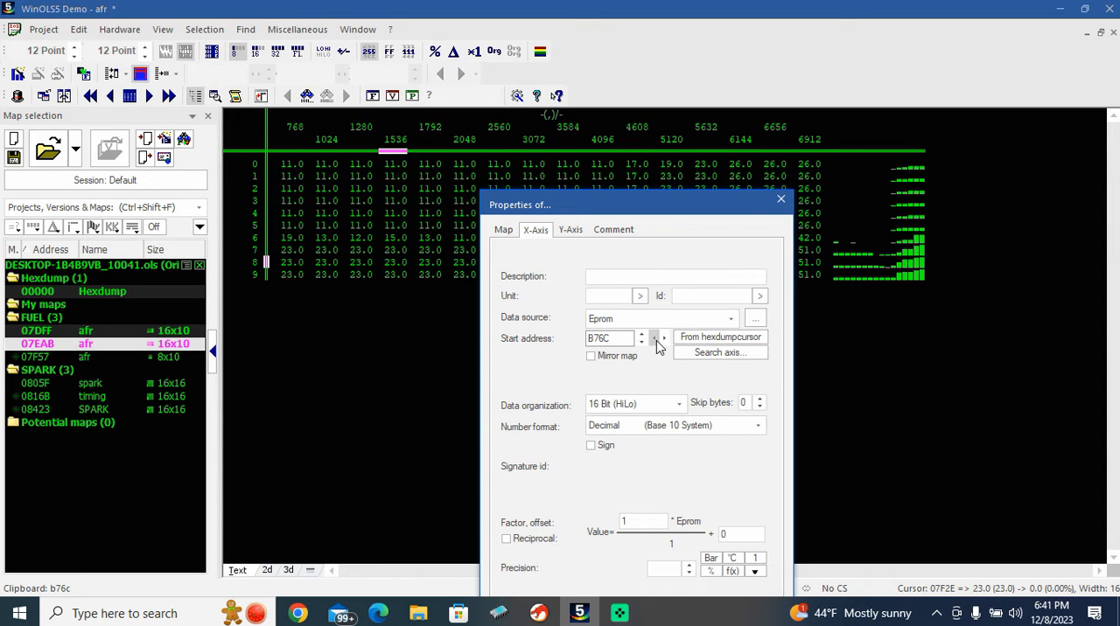
left_click(641, 342)
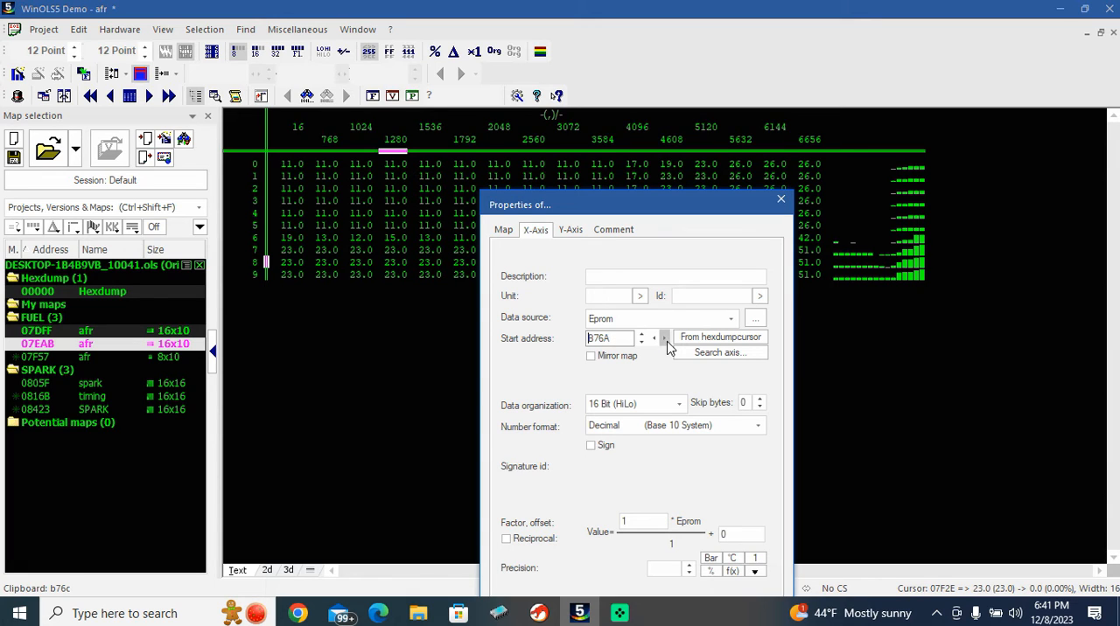
left_click(664, 335)
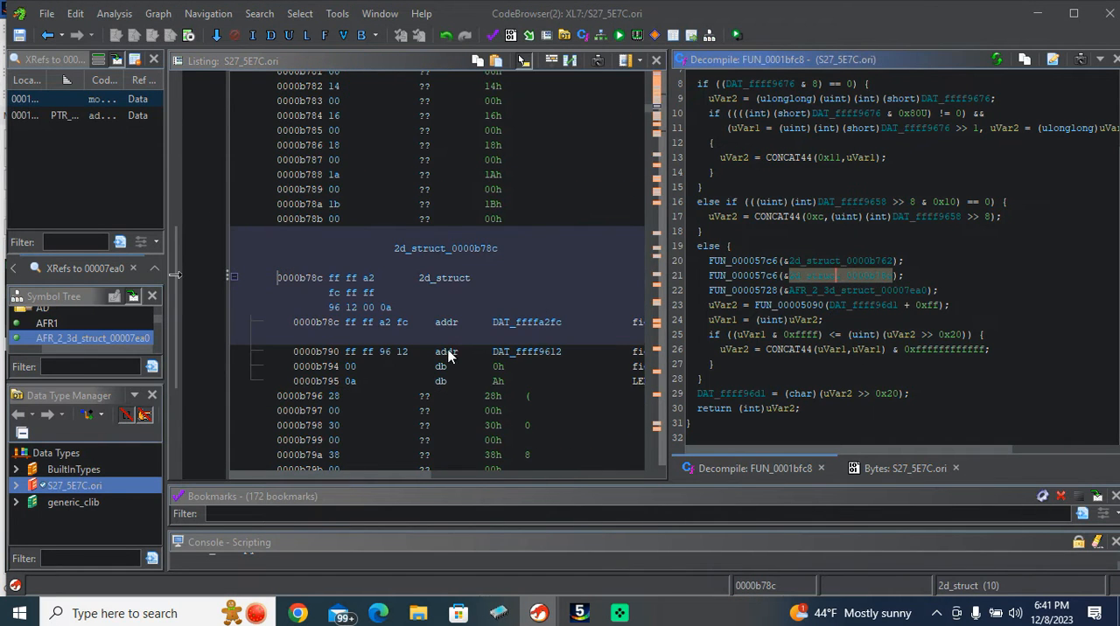
mouse_move(322, 314)
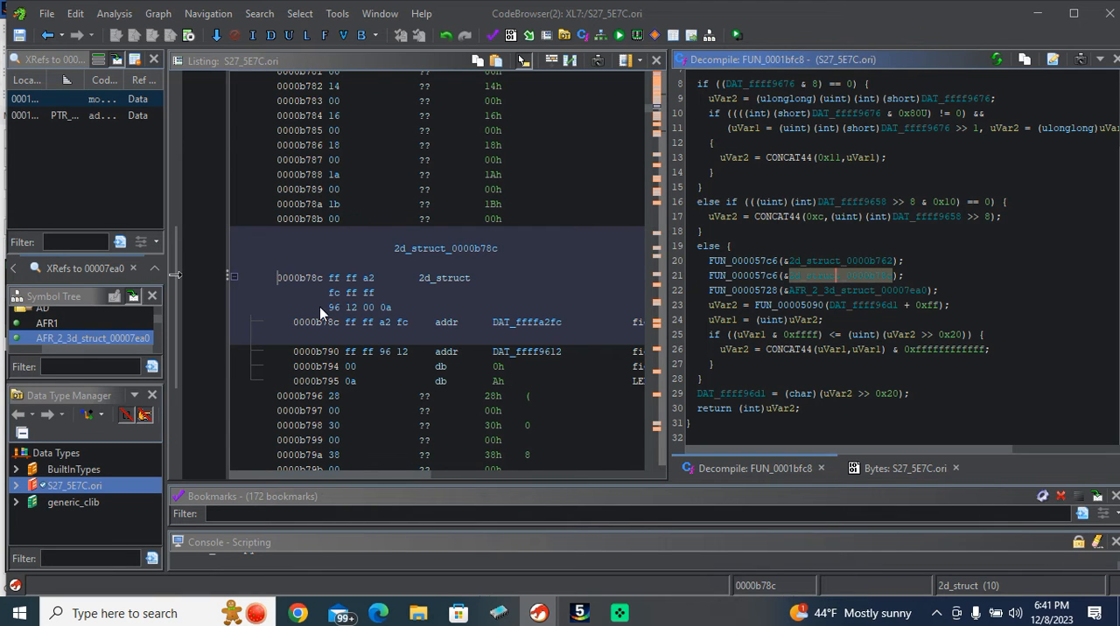
Pick out the data address b796 just after the 2d_struct at 0000b78c.
left_click(333, 395)
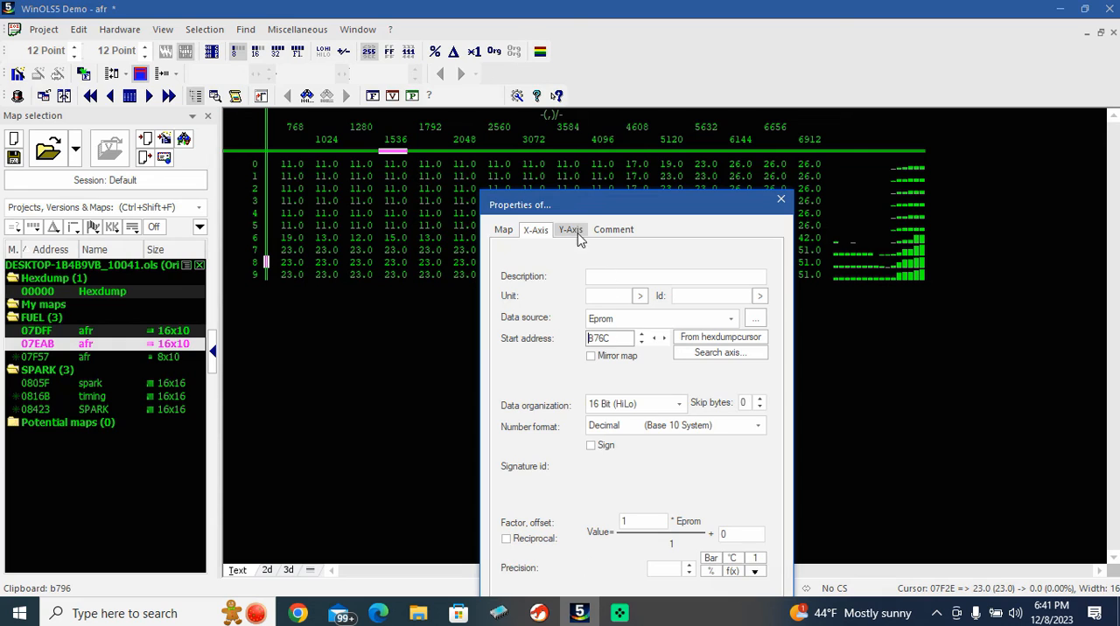
Set the Y-axis data source to Eprom at b796 and move Properties aside to see rows 40–112.
left_click(730, 318)
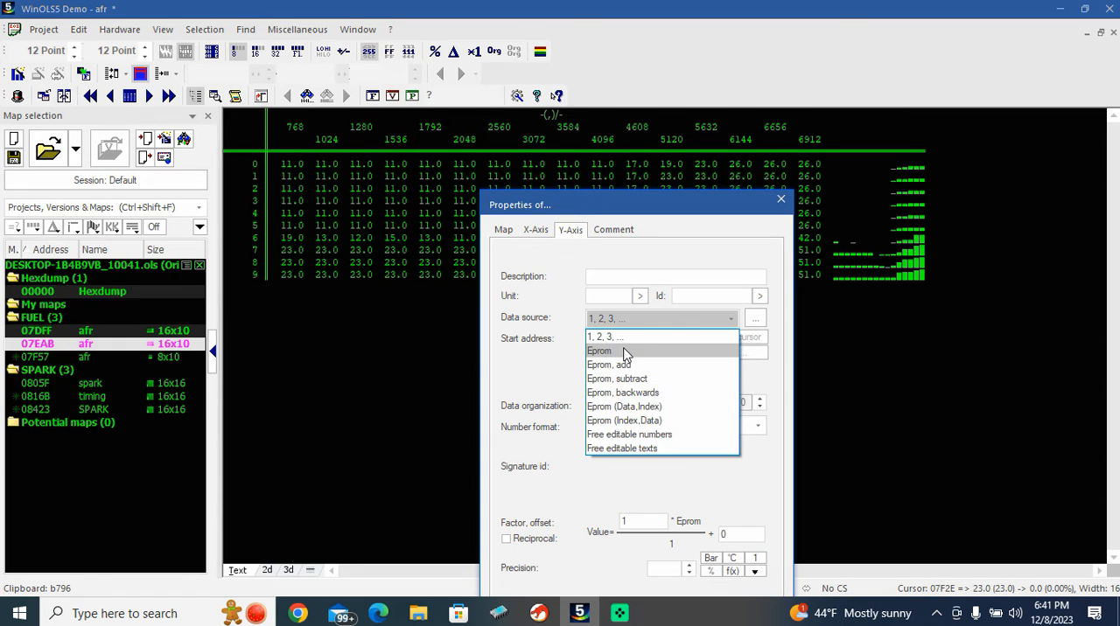
left_click(599, 351)
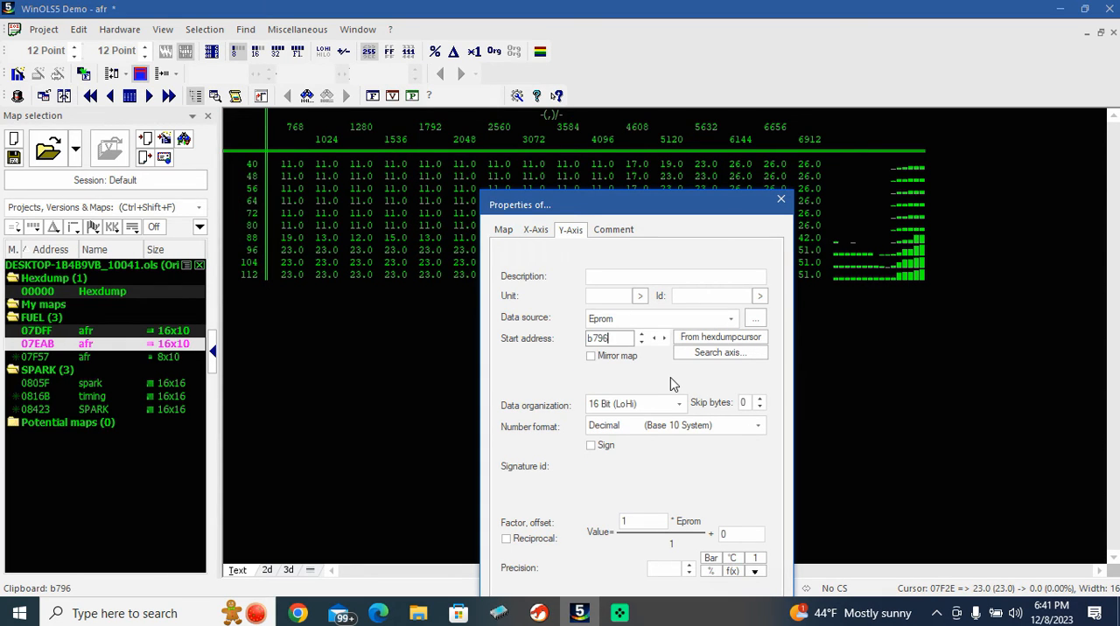
mouse_move(791, 558)
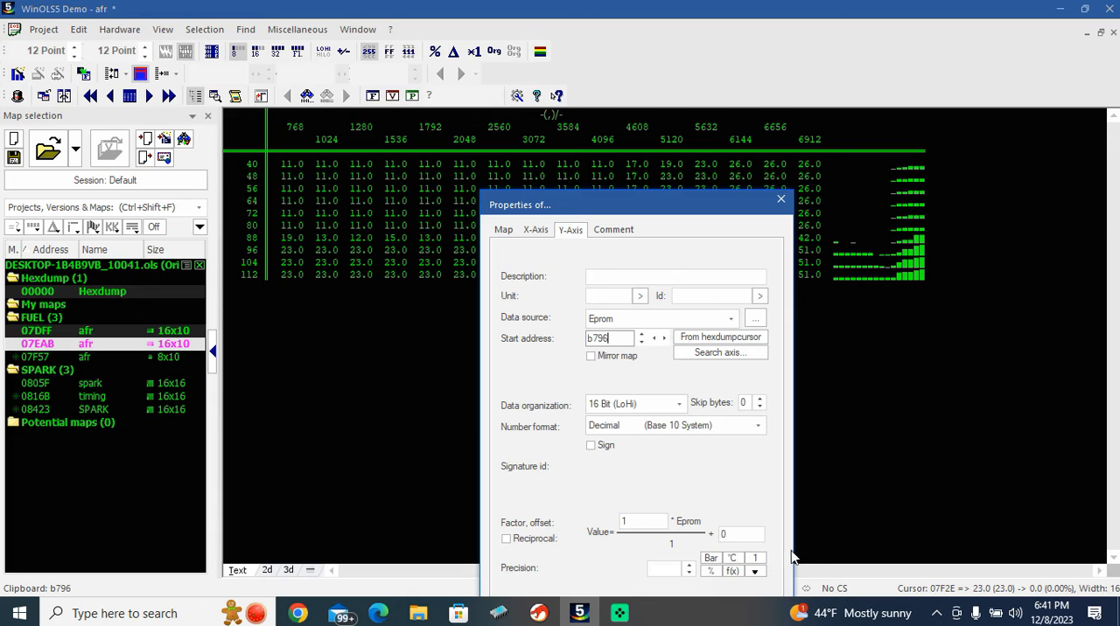
mouse_move(631, 352)
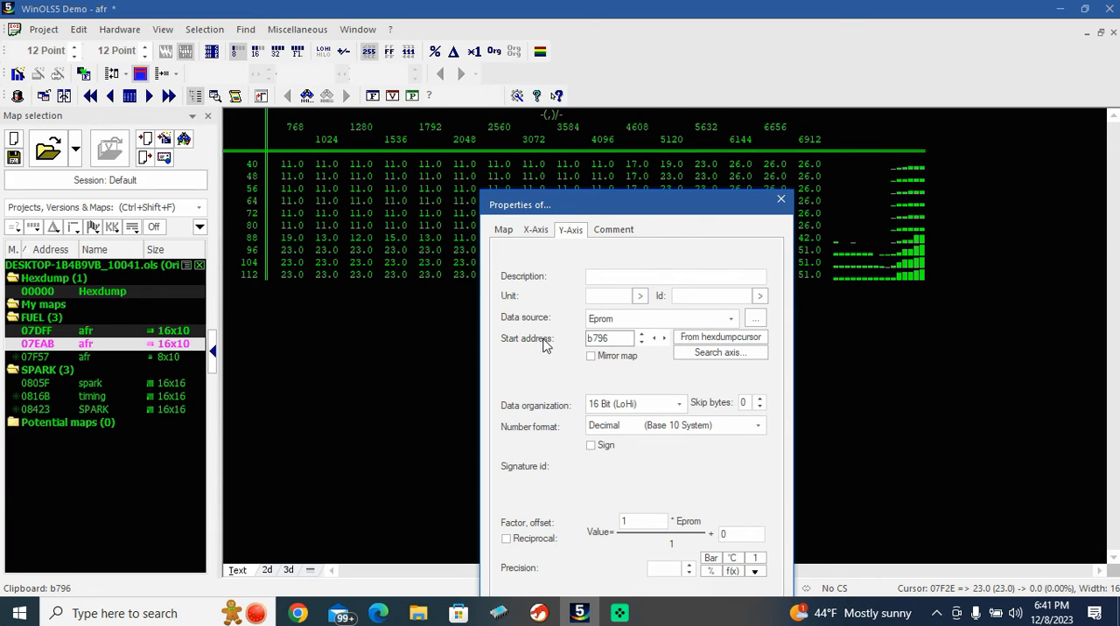
mouse_move(638, 413)
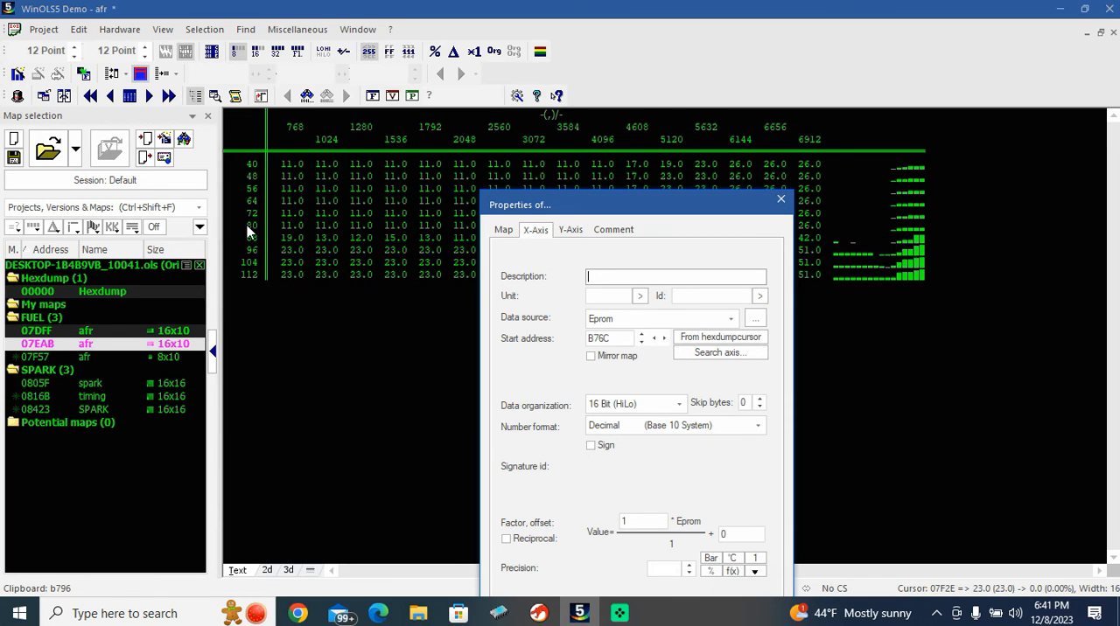
mouse_move(256, 321)
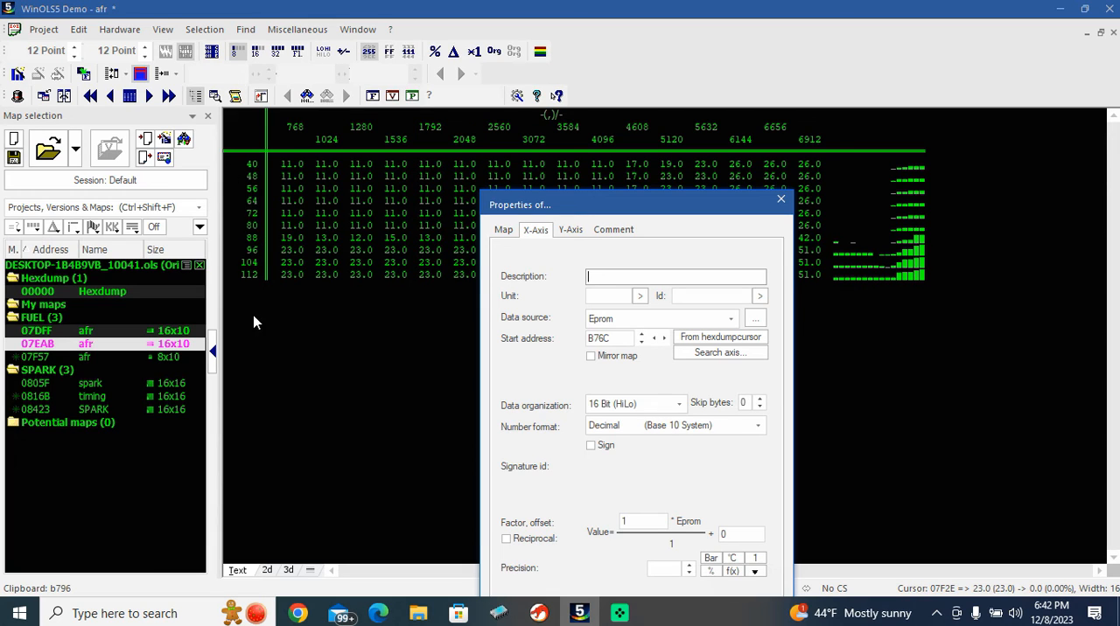
mouse_move(298, 137)
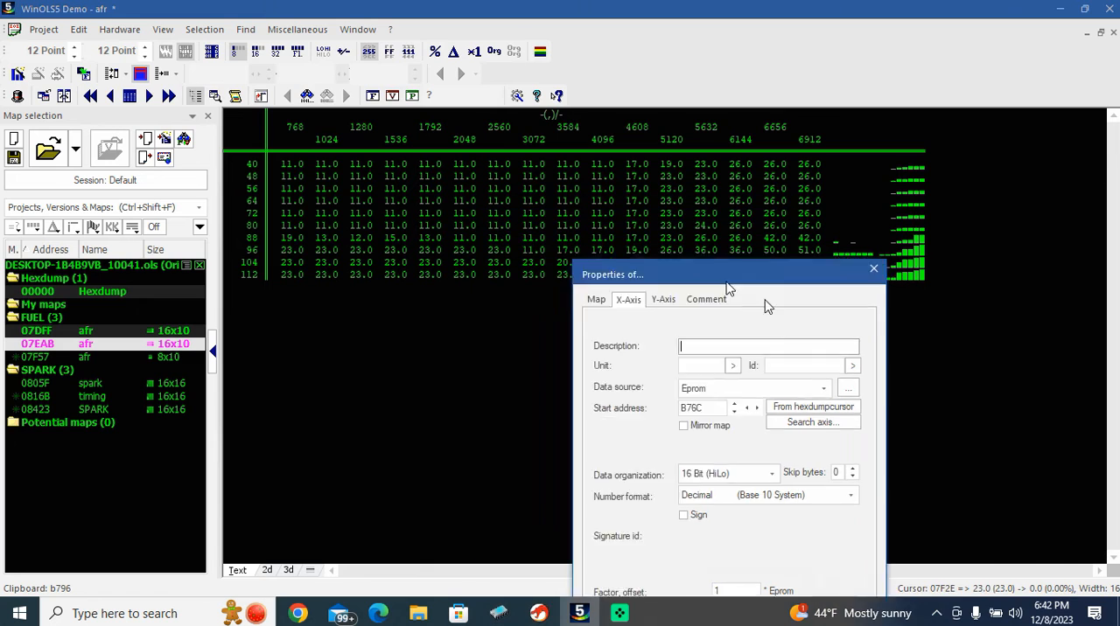
left_click_drag(730, 274, 931, 144)
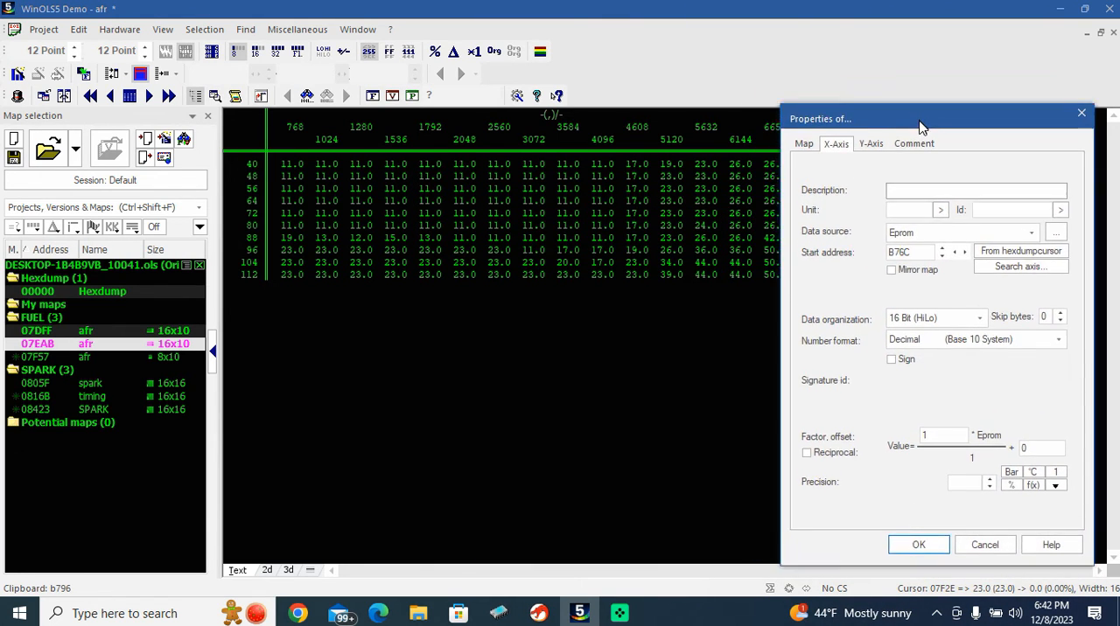
left_click_drag(918, 118, 840, 254)
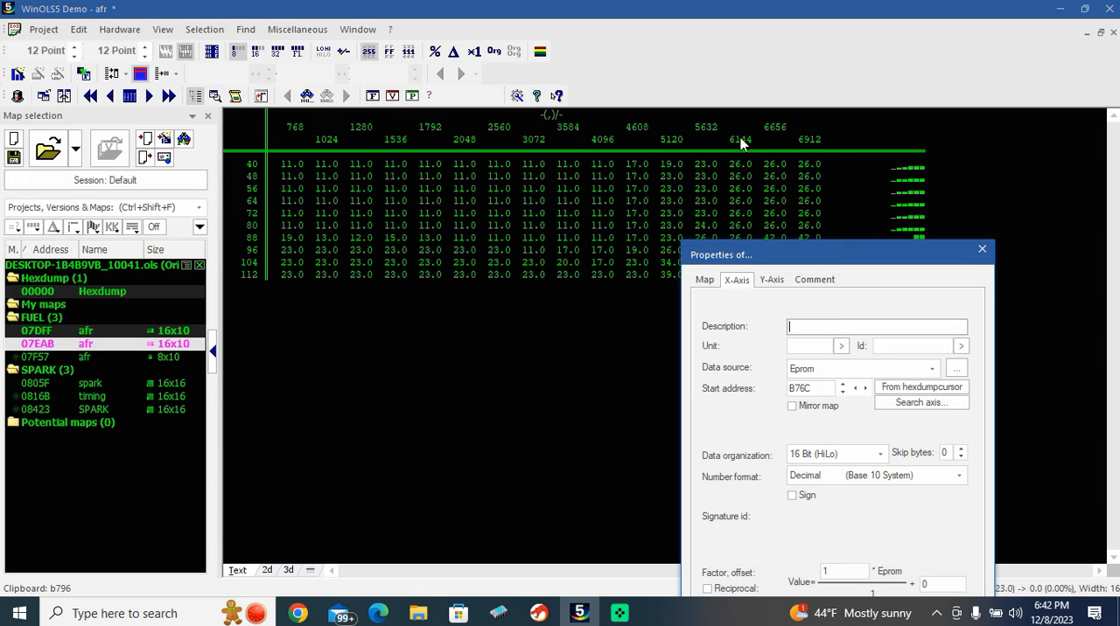
mouse_move(874, 273)
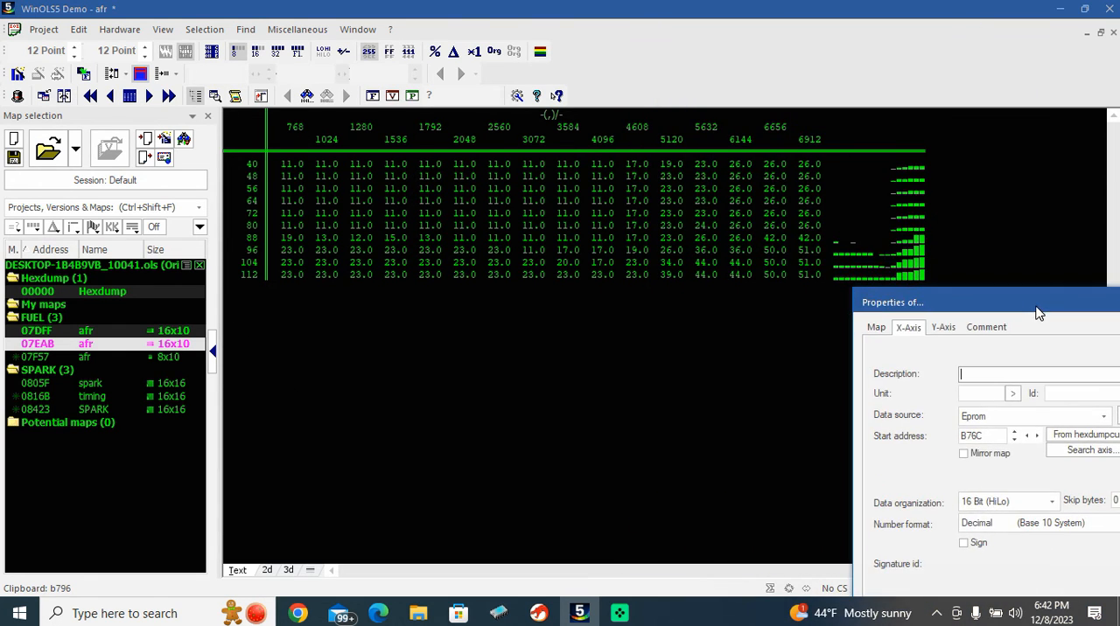
mouse_move(846, 202)
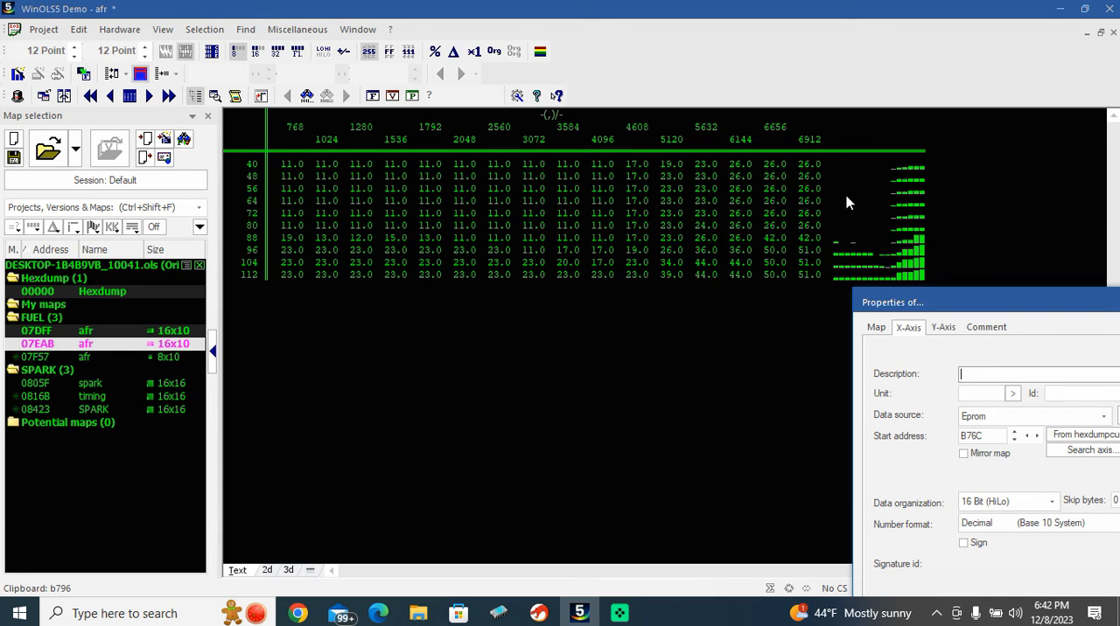
mouse_move(625, 218)
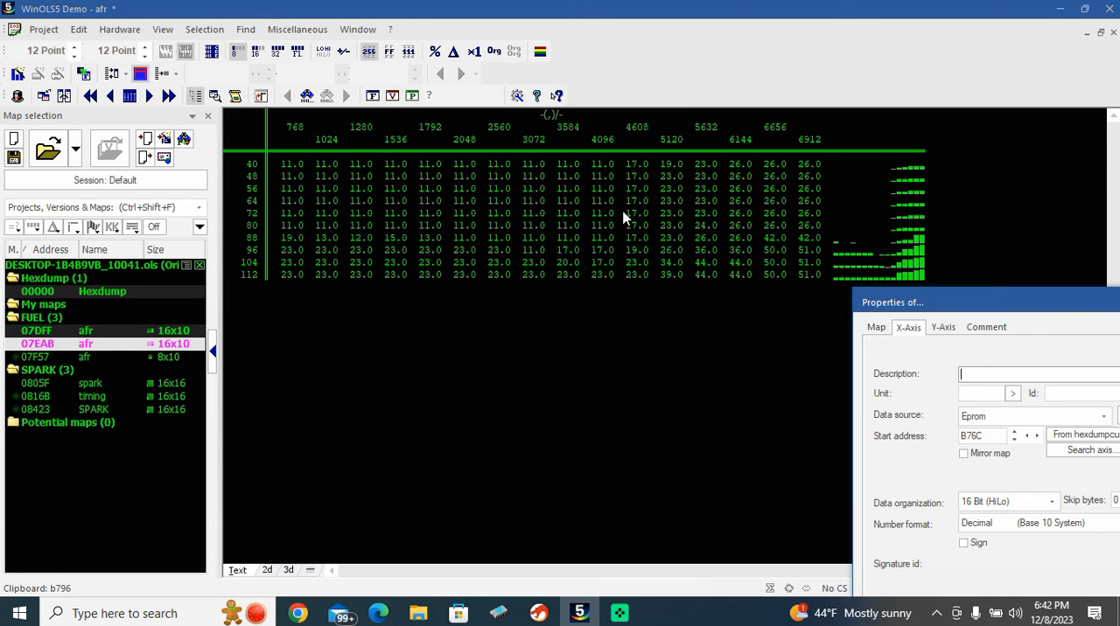
mouse_move(928, 208)
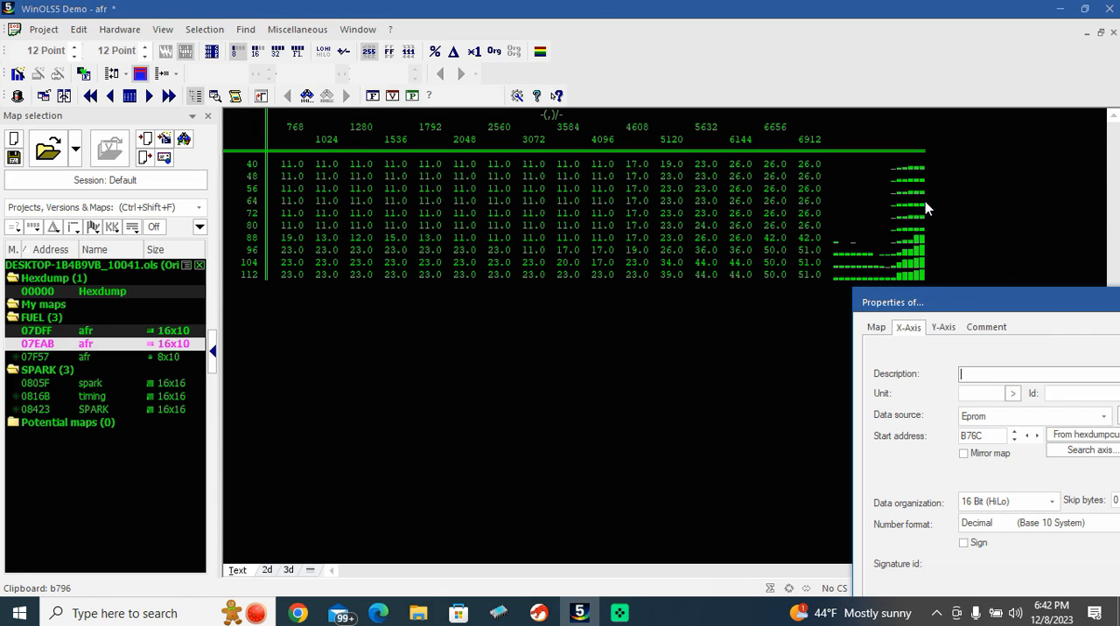
mouse_move(955, 312)
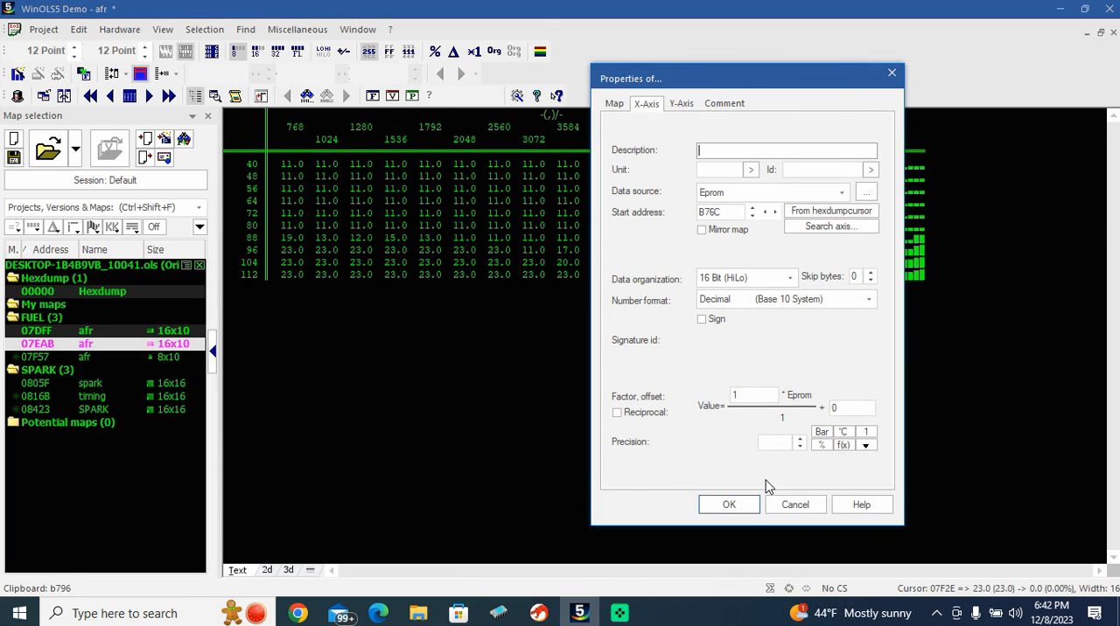
mouse_move(691, 321)
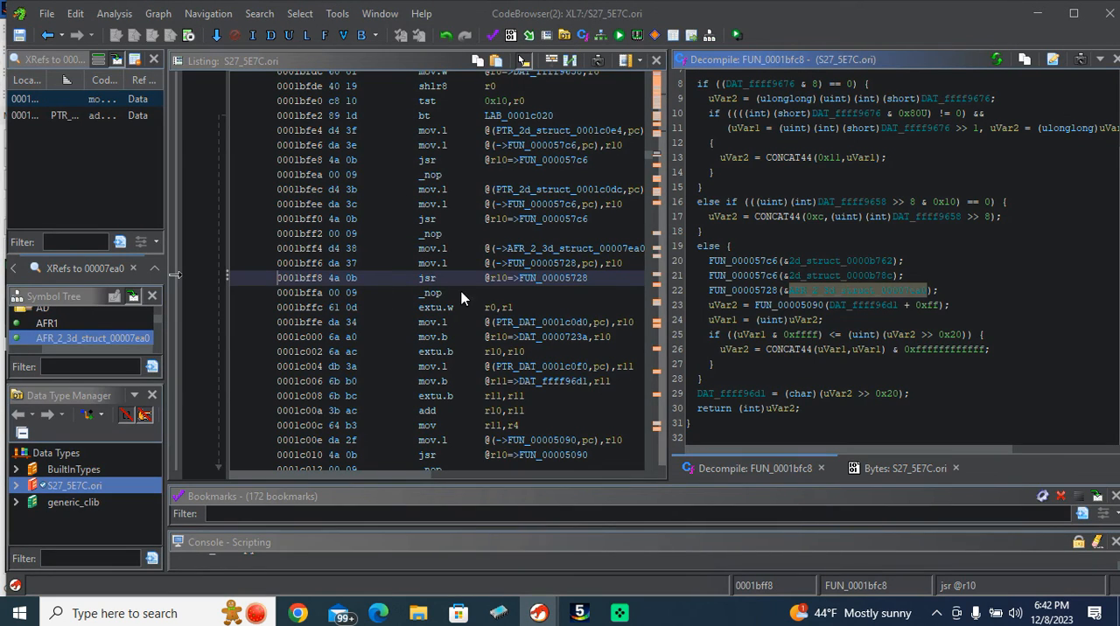
mouse_move(437, 280)
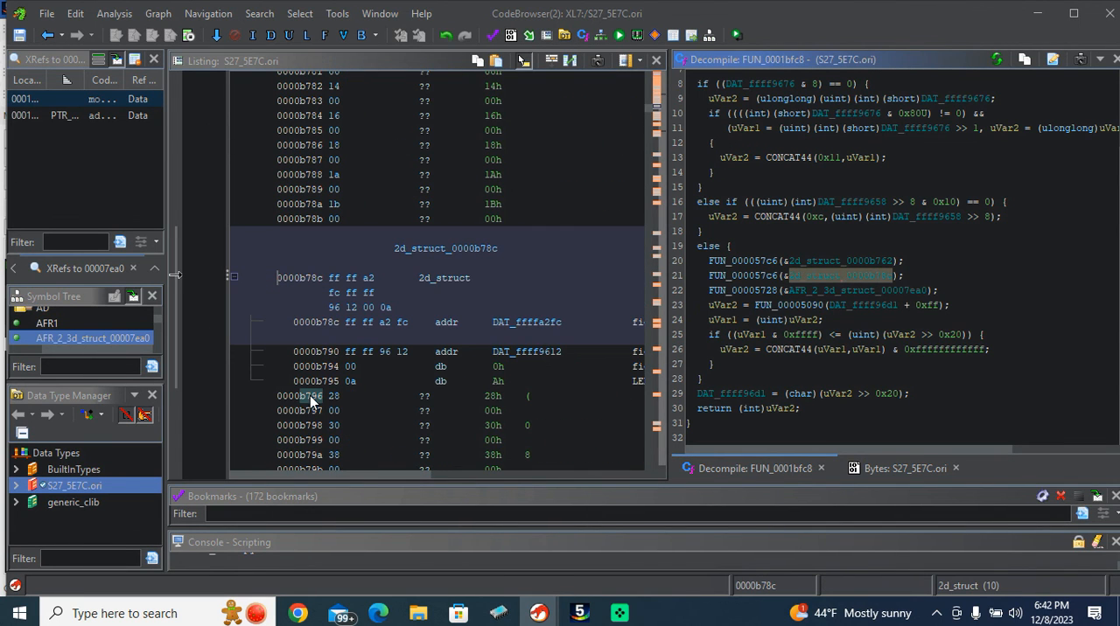
Select the byte at address 0000b796, just past 2d_struct_0000b78c.
left_click(311, 395)
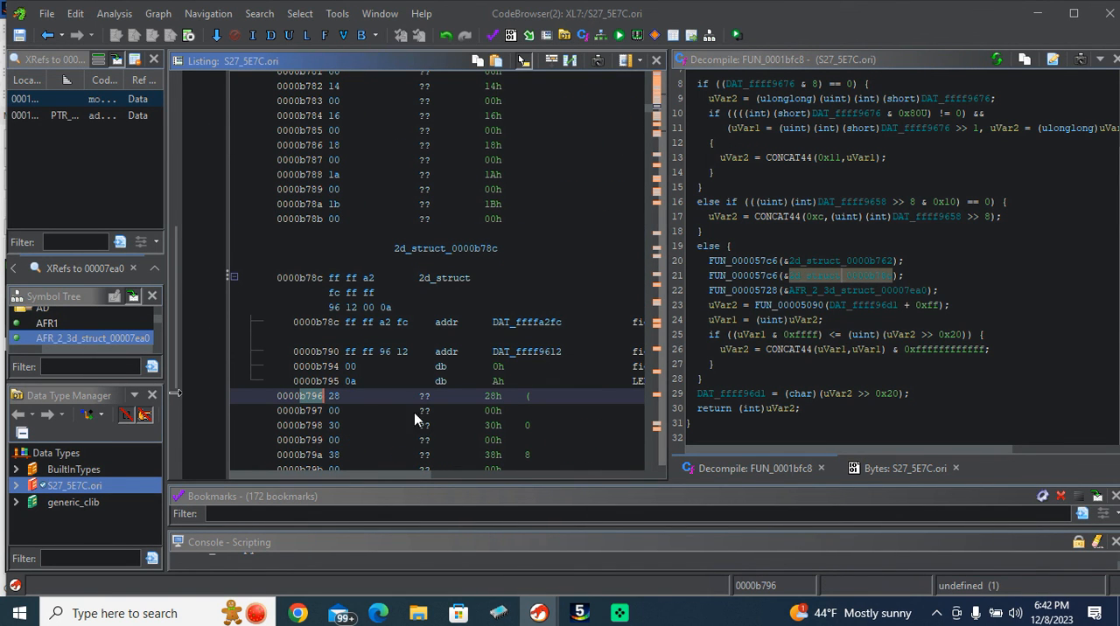